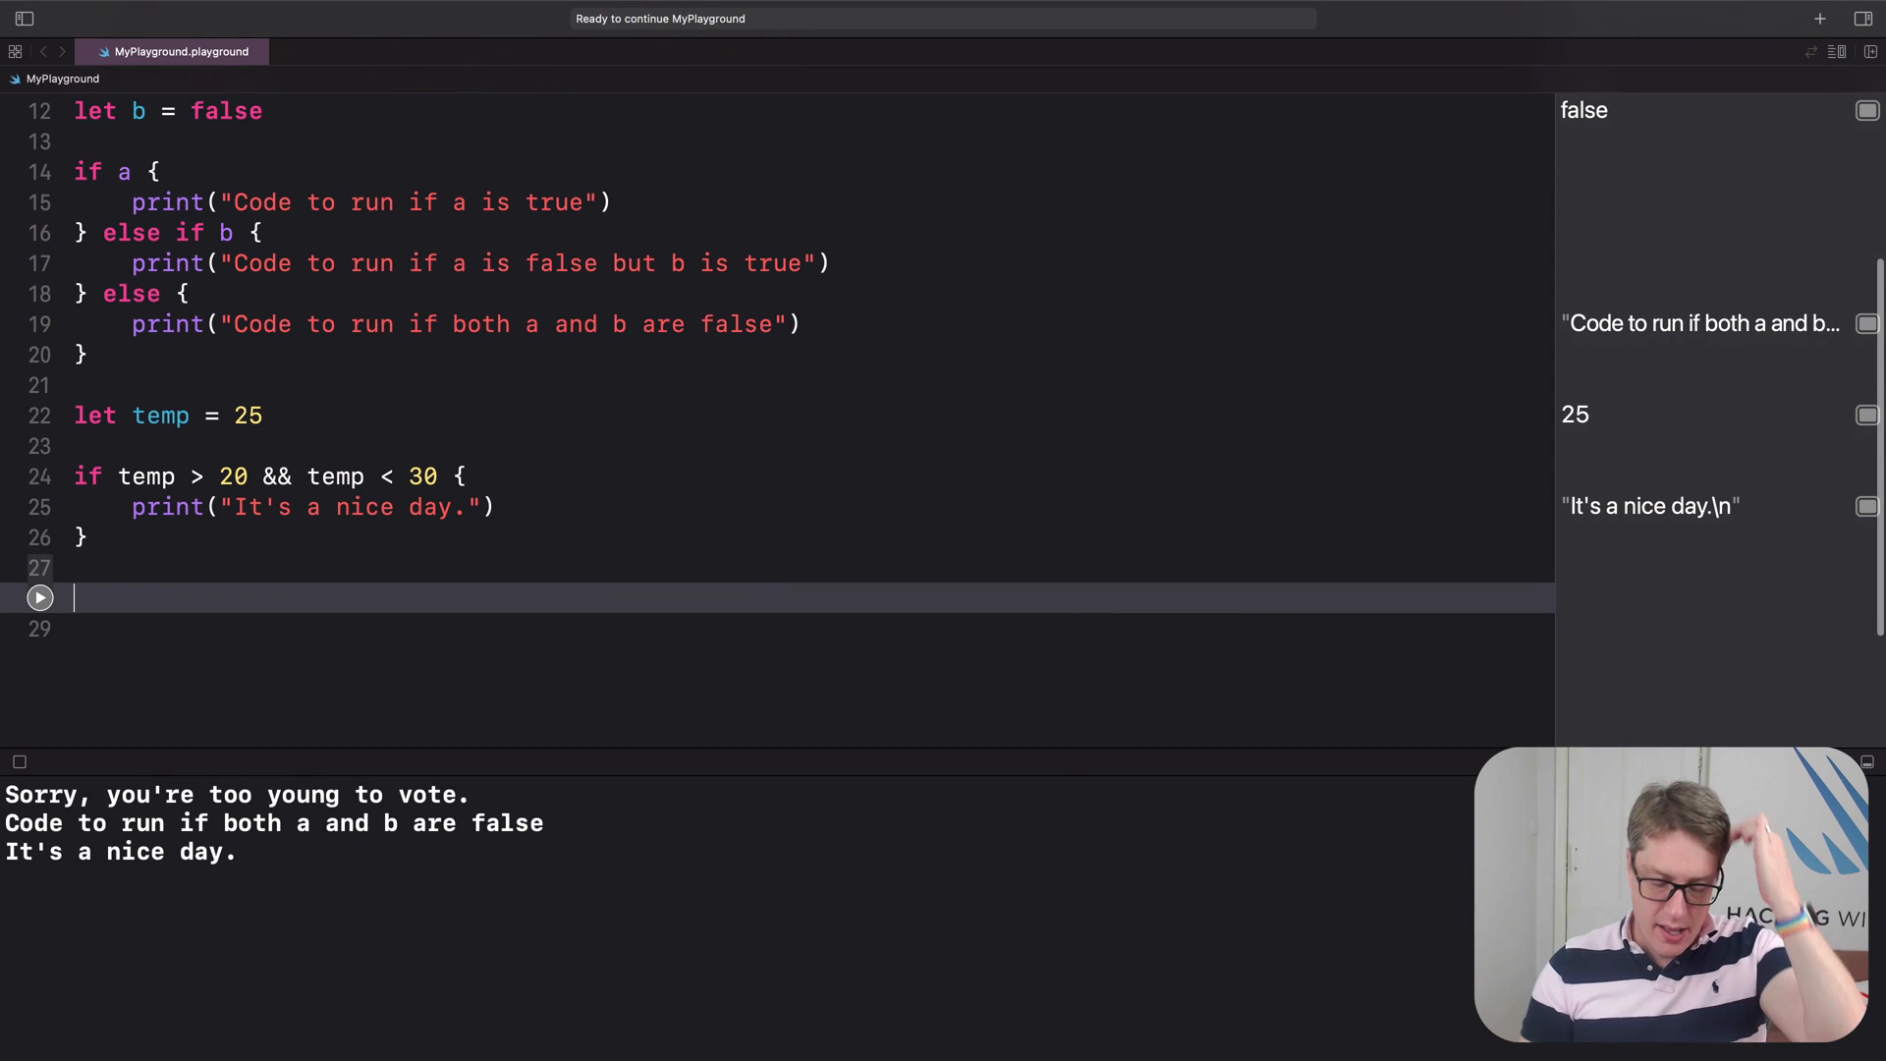
Declare constants userAge = 14 and hasParentalConsent = true.
{"action": "type", "text": "let userAge ="}
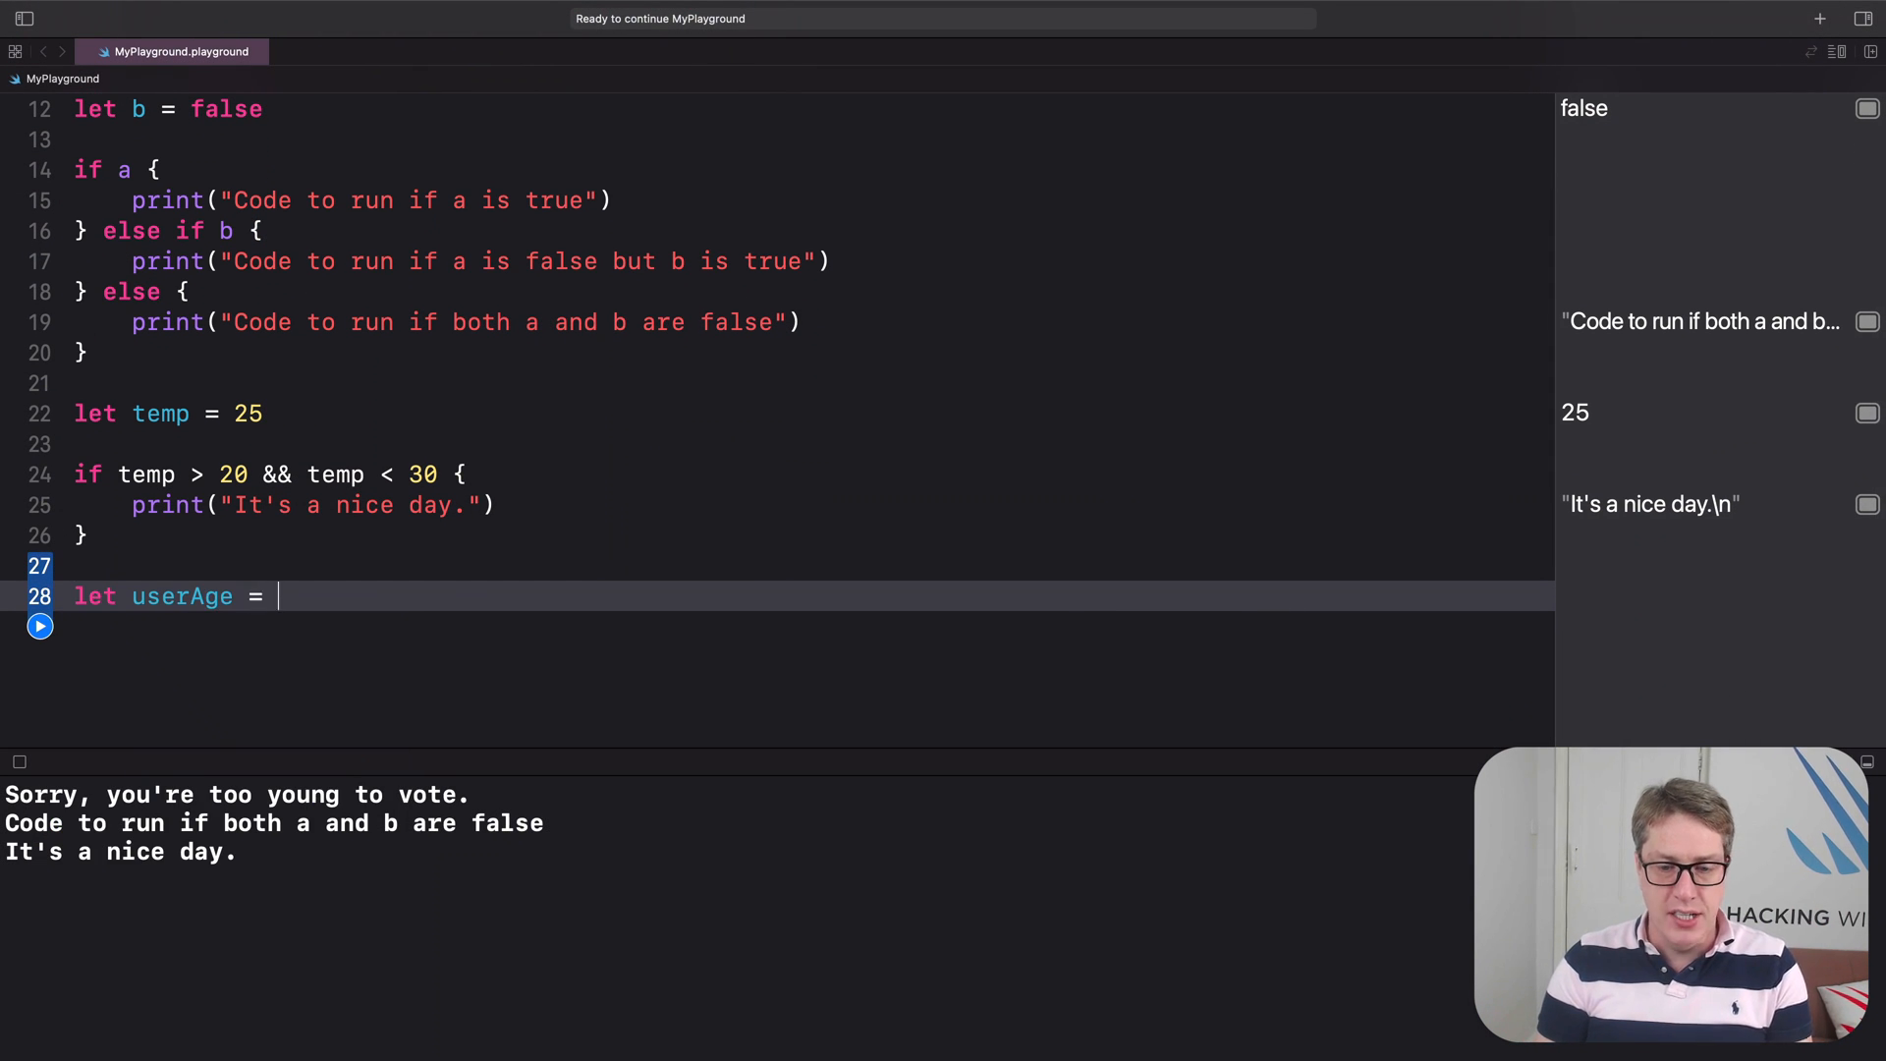
{"action": "type", "text": "14"}
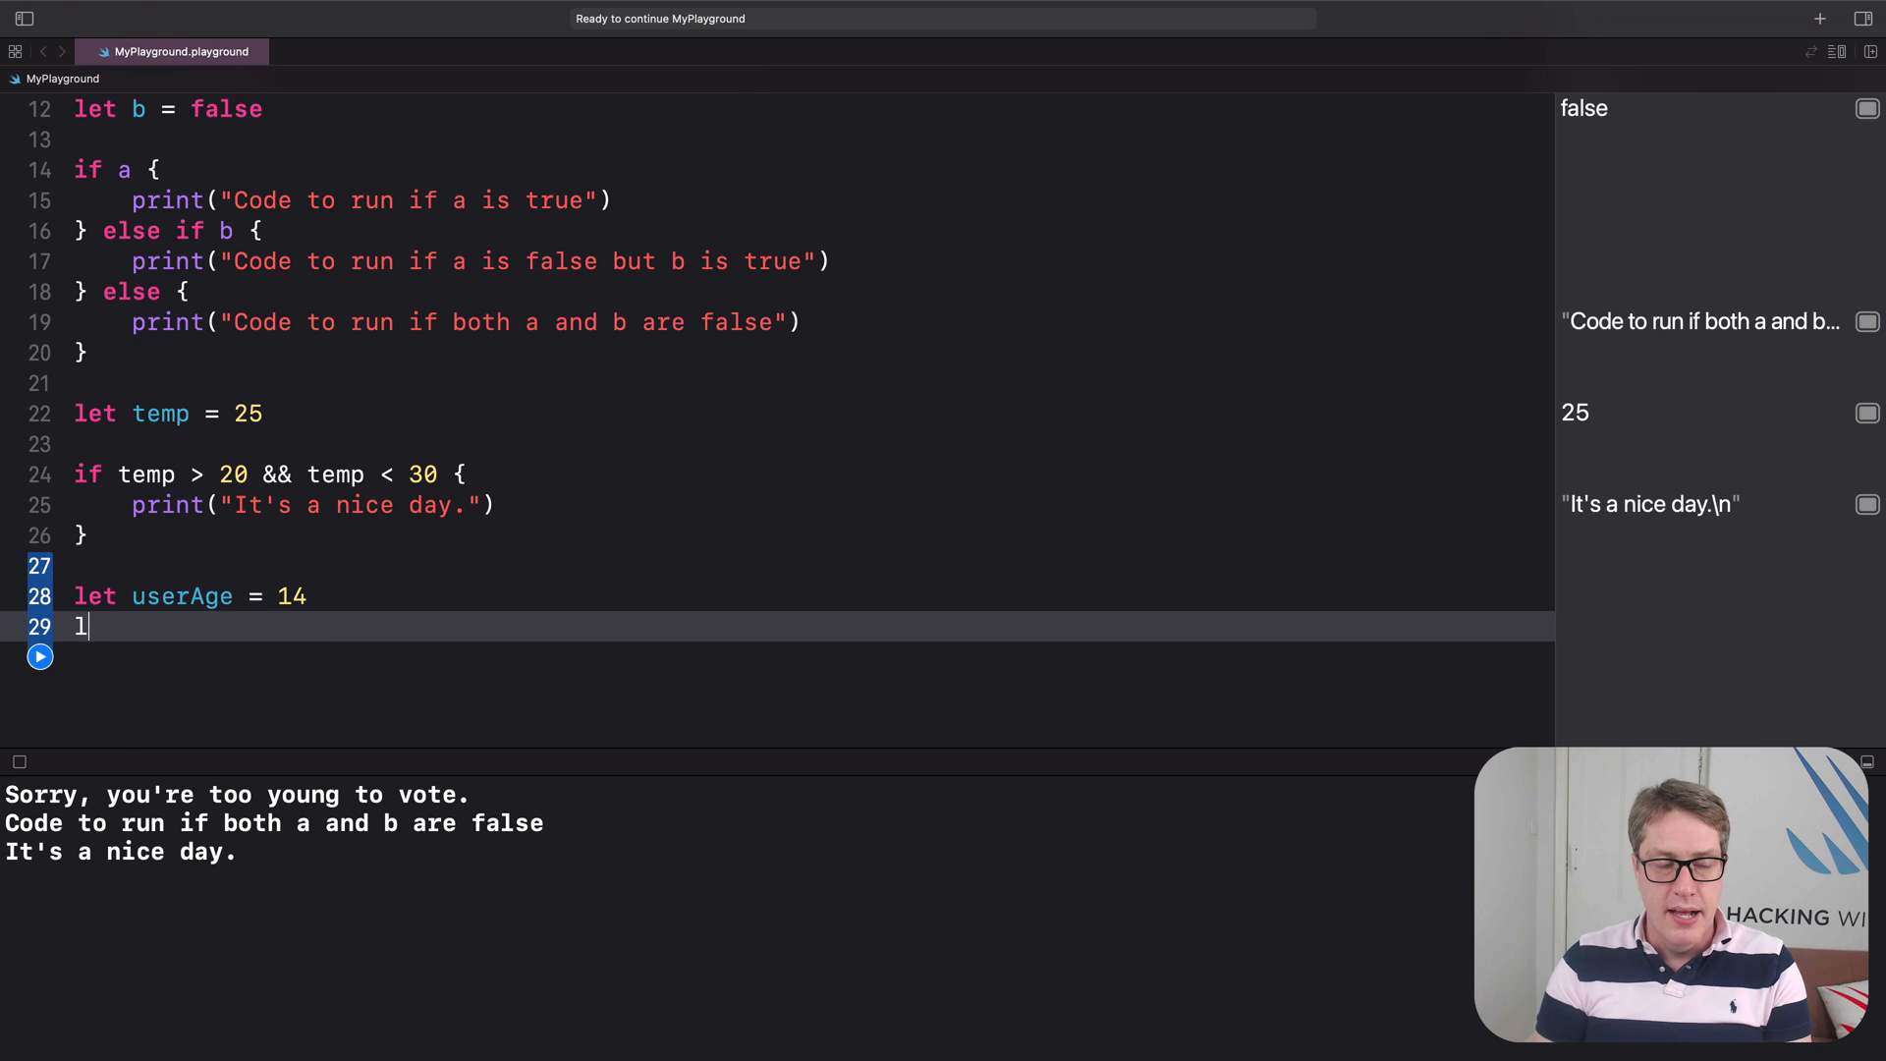
{"action": "type", "text": "et hasParental"}
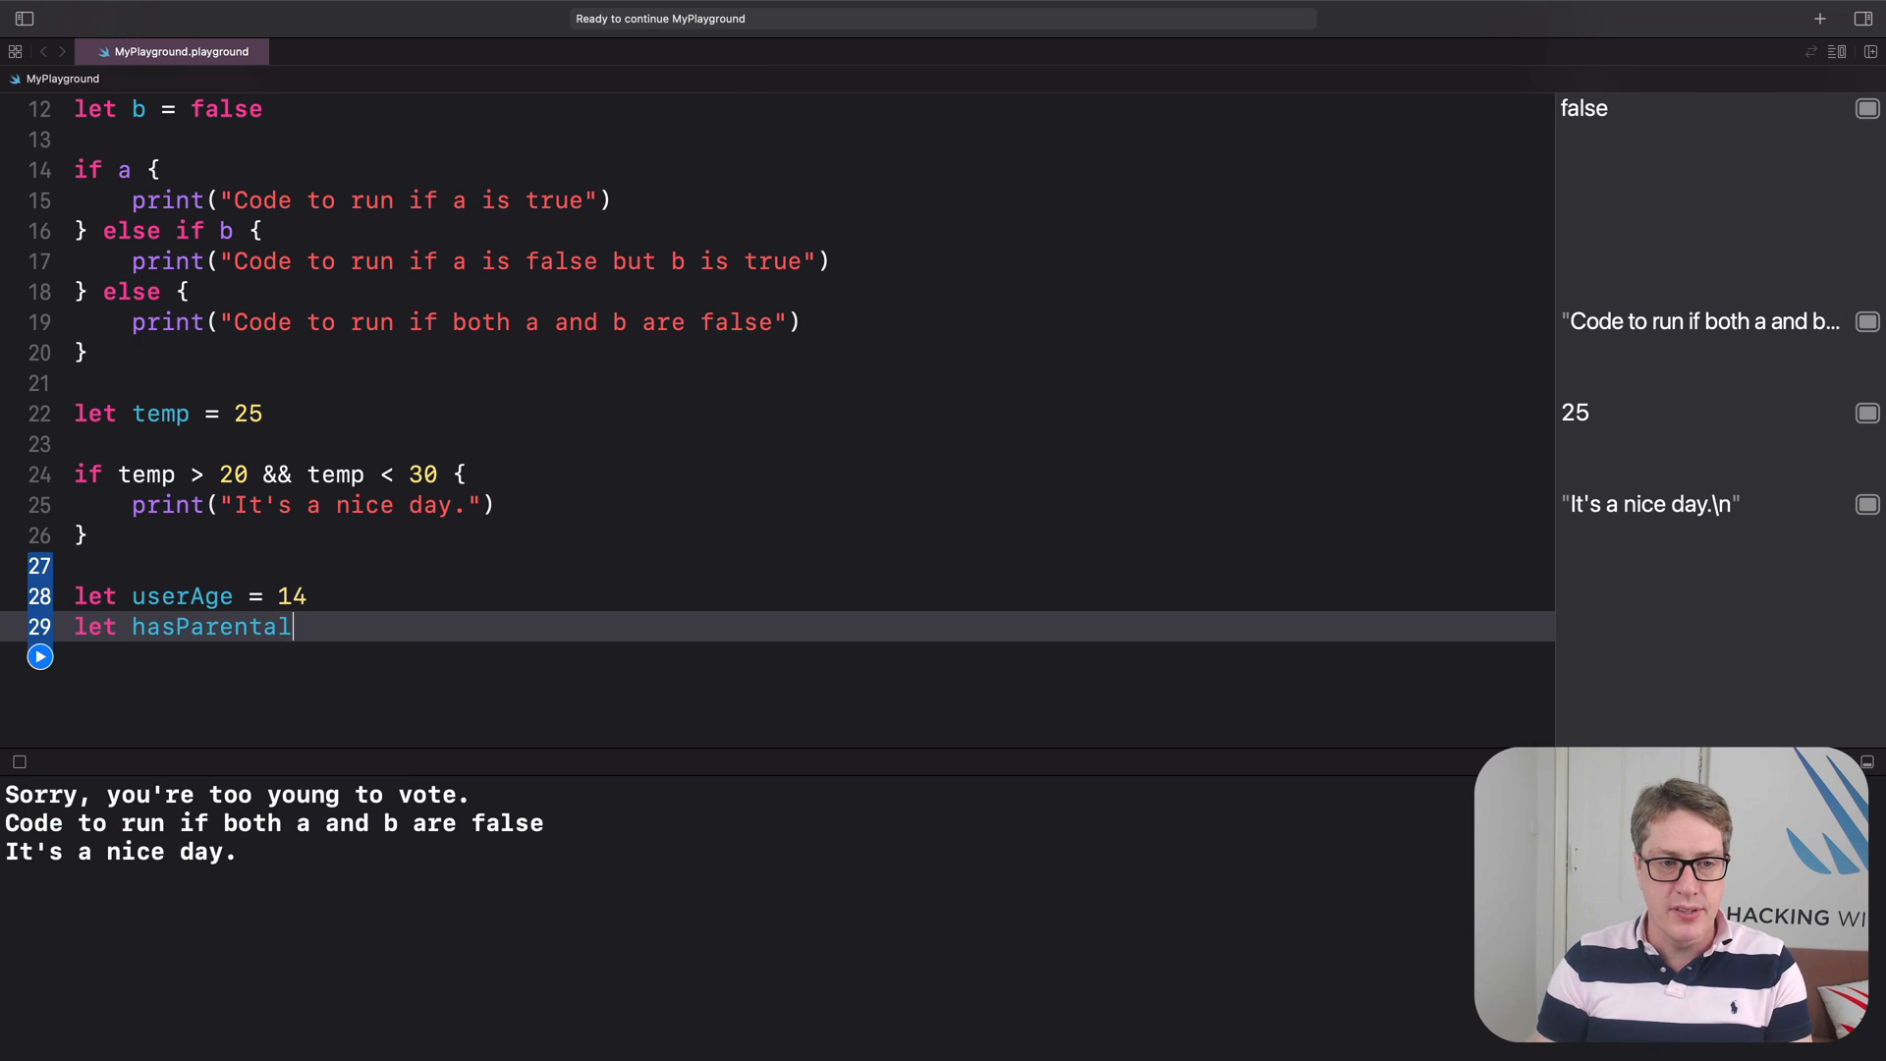
{"action": "type", "text": "Consent = true"}
{"action": "type", "text": "if age >"}
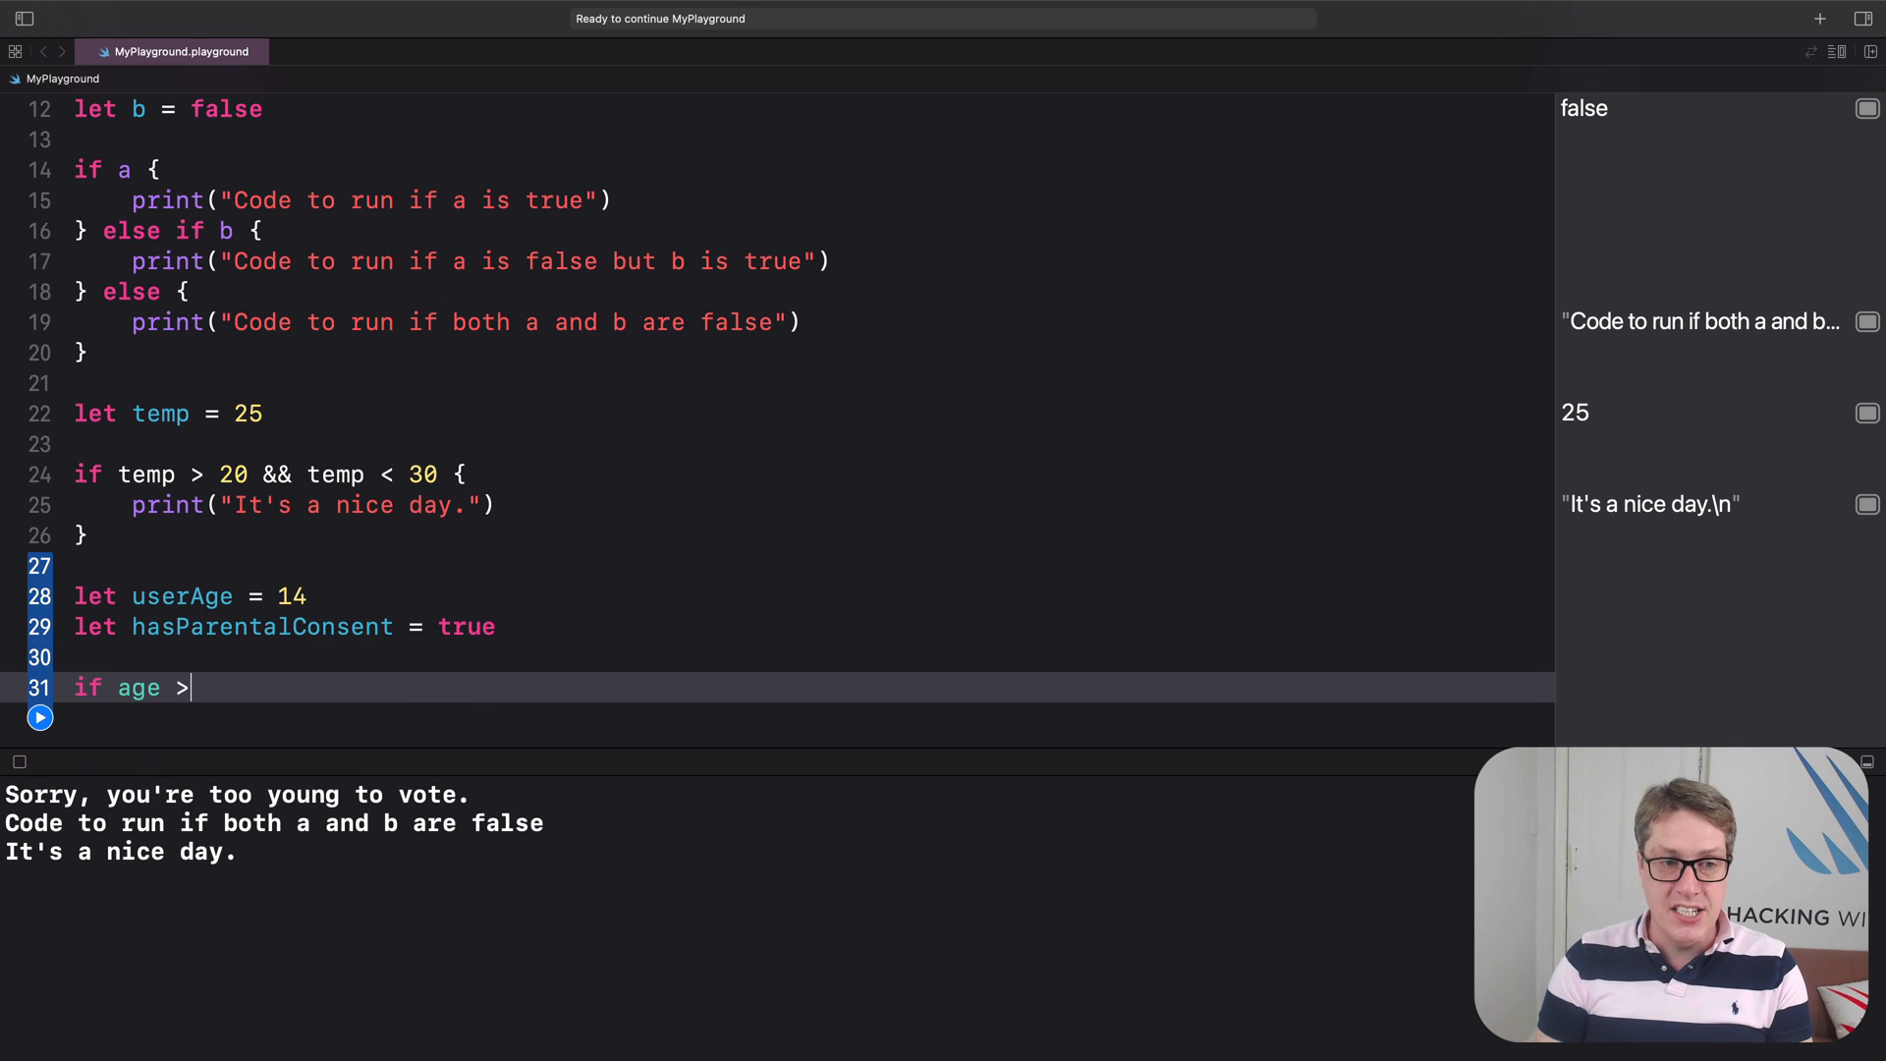
Add an if userAge >= 18 || hasParentalConsent check printing "You can buy the game!", and run it.
{"action": "type", "text": "= 18"}
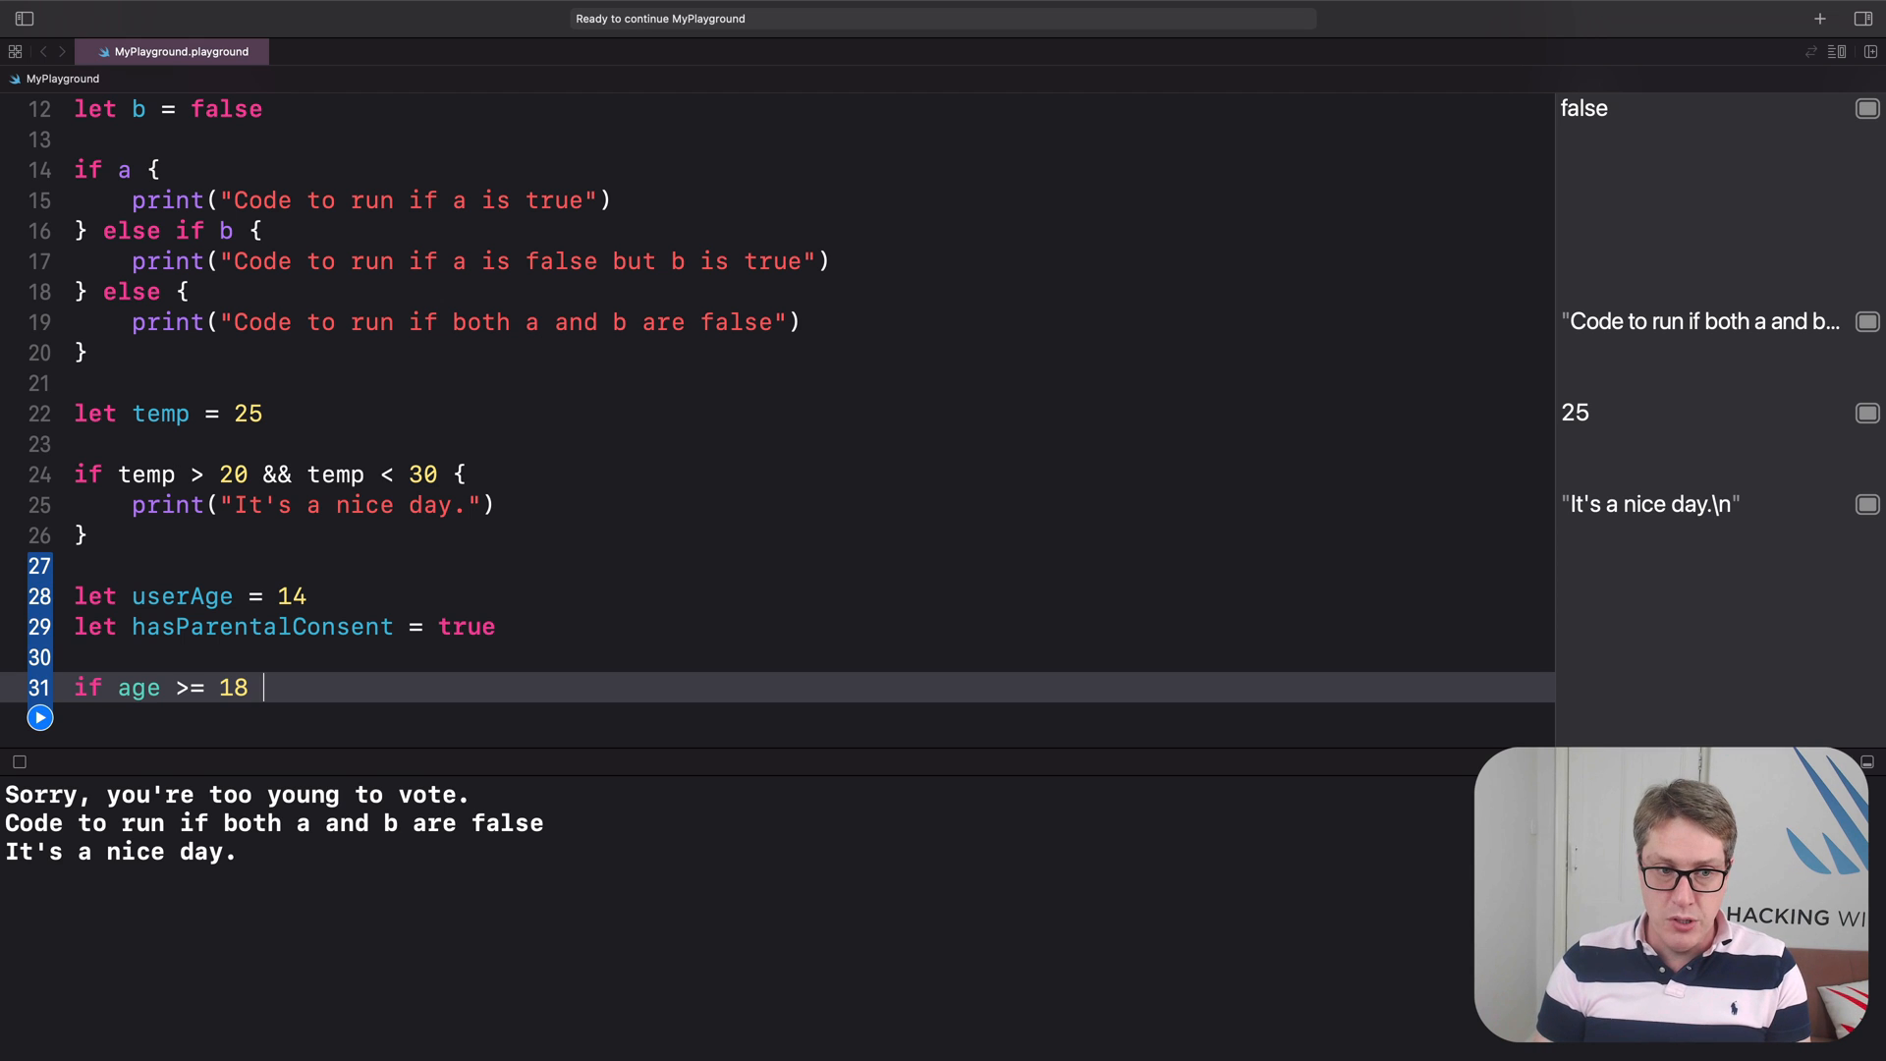
{"action": "type", "text": "||"}
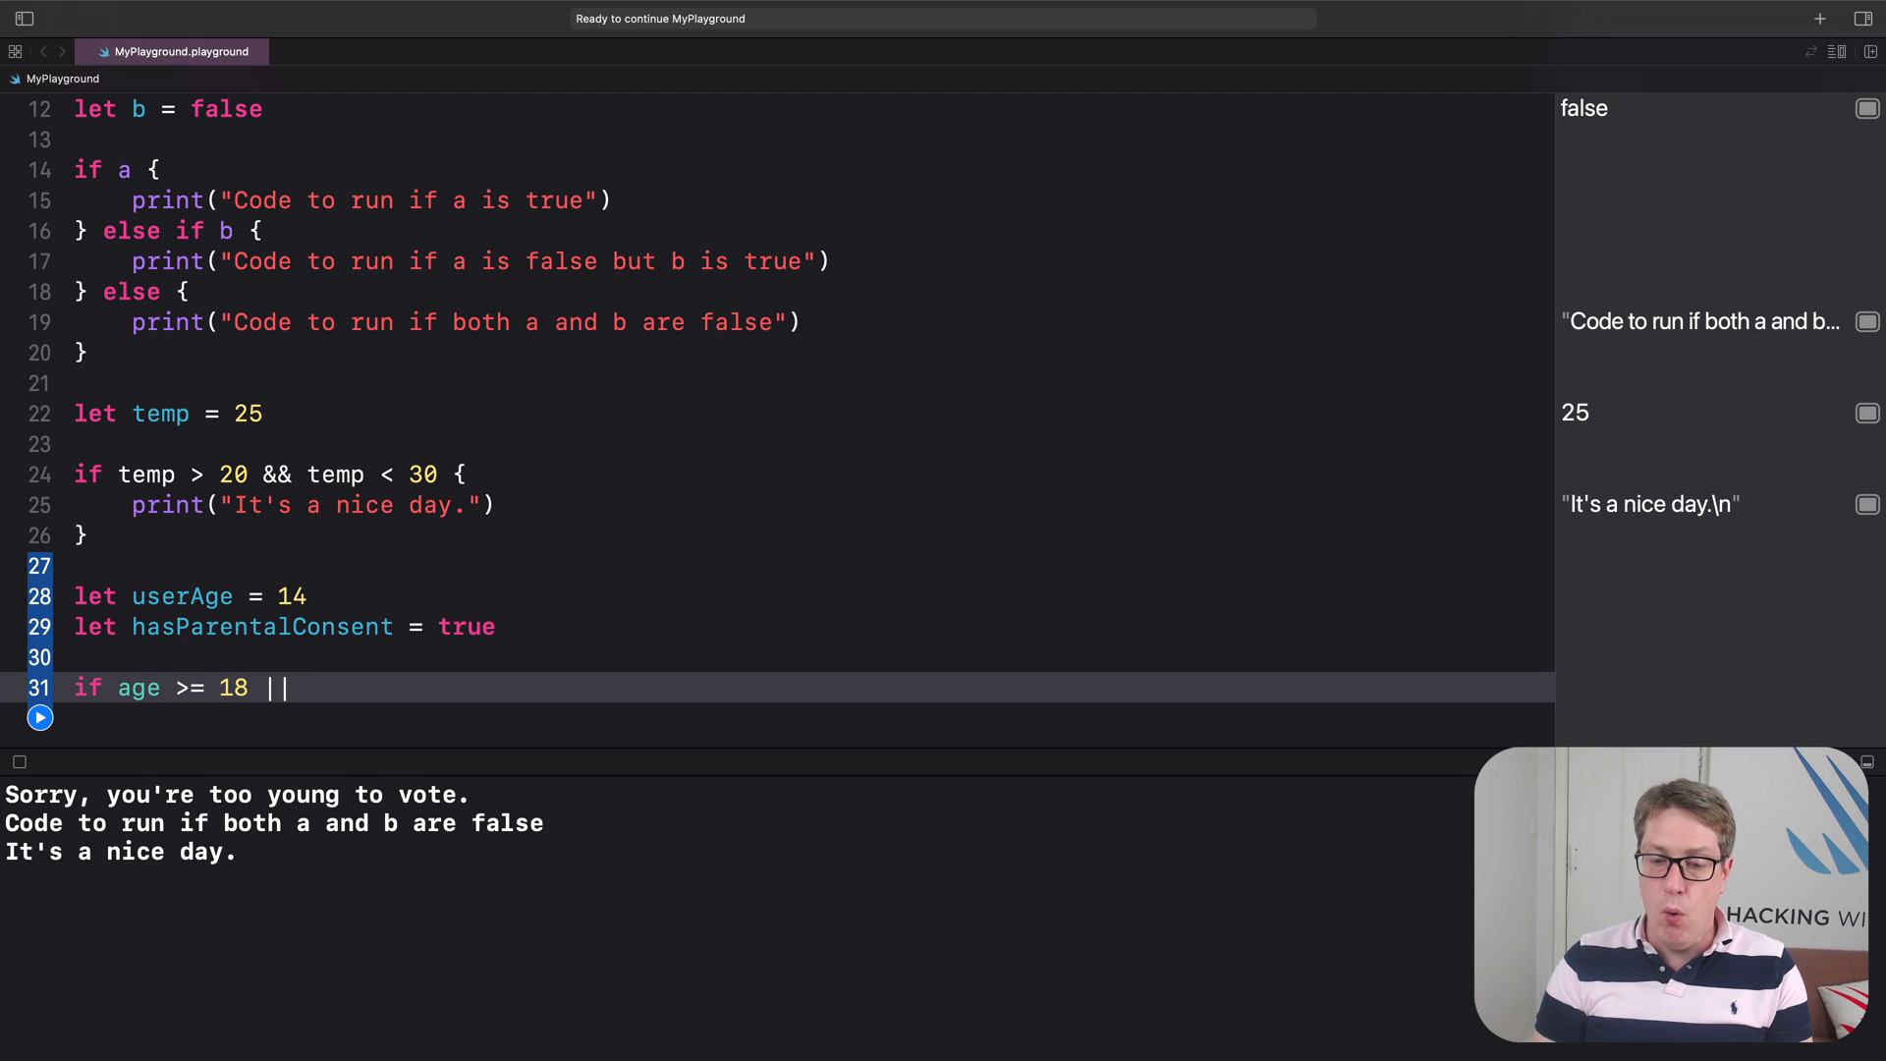
{"action": "type", "text": "hasParentalConsent == true {"}
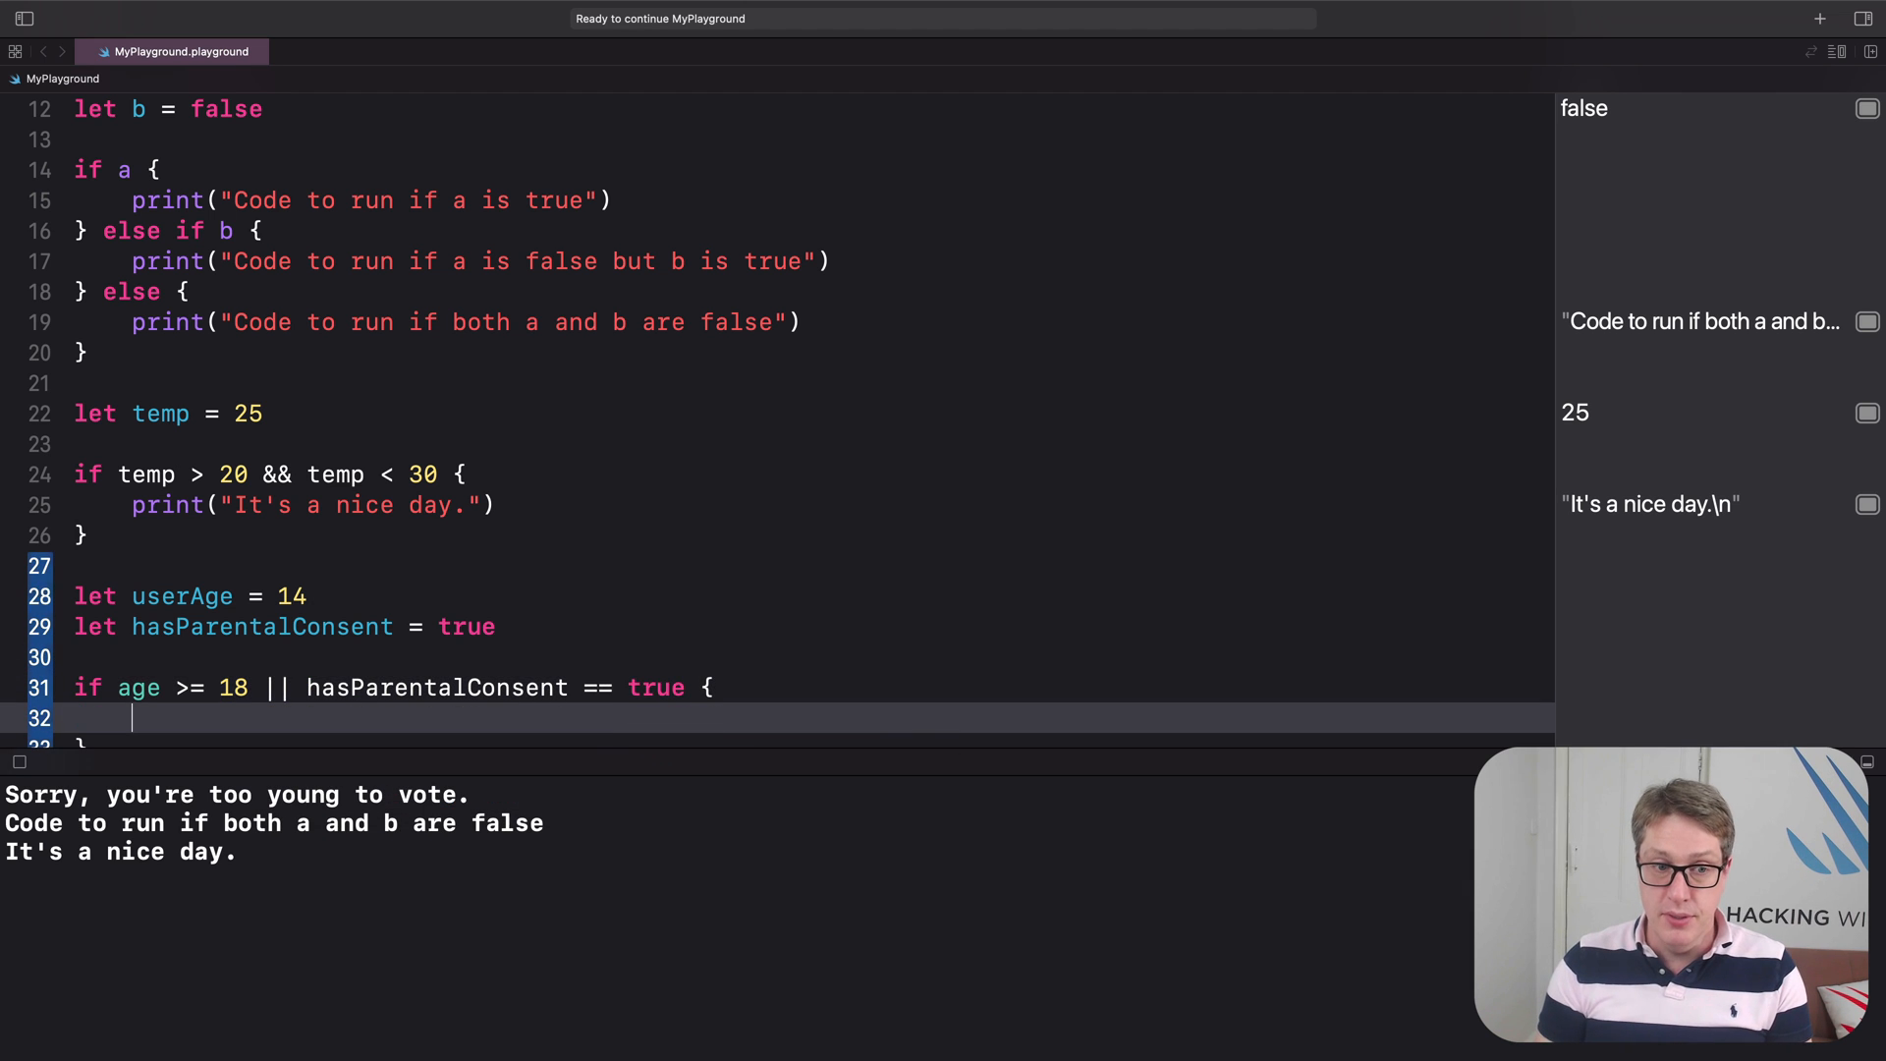
{"action": "type", "text": "print("}
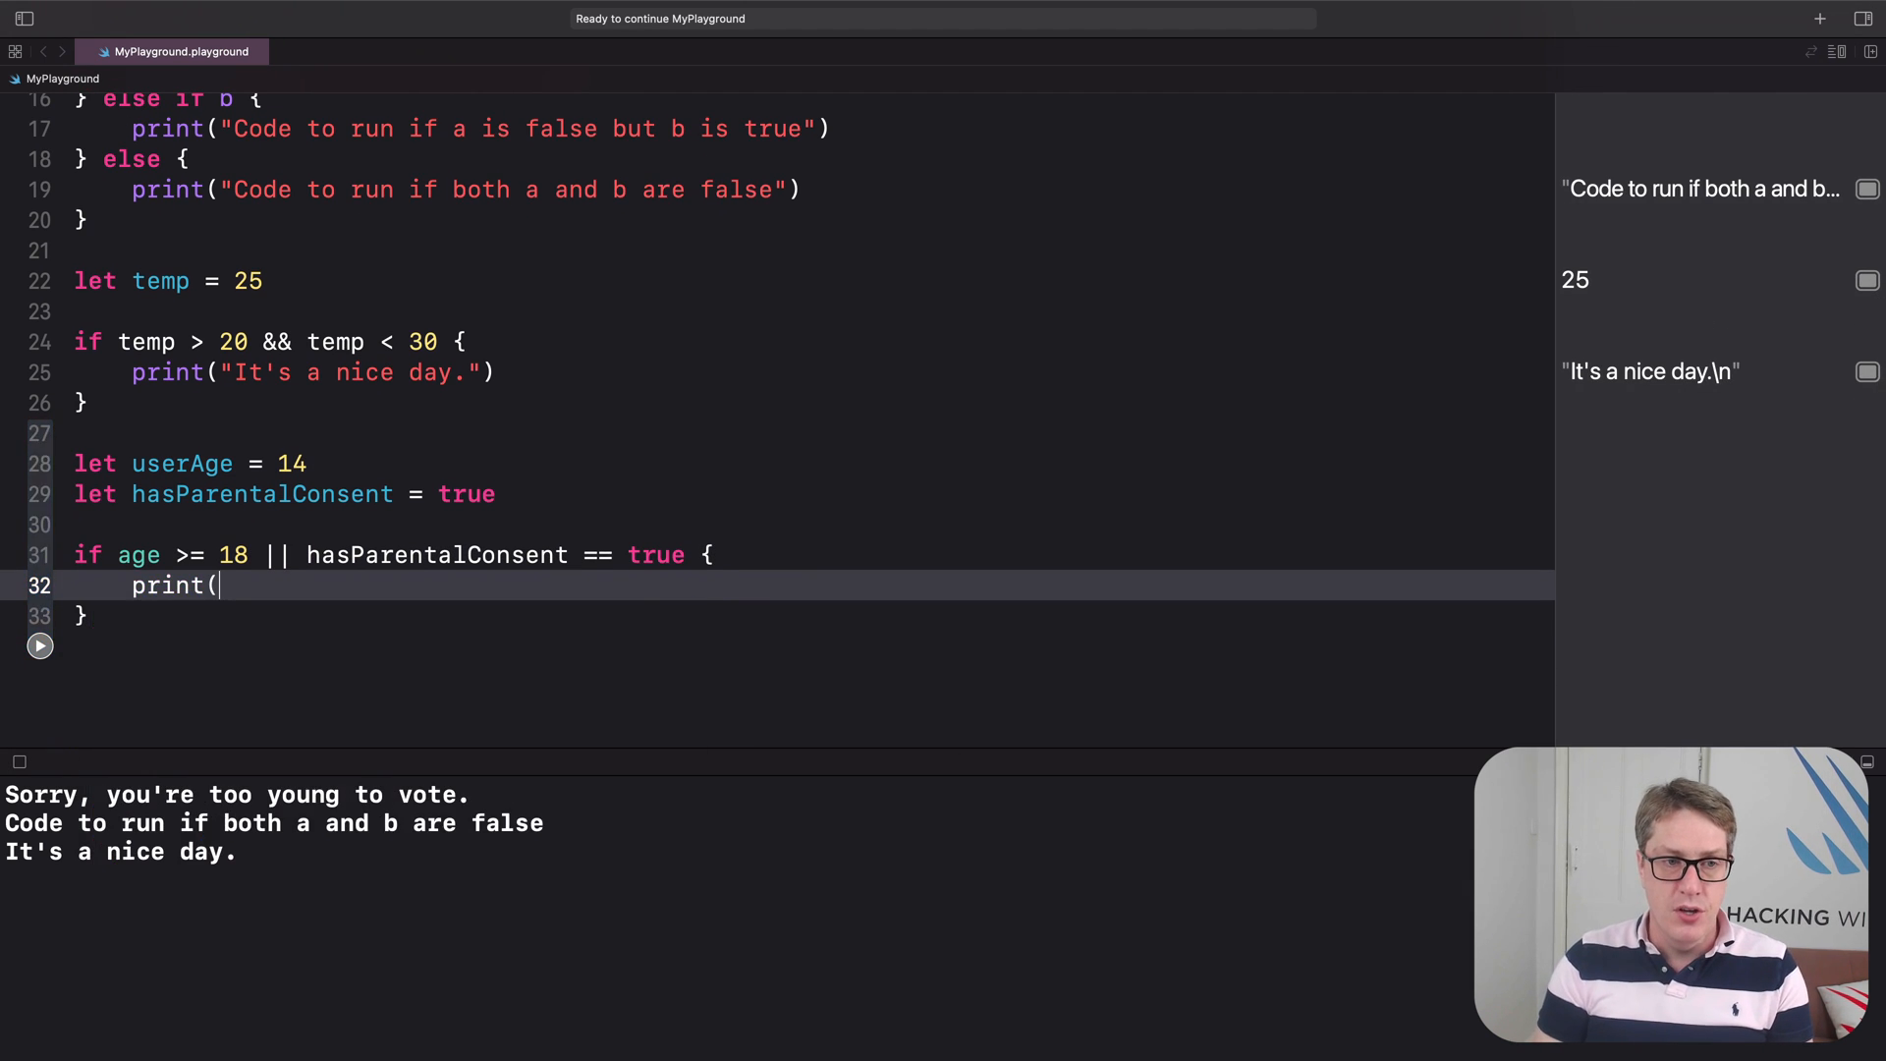
{"action": "type", "text": "\"You can buy the ga\""}
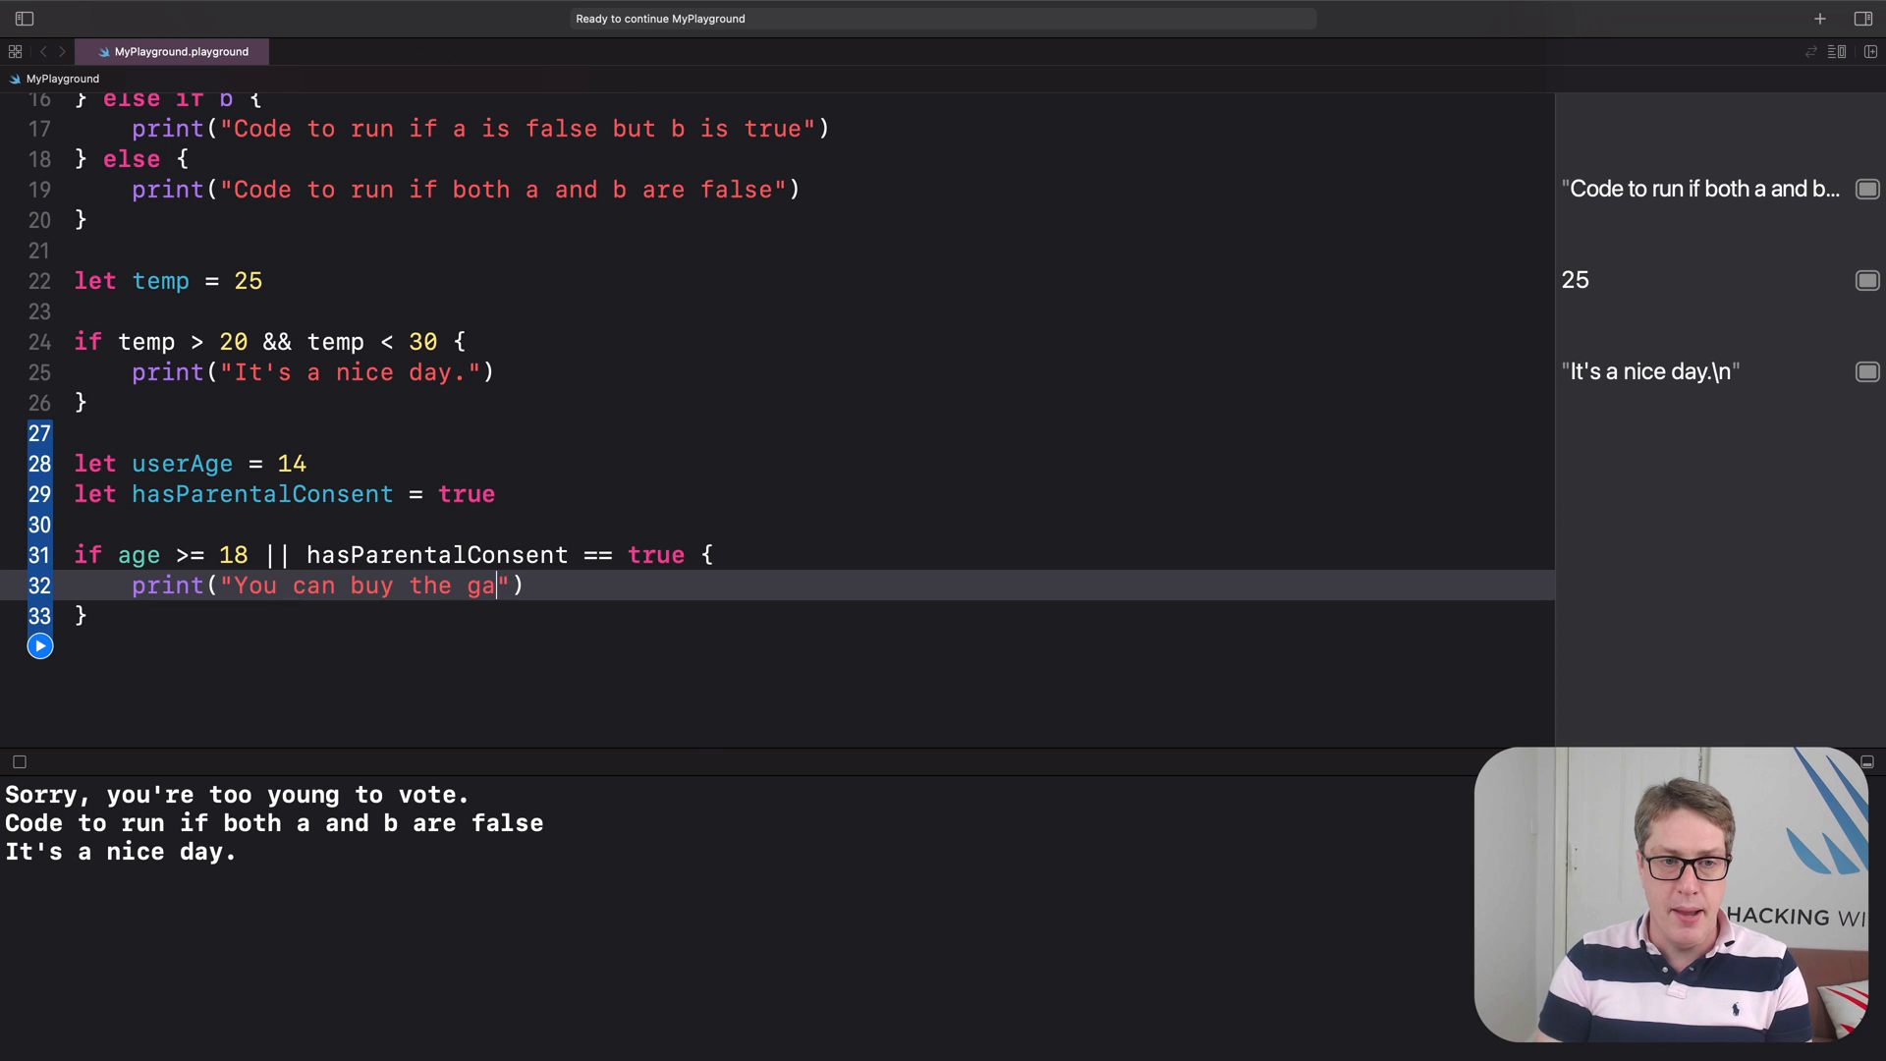
{"action": "type", "text": "me!"}
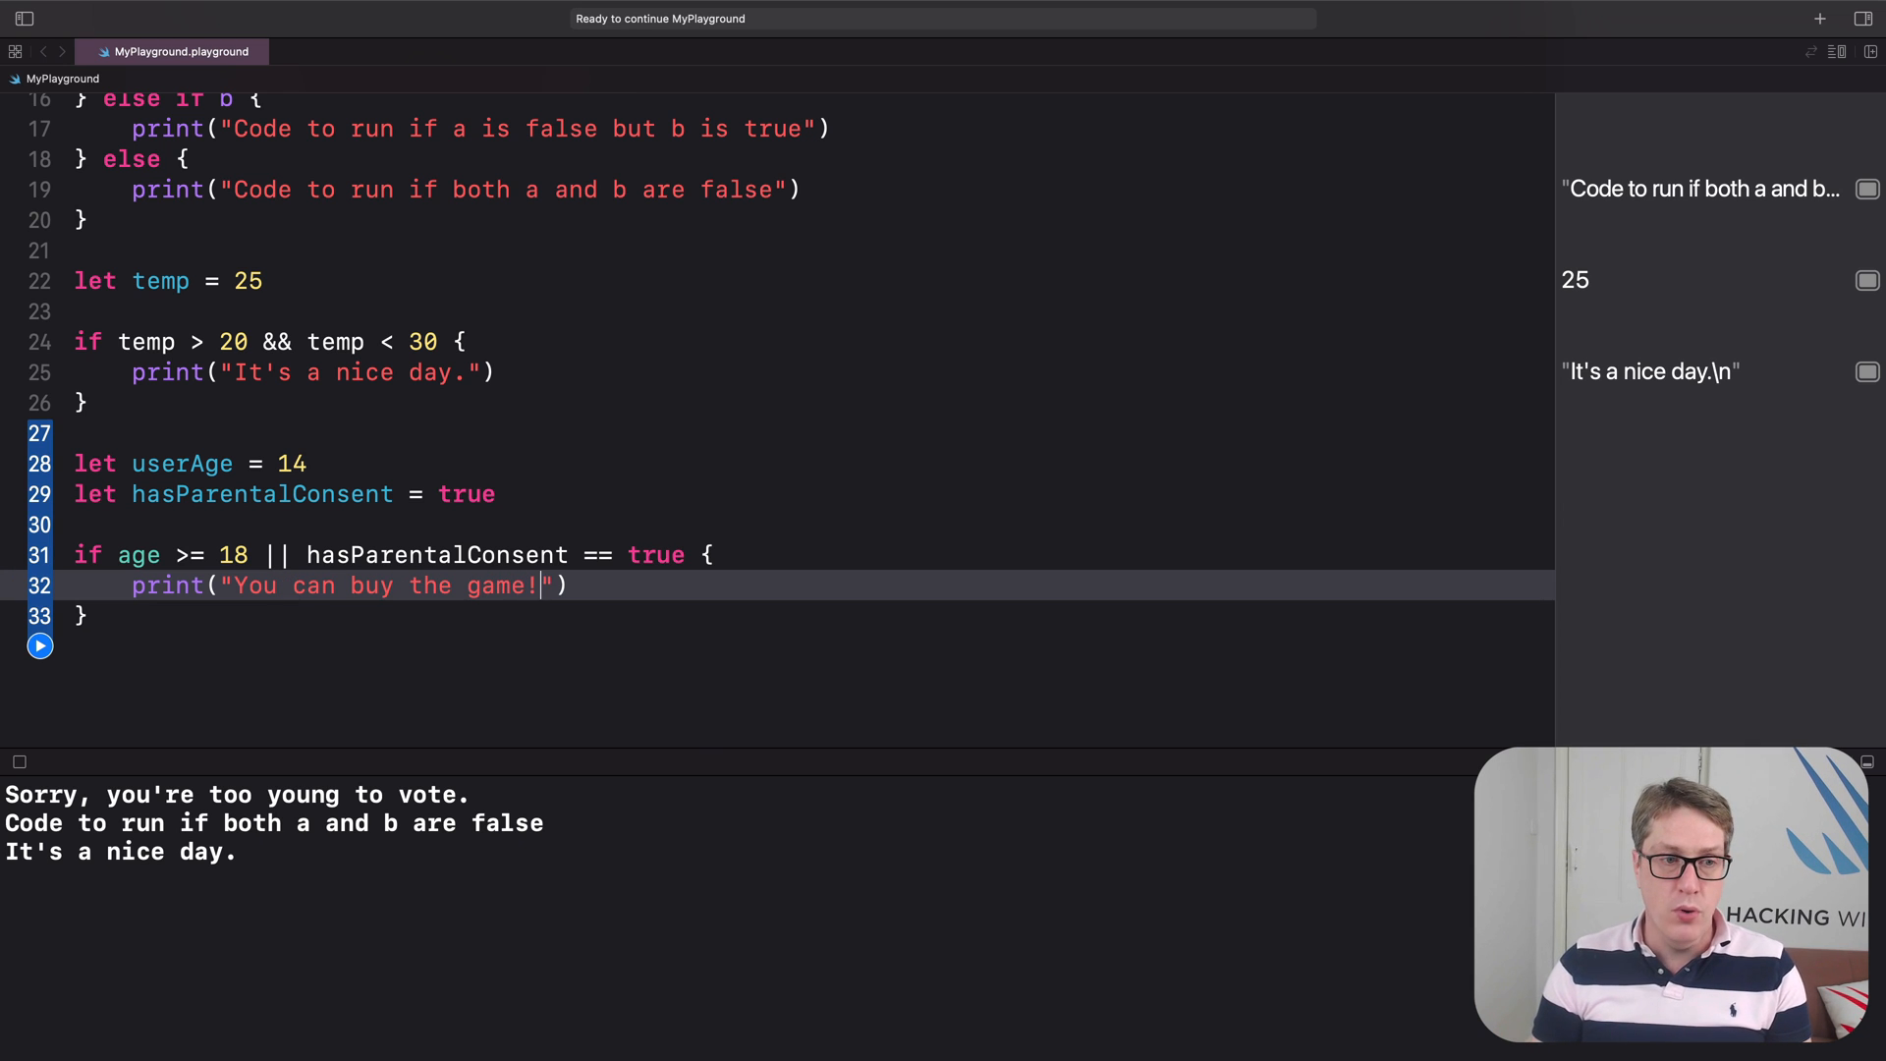
{"action": "left_click", "coordinate": [40, 645]}
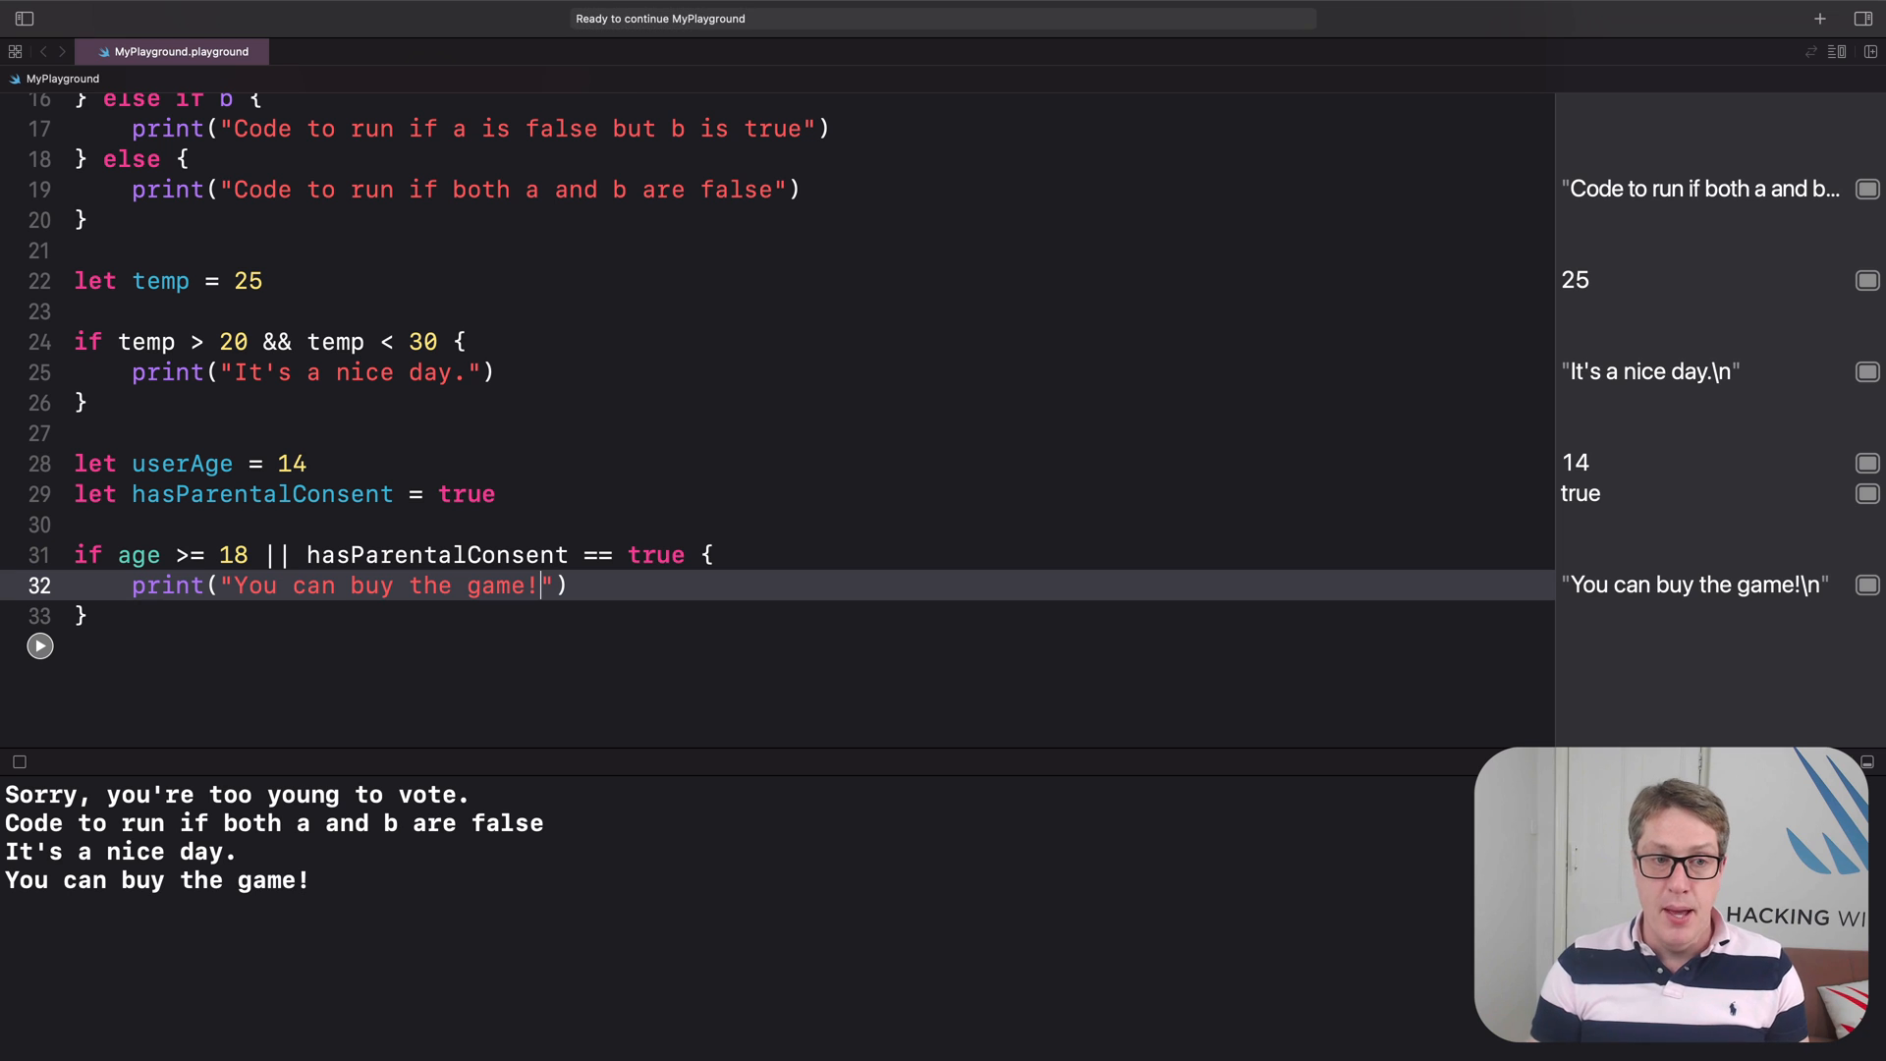
Delete "== true" from the consent condition on line 31.
{"action": "left_click_drag", "start_coordinate": [117, 554], "coordinate": [255, 554]}
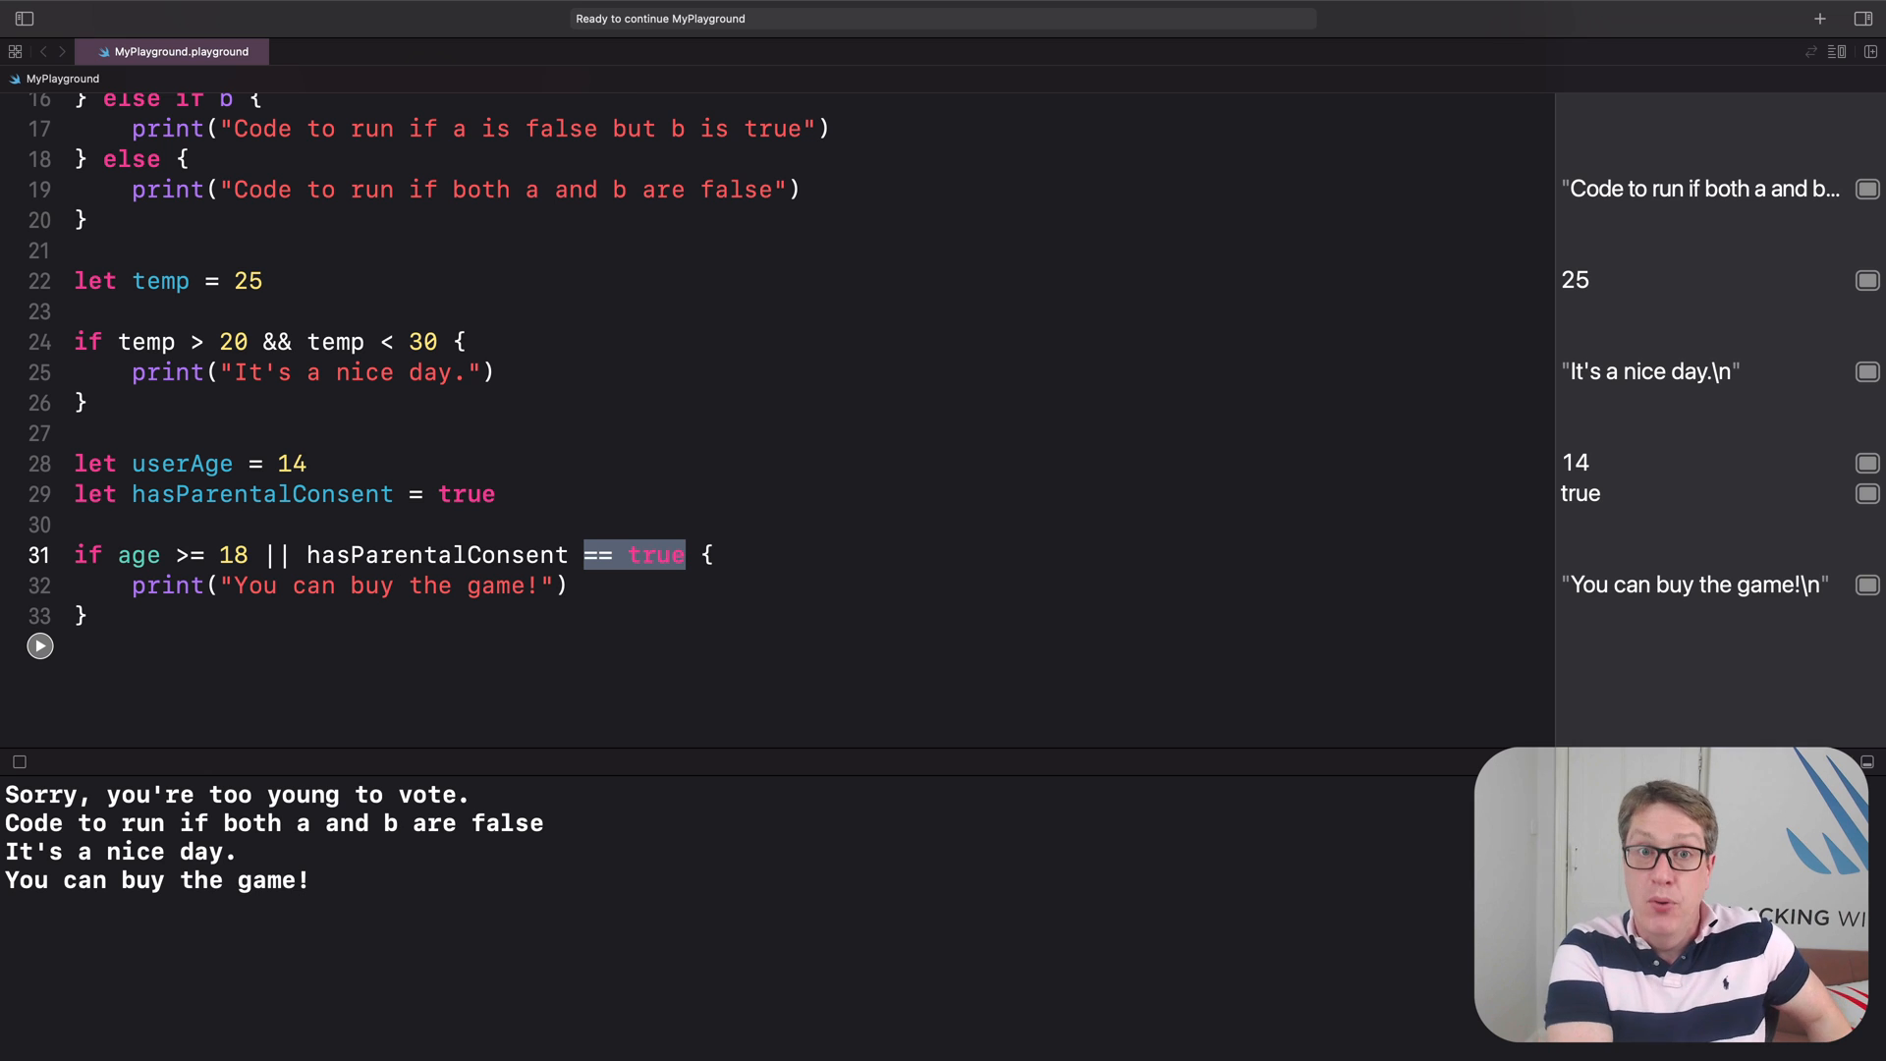
{"action": "key", "text": "Delete"}
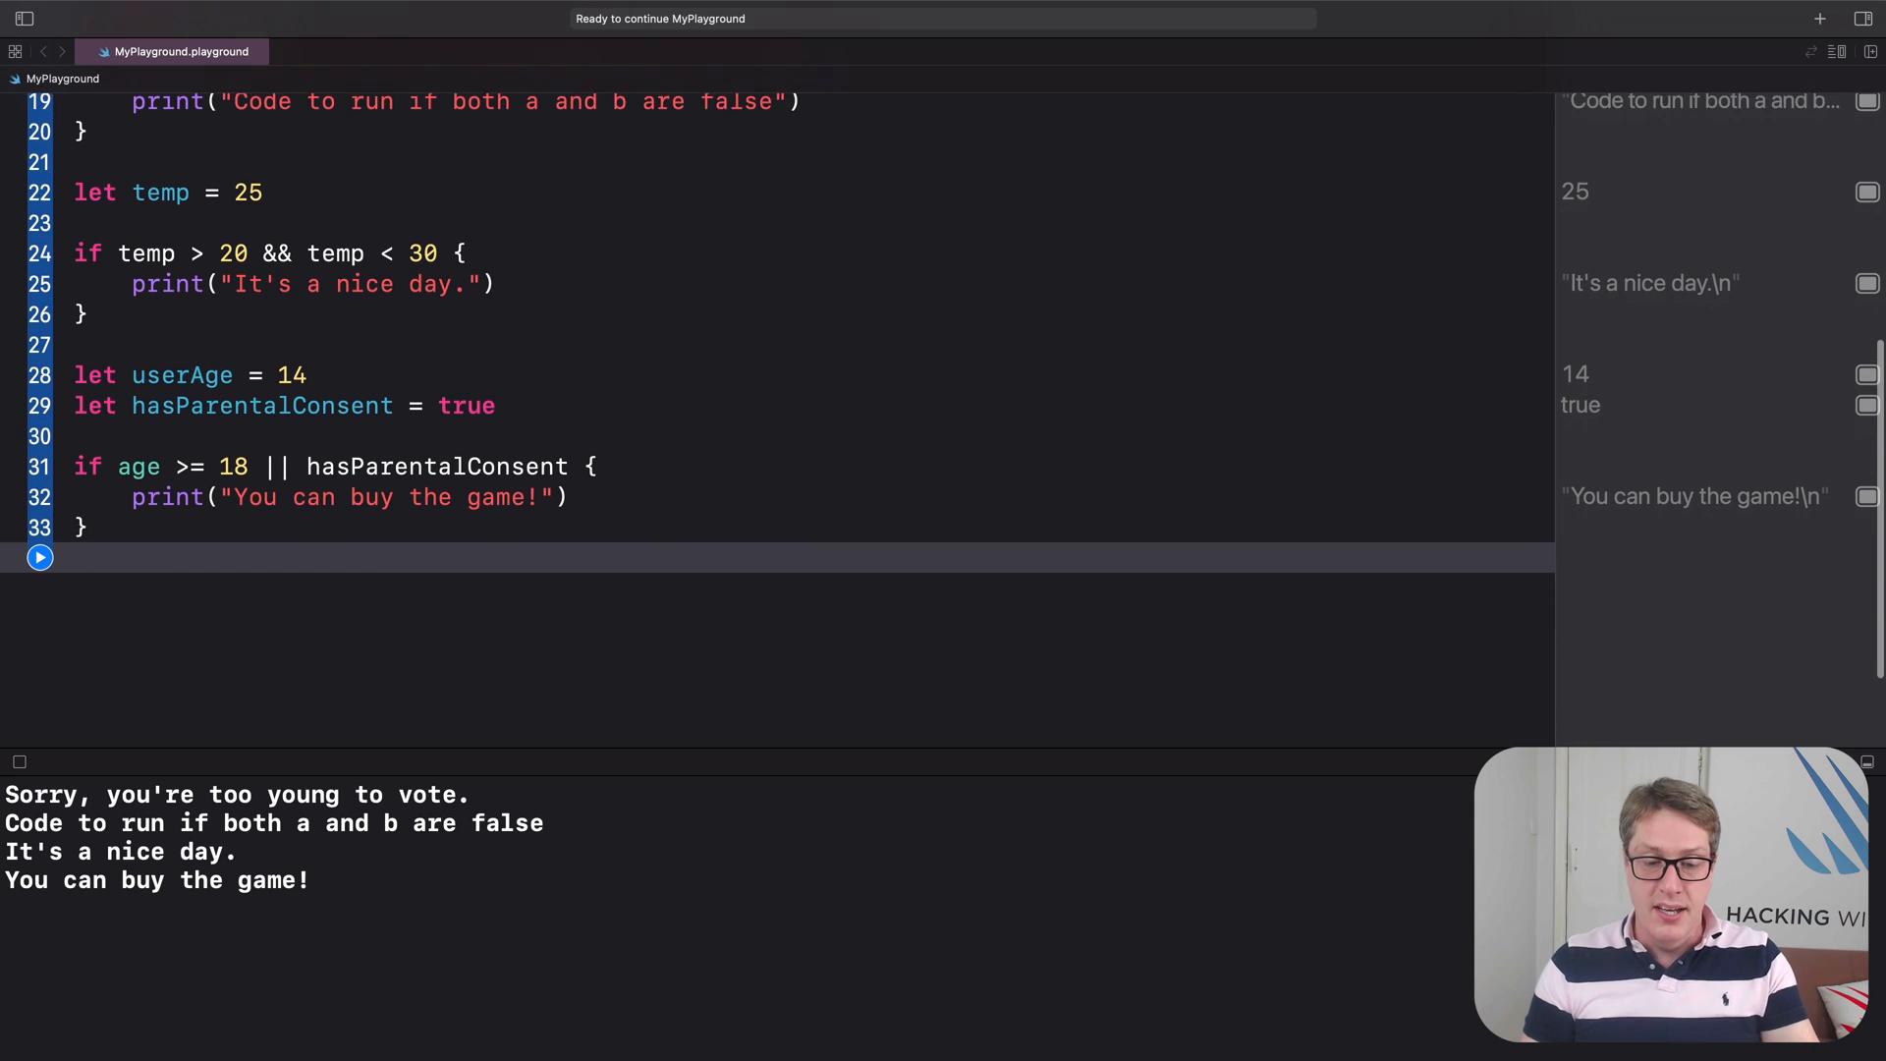
Write enum TransportOption with cases airplane, helicopter, bicycle, car, escooter.
{"action": "scroll", "scroll_direction": "down", "scroll_amount": 3}
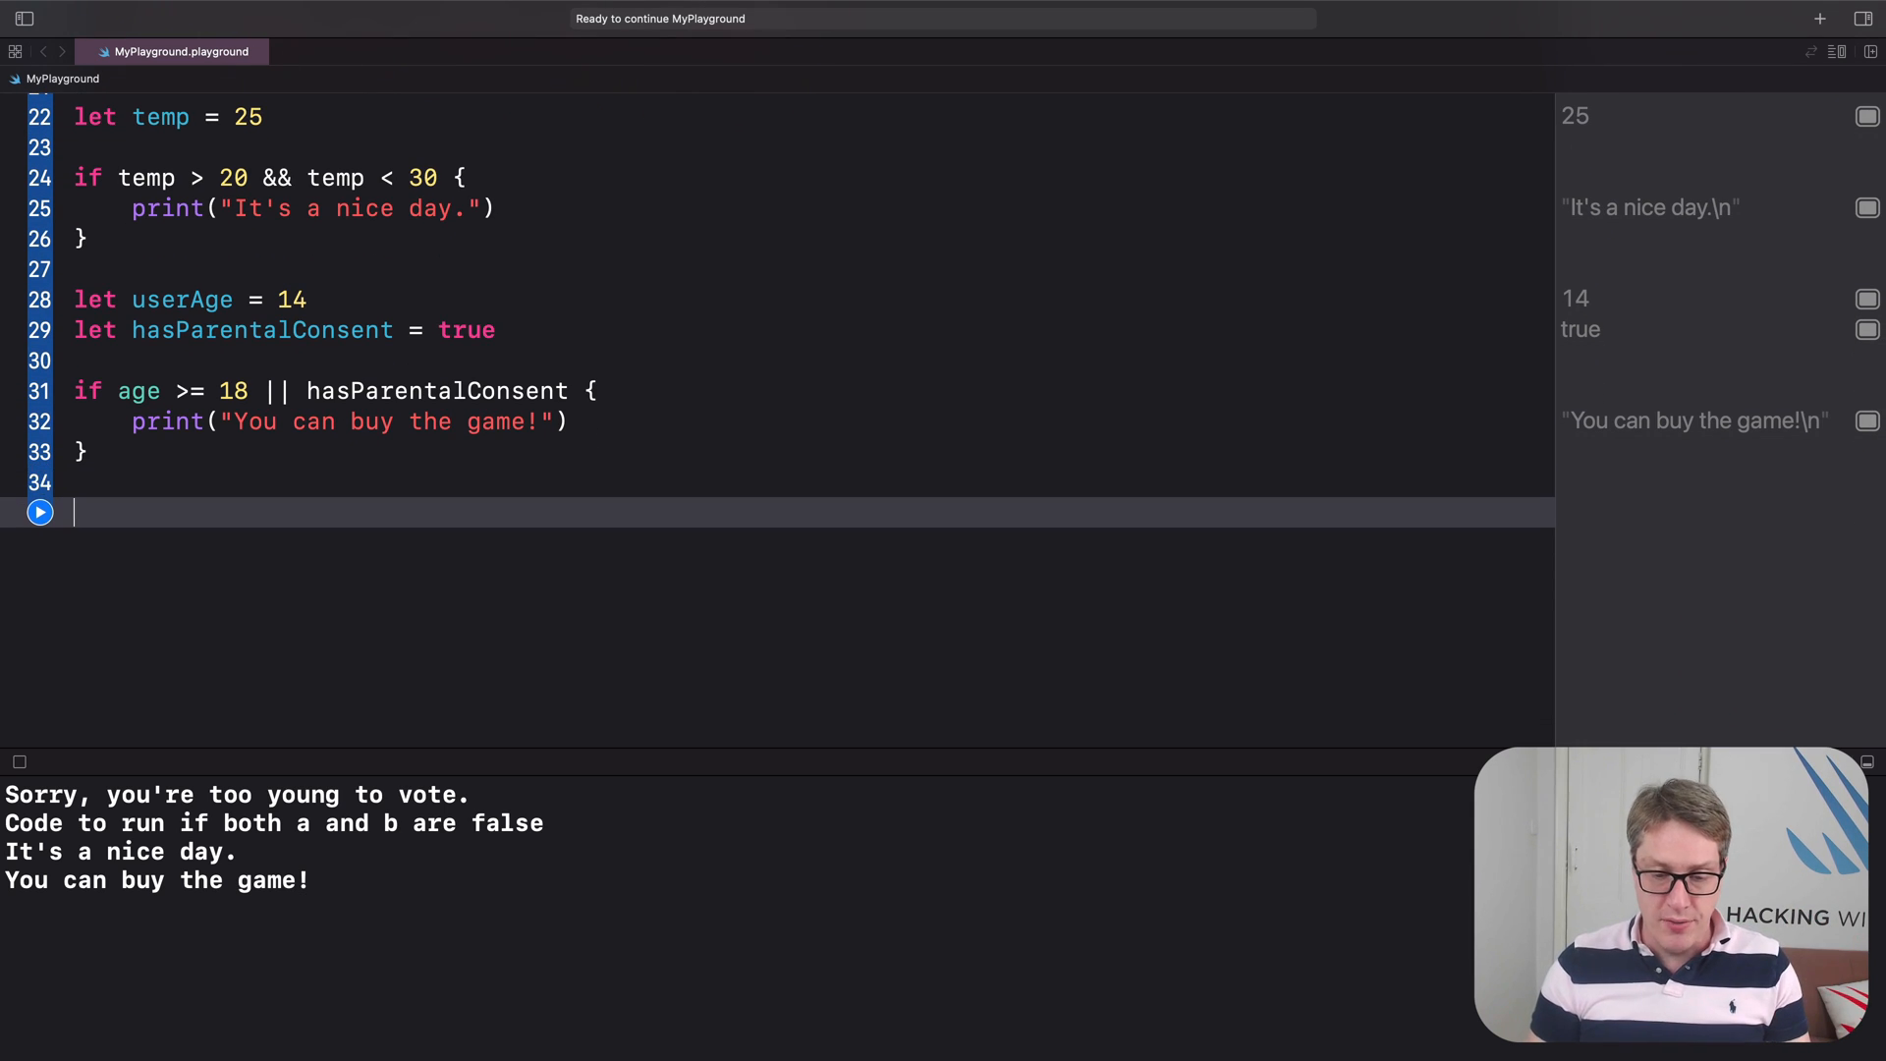
{"action": "type", "text": "enum Trans"}
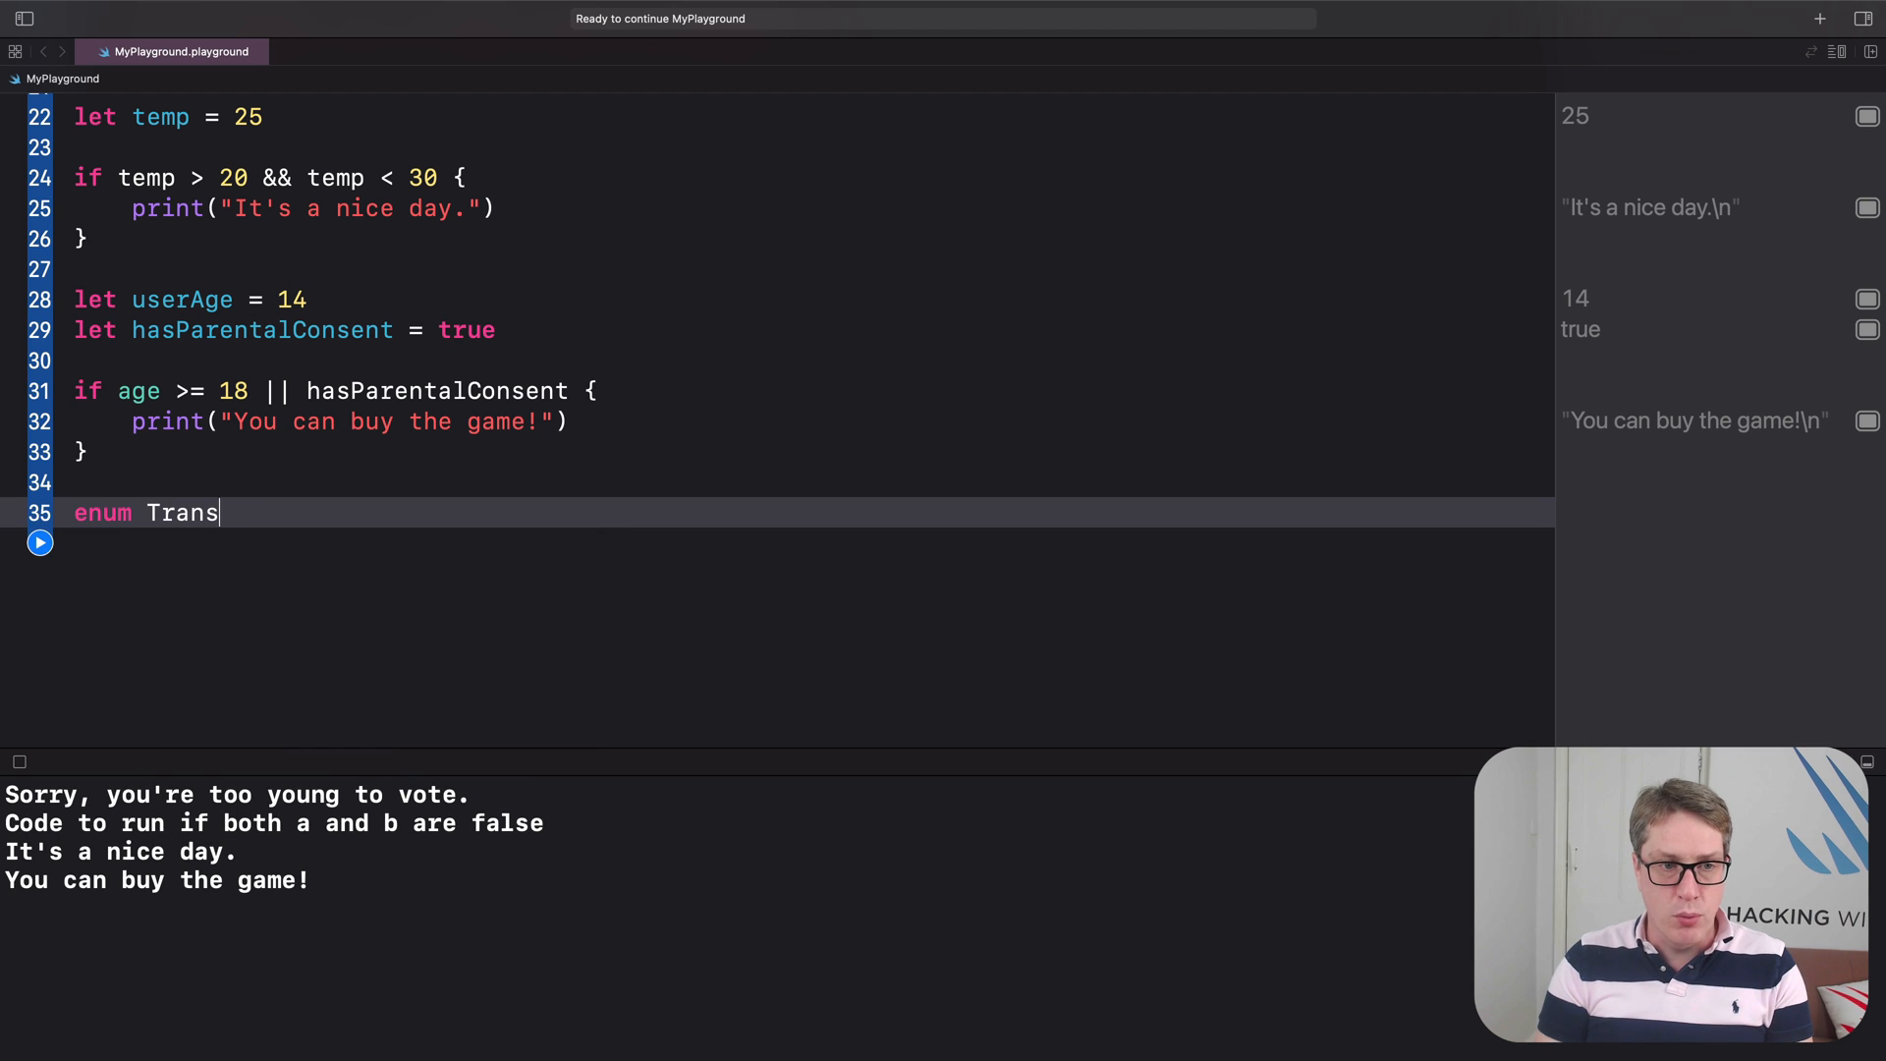
{"action": "type", "text": "portOption {"}
{"action": "type", "text": "case"}
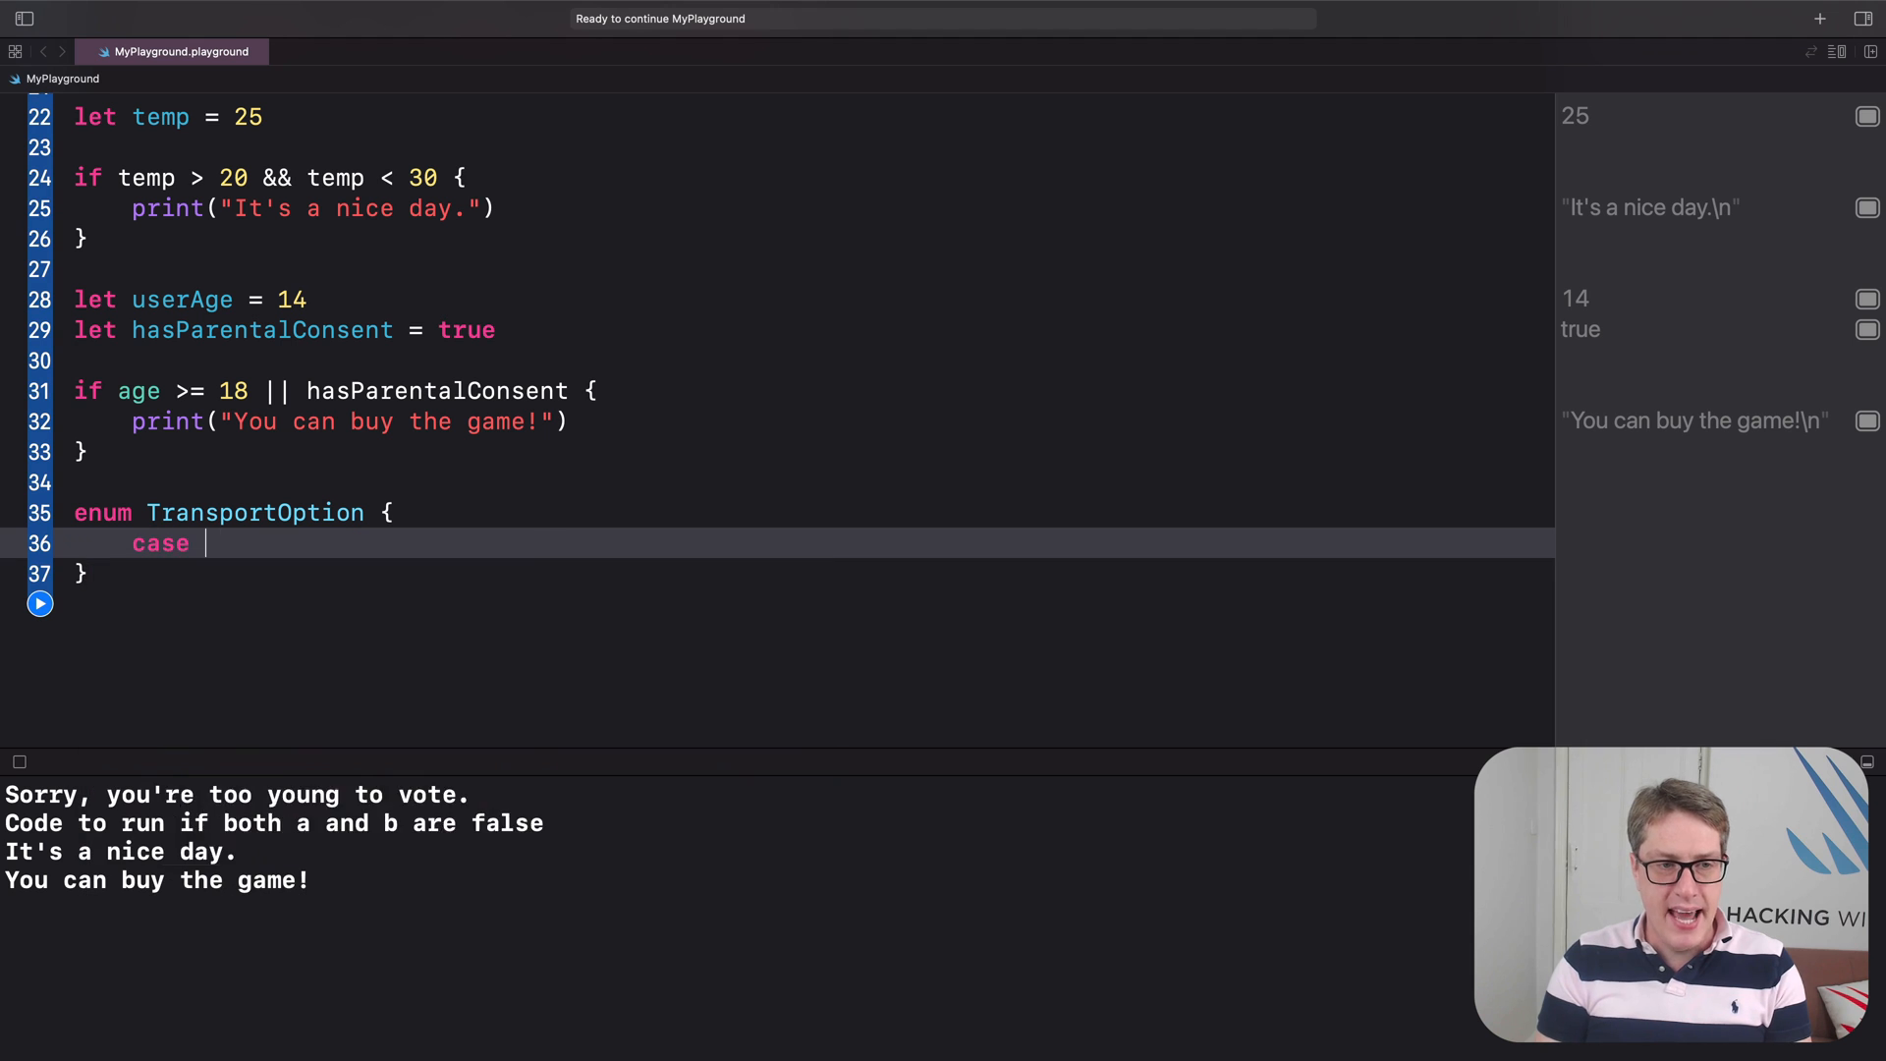
{"action": "type", "text": "airplane, h"}
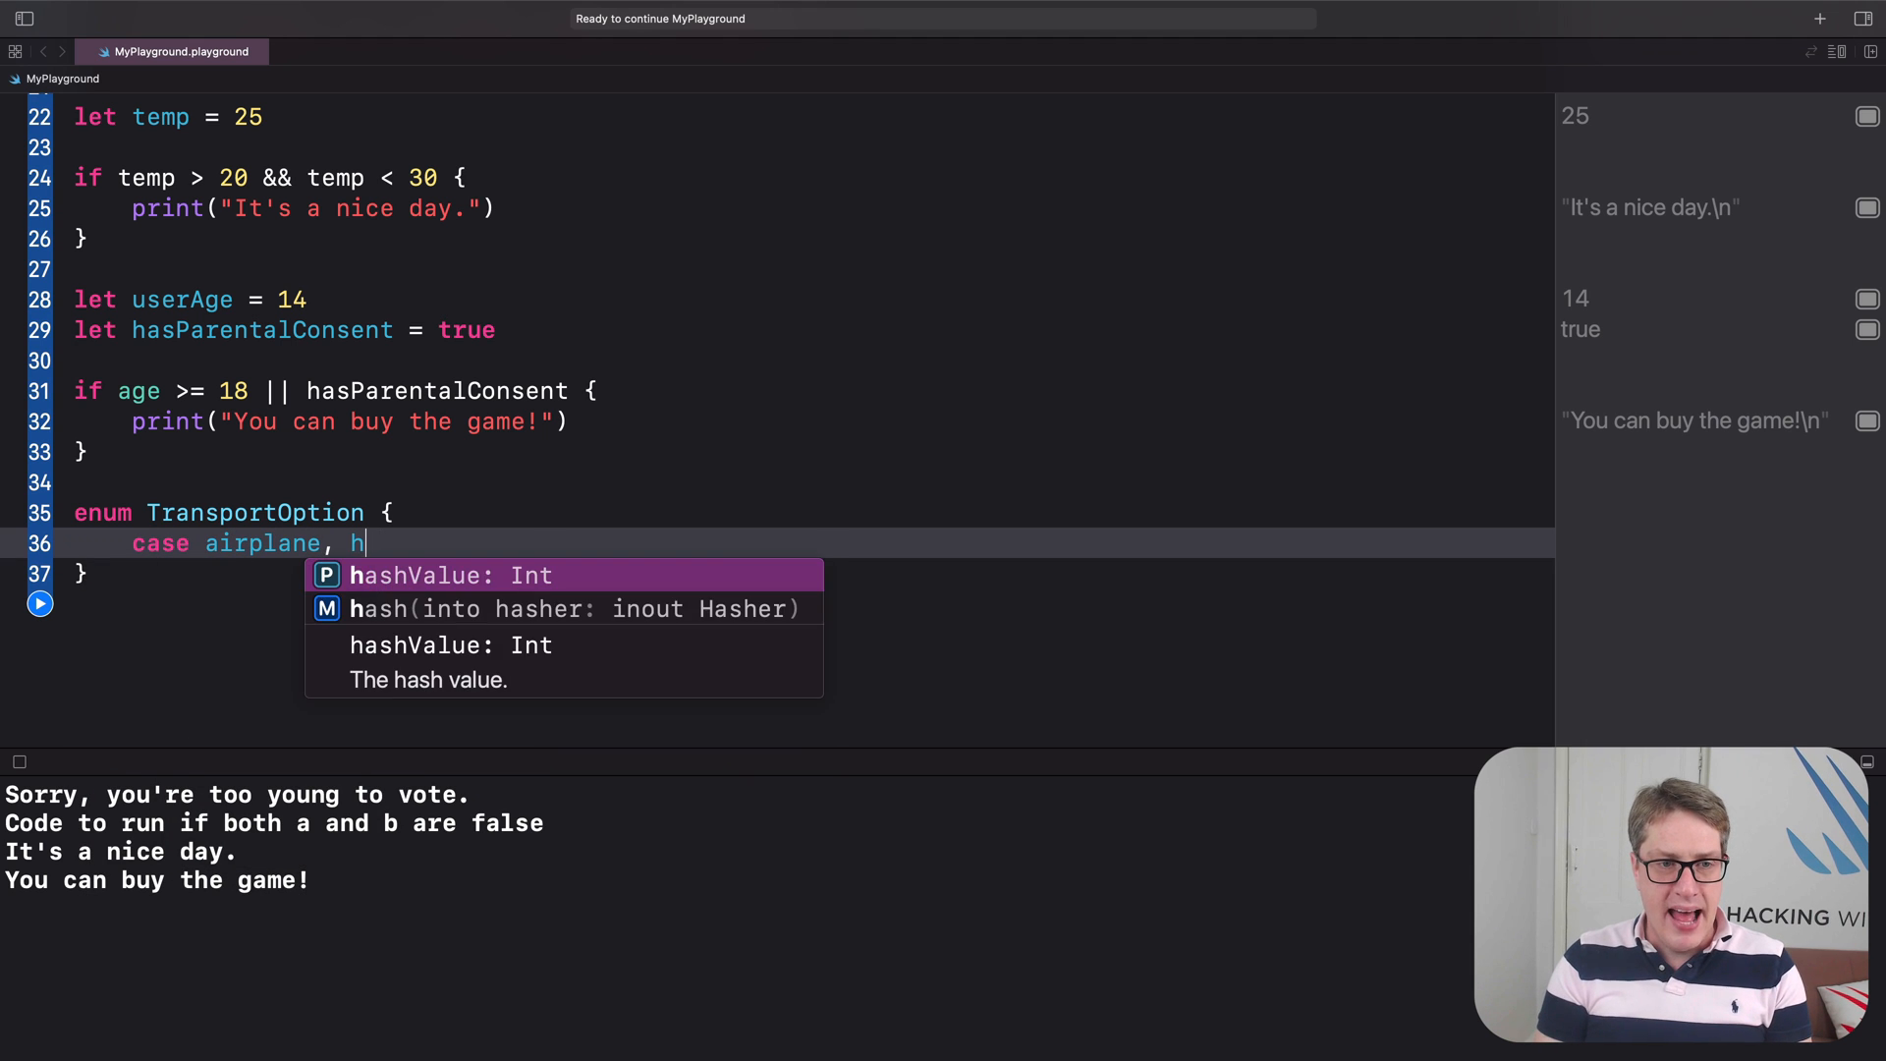
{"action": "type", "text": "elicopter"}
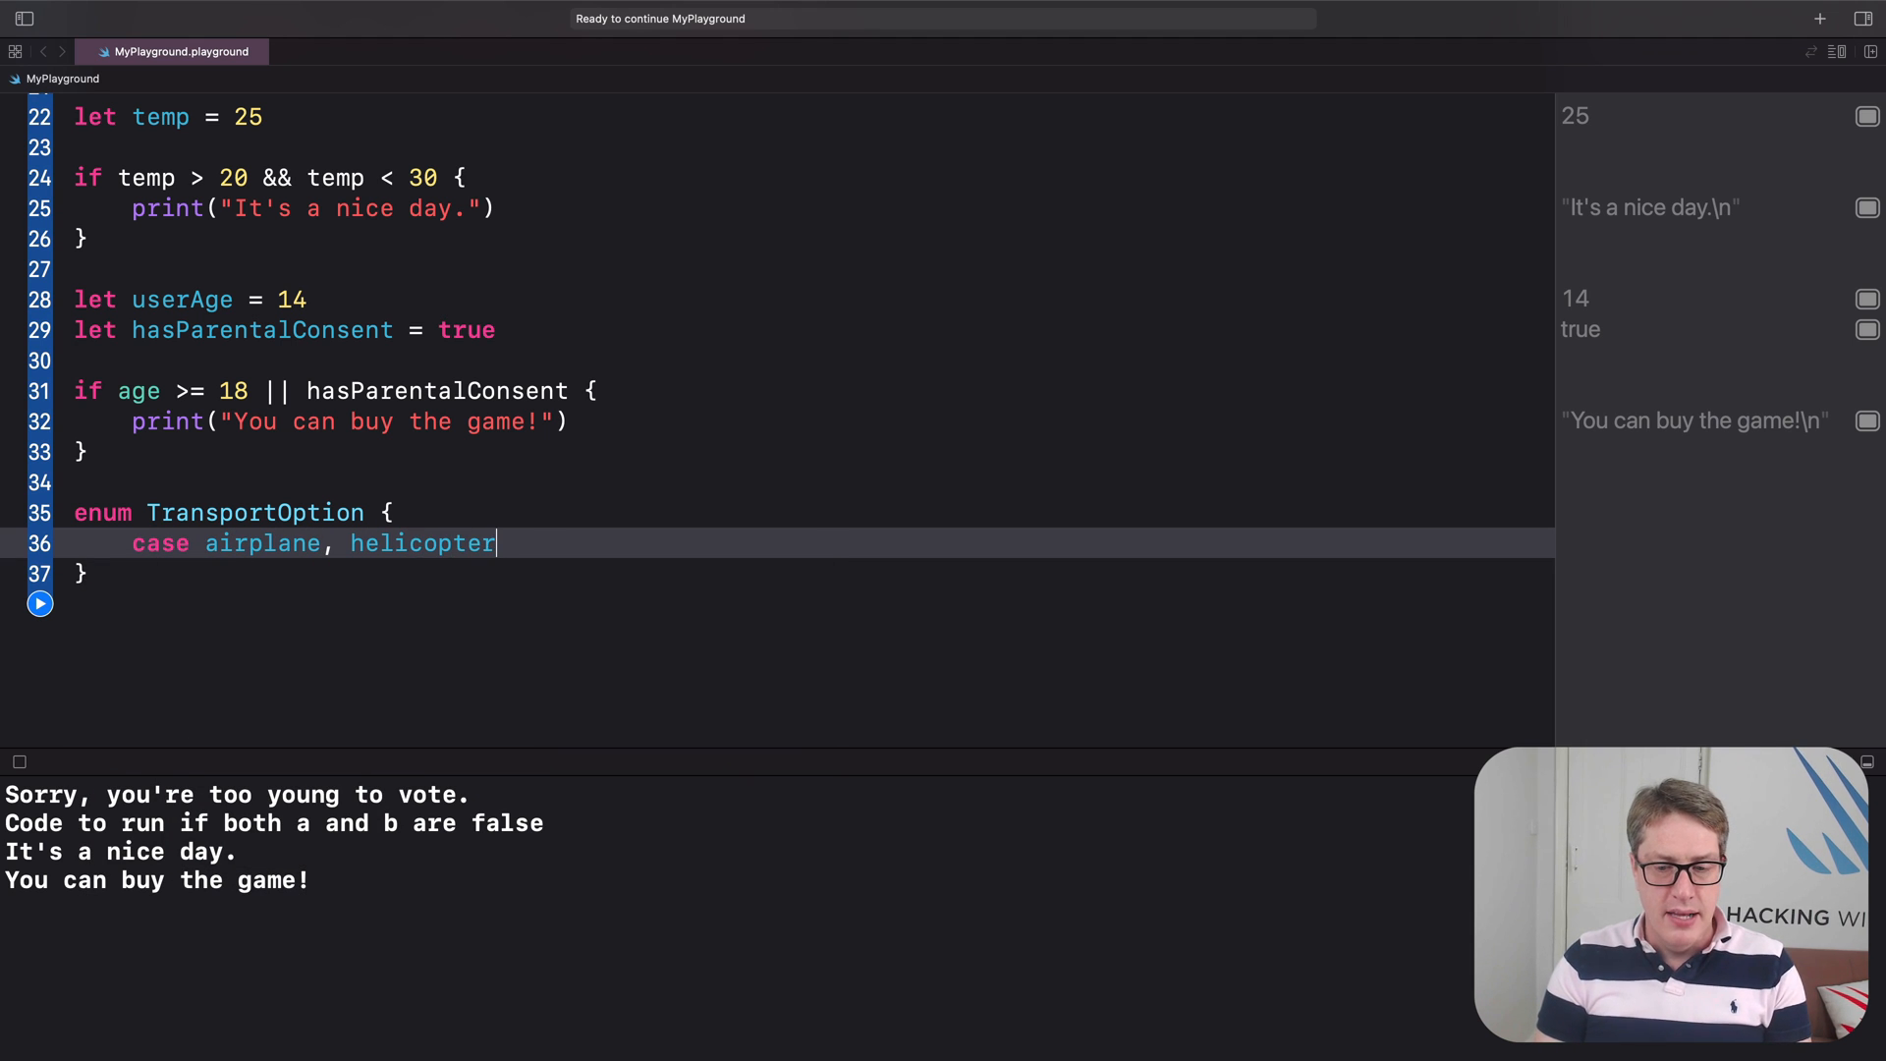
{"action": "type", "text": ", bicy"}
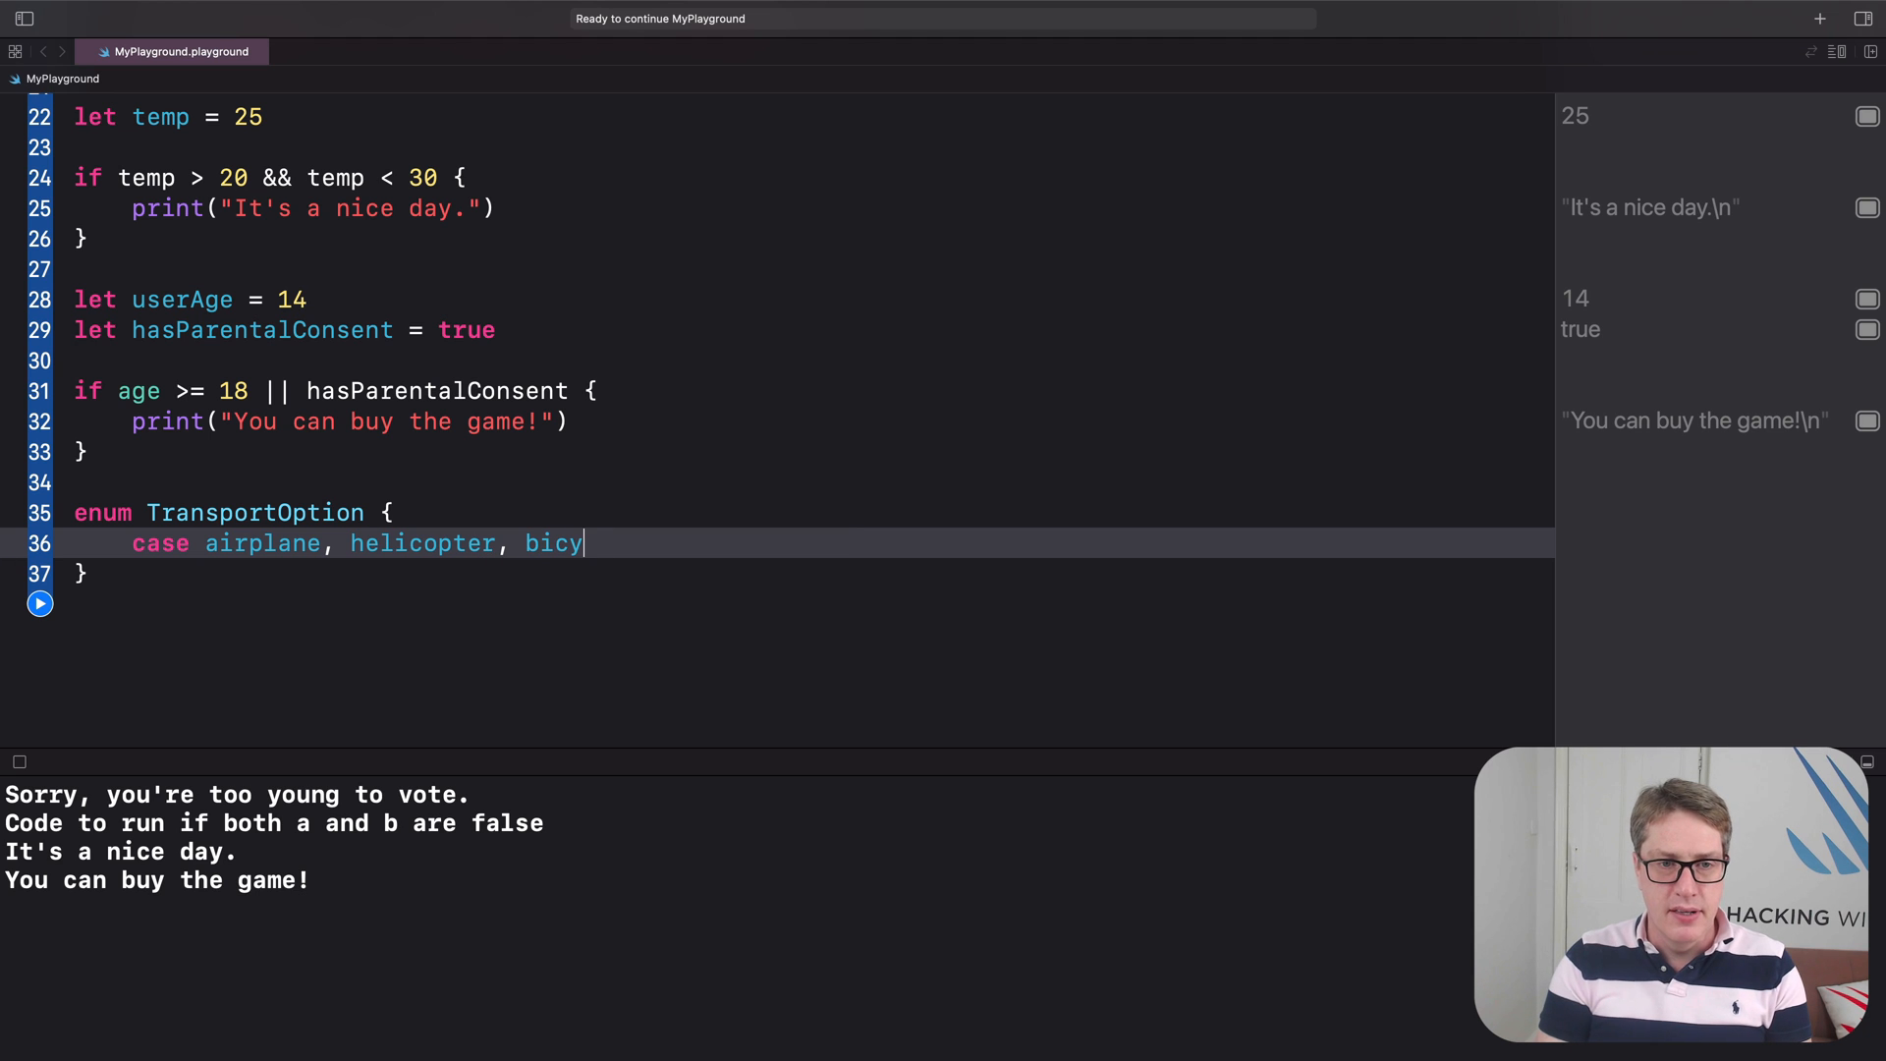
{"action": "type", "text": "cle, car"}
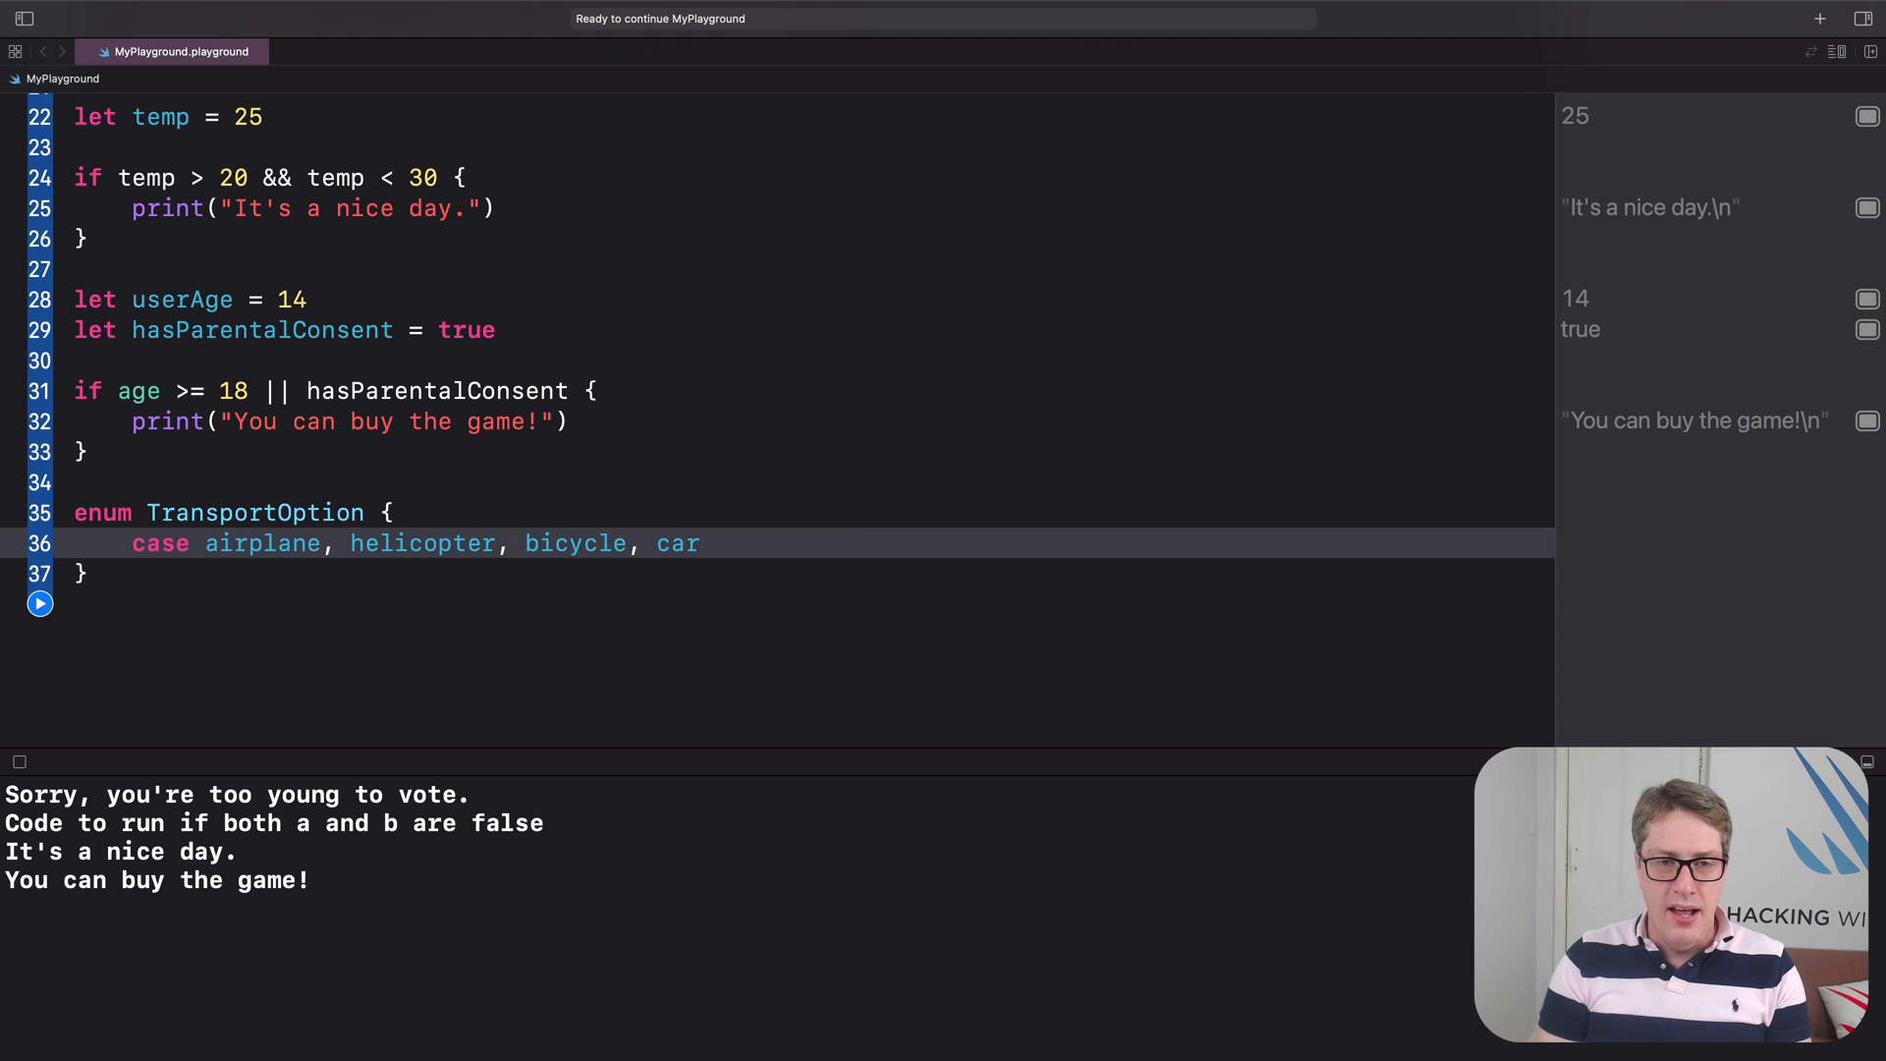
{"action": "type", "text": ", escooter"}
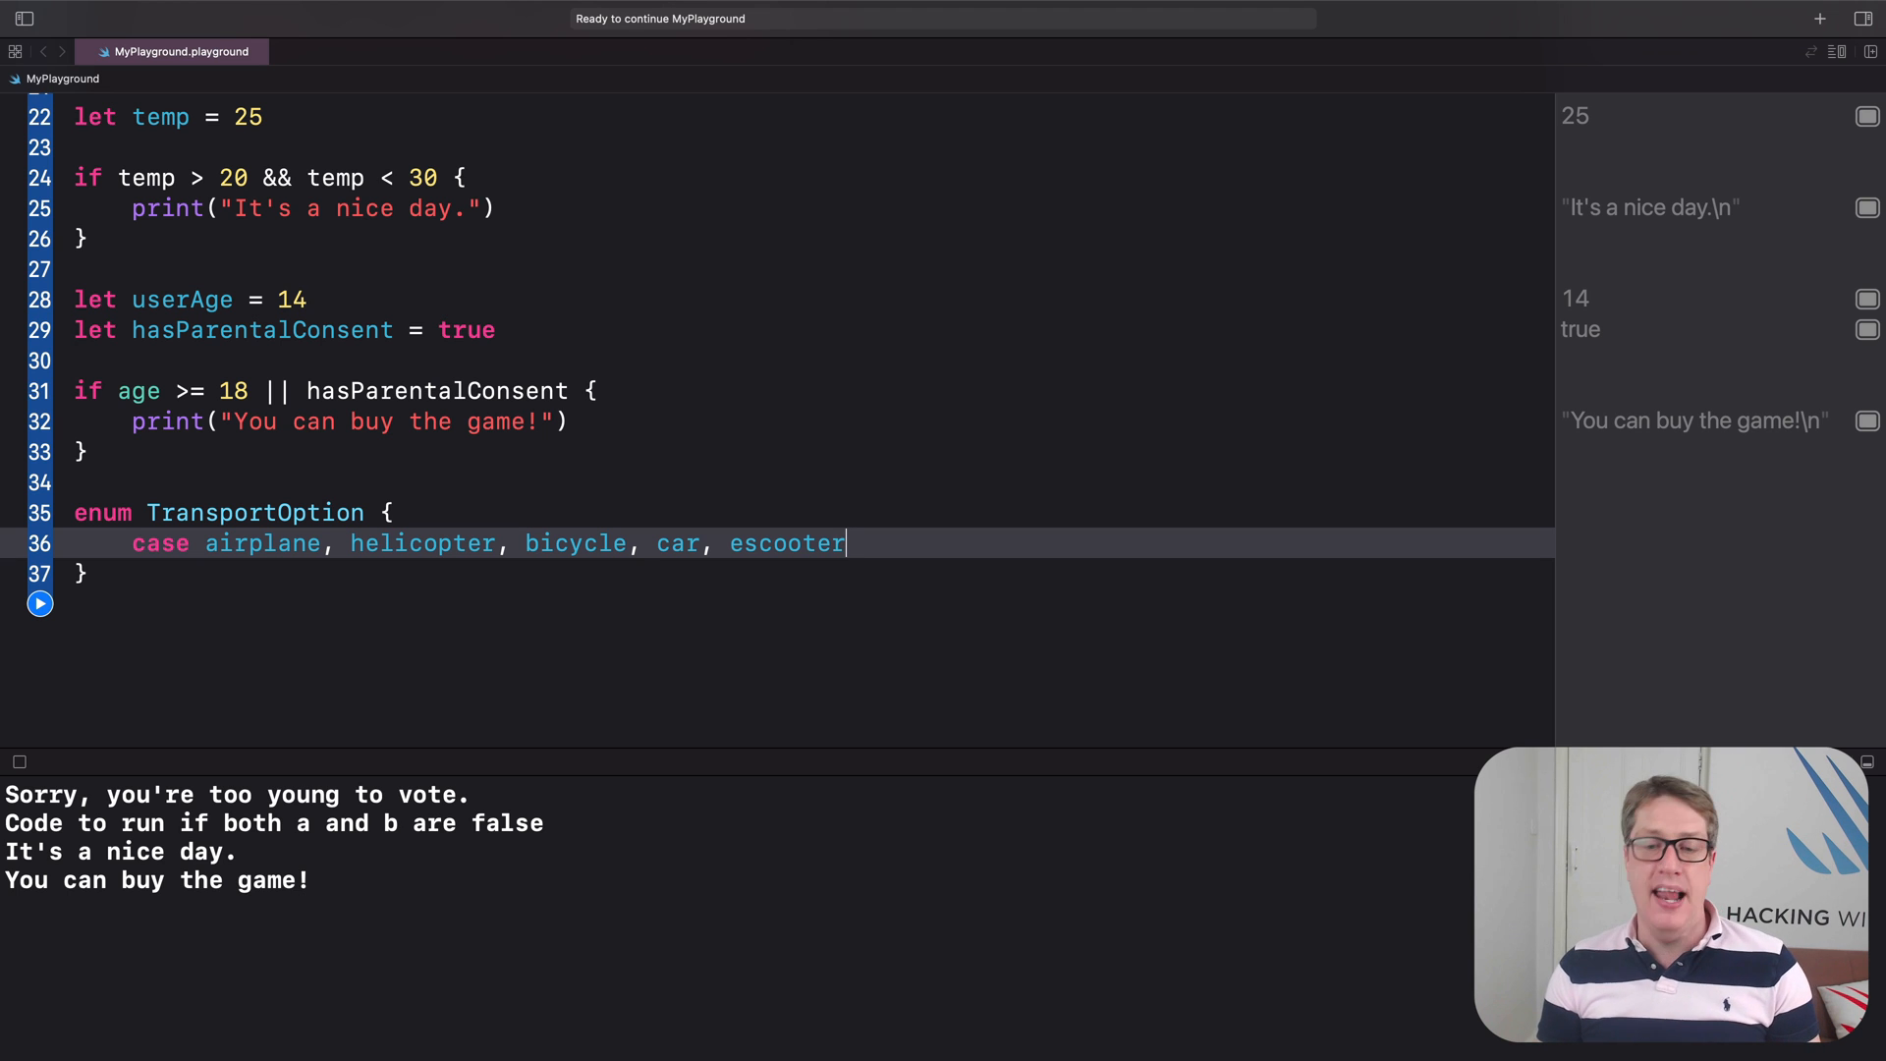
Begin a transport constant set to TransportOption.airplane below the enum.
{"action": "double_click", "coordinate": [575, 543]}
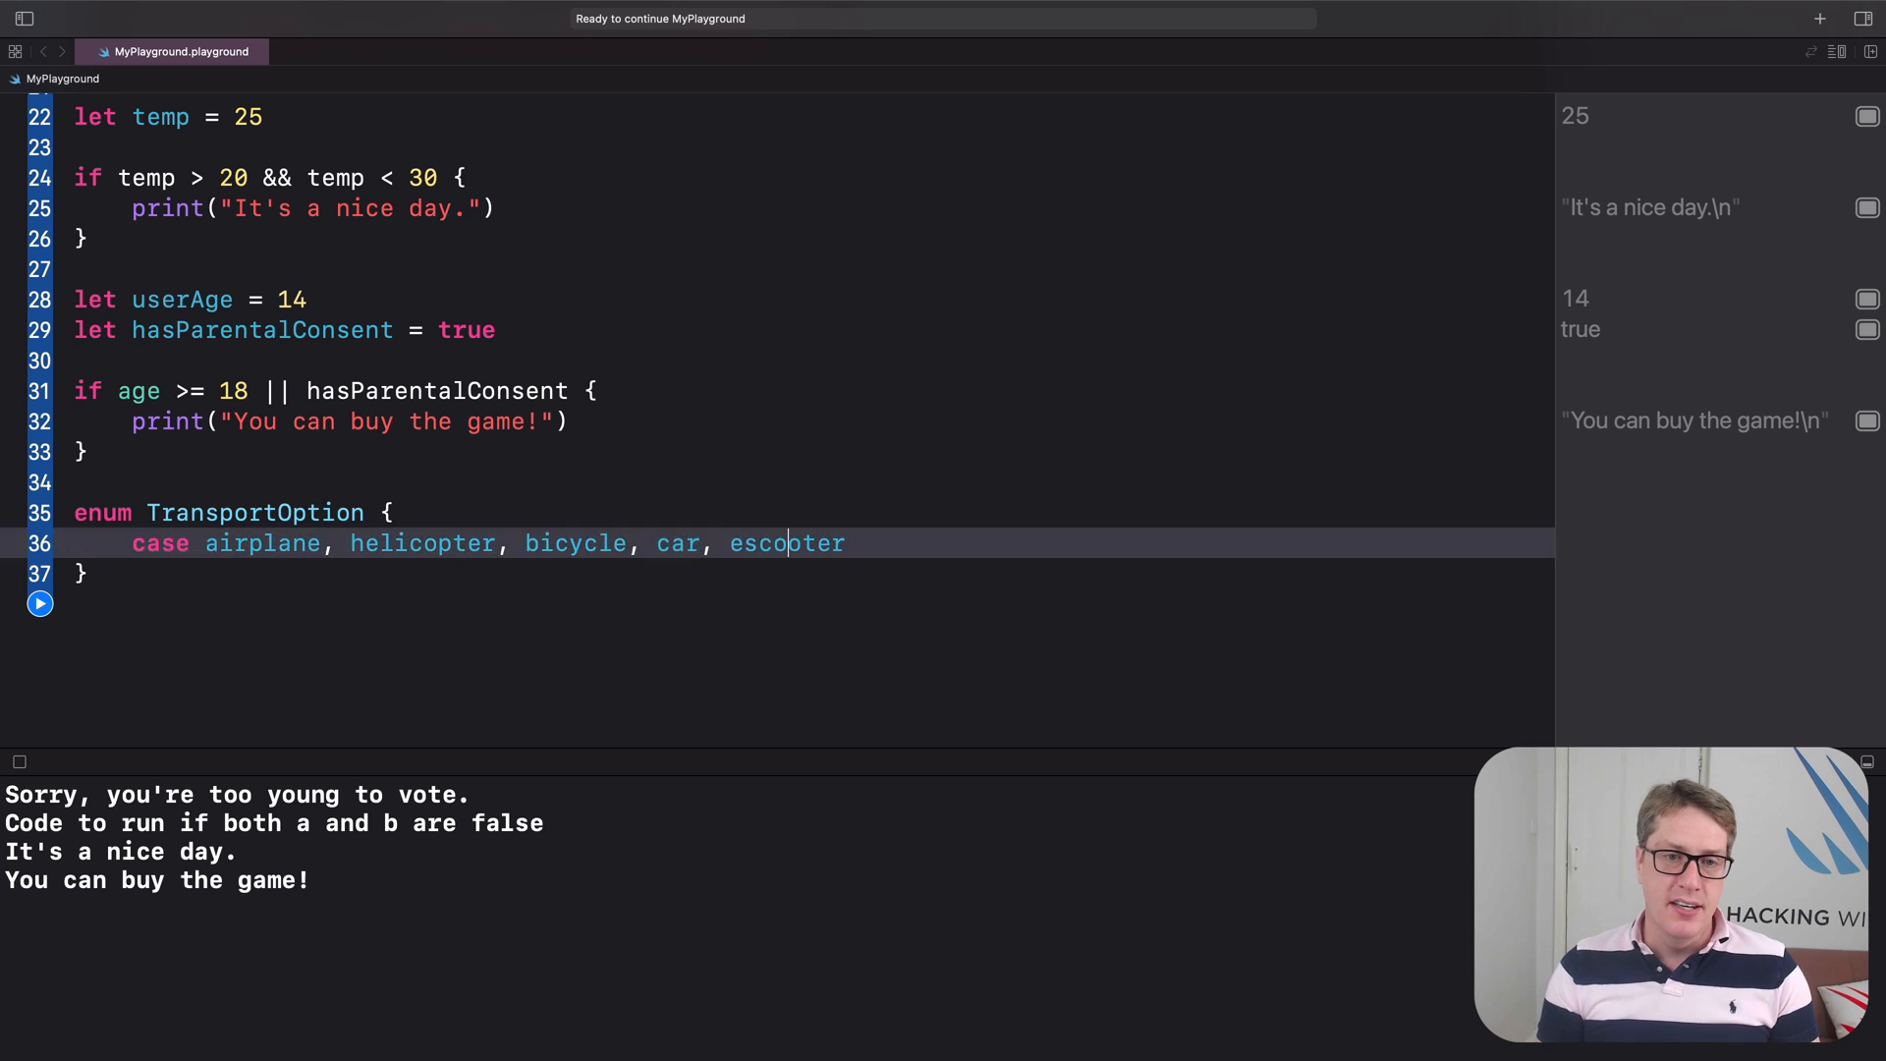
{"action": "double_click", "coordinate": [786, 543]}
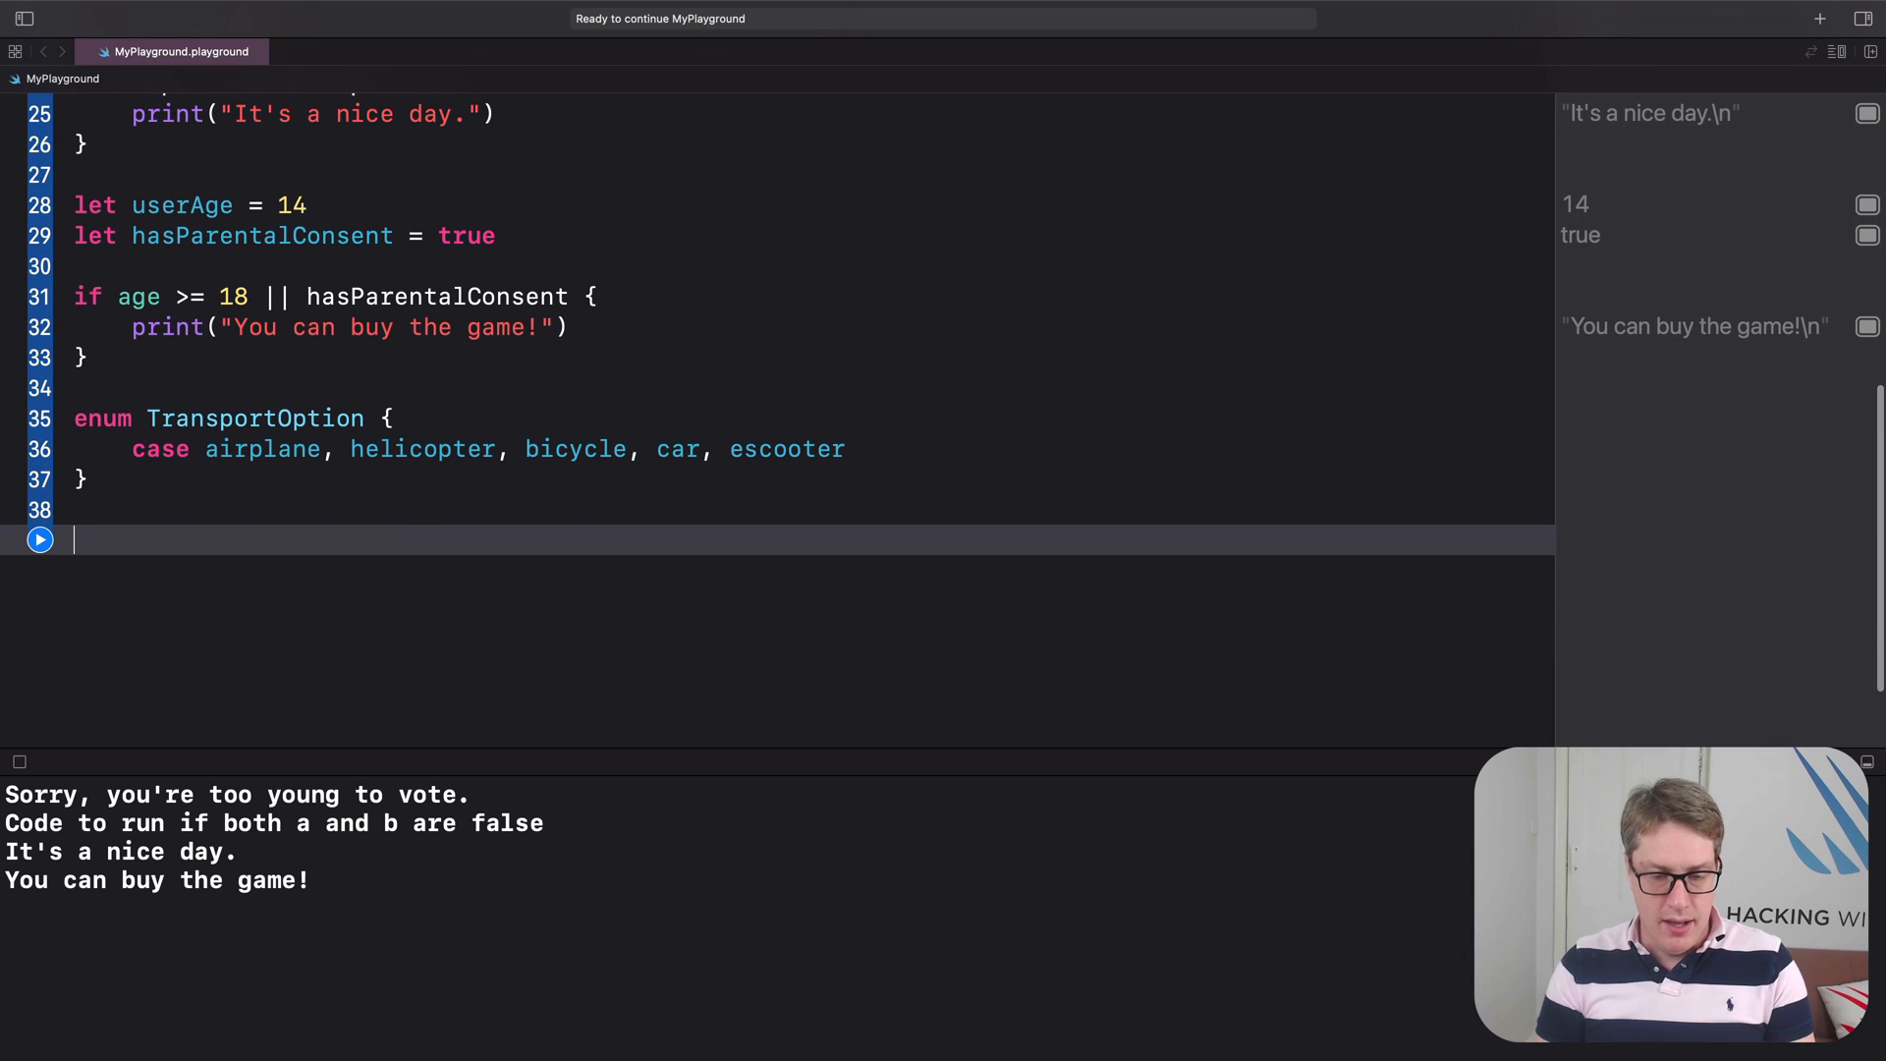
{"action": "type", "text": "let transport ="}
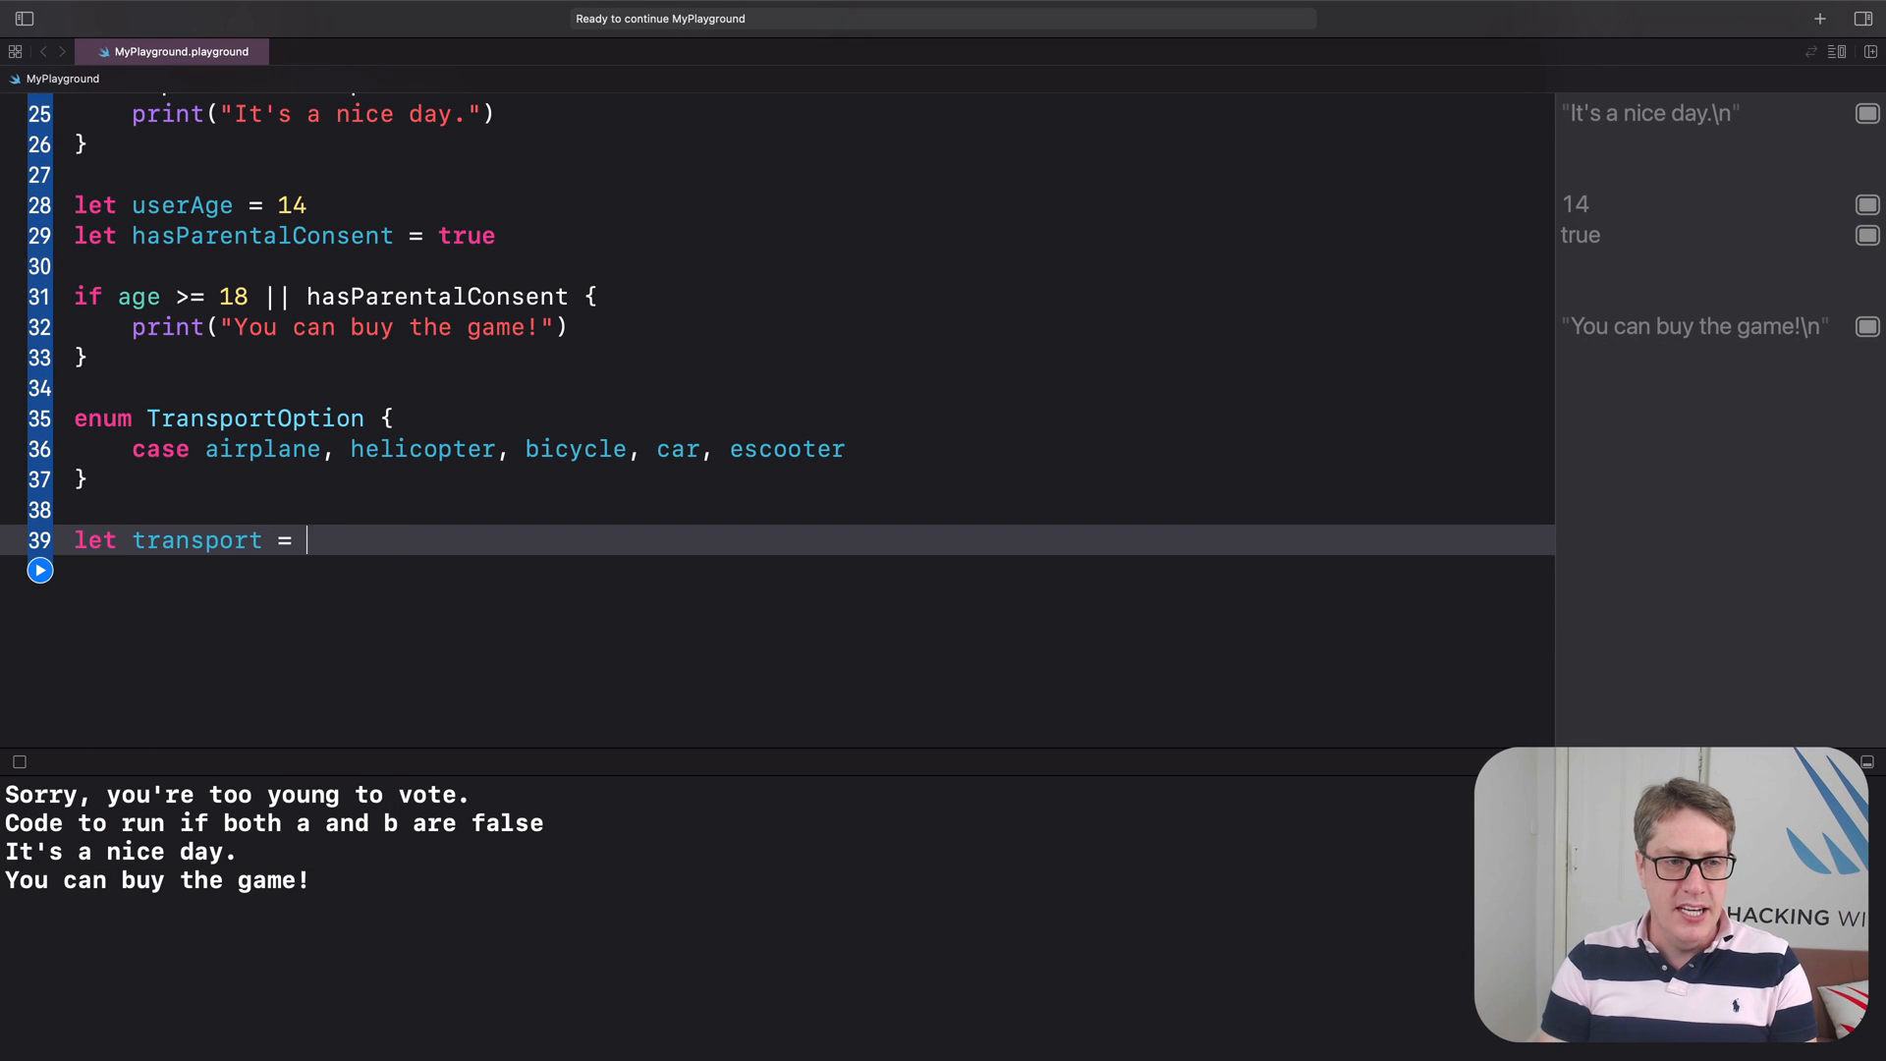
{"action": "type", "text": "TransportOption.airplane"}
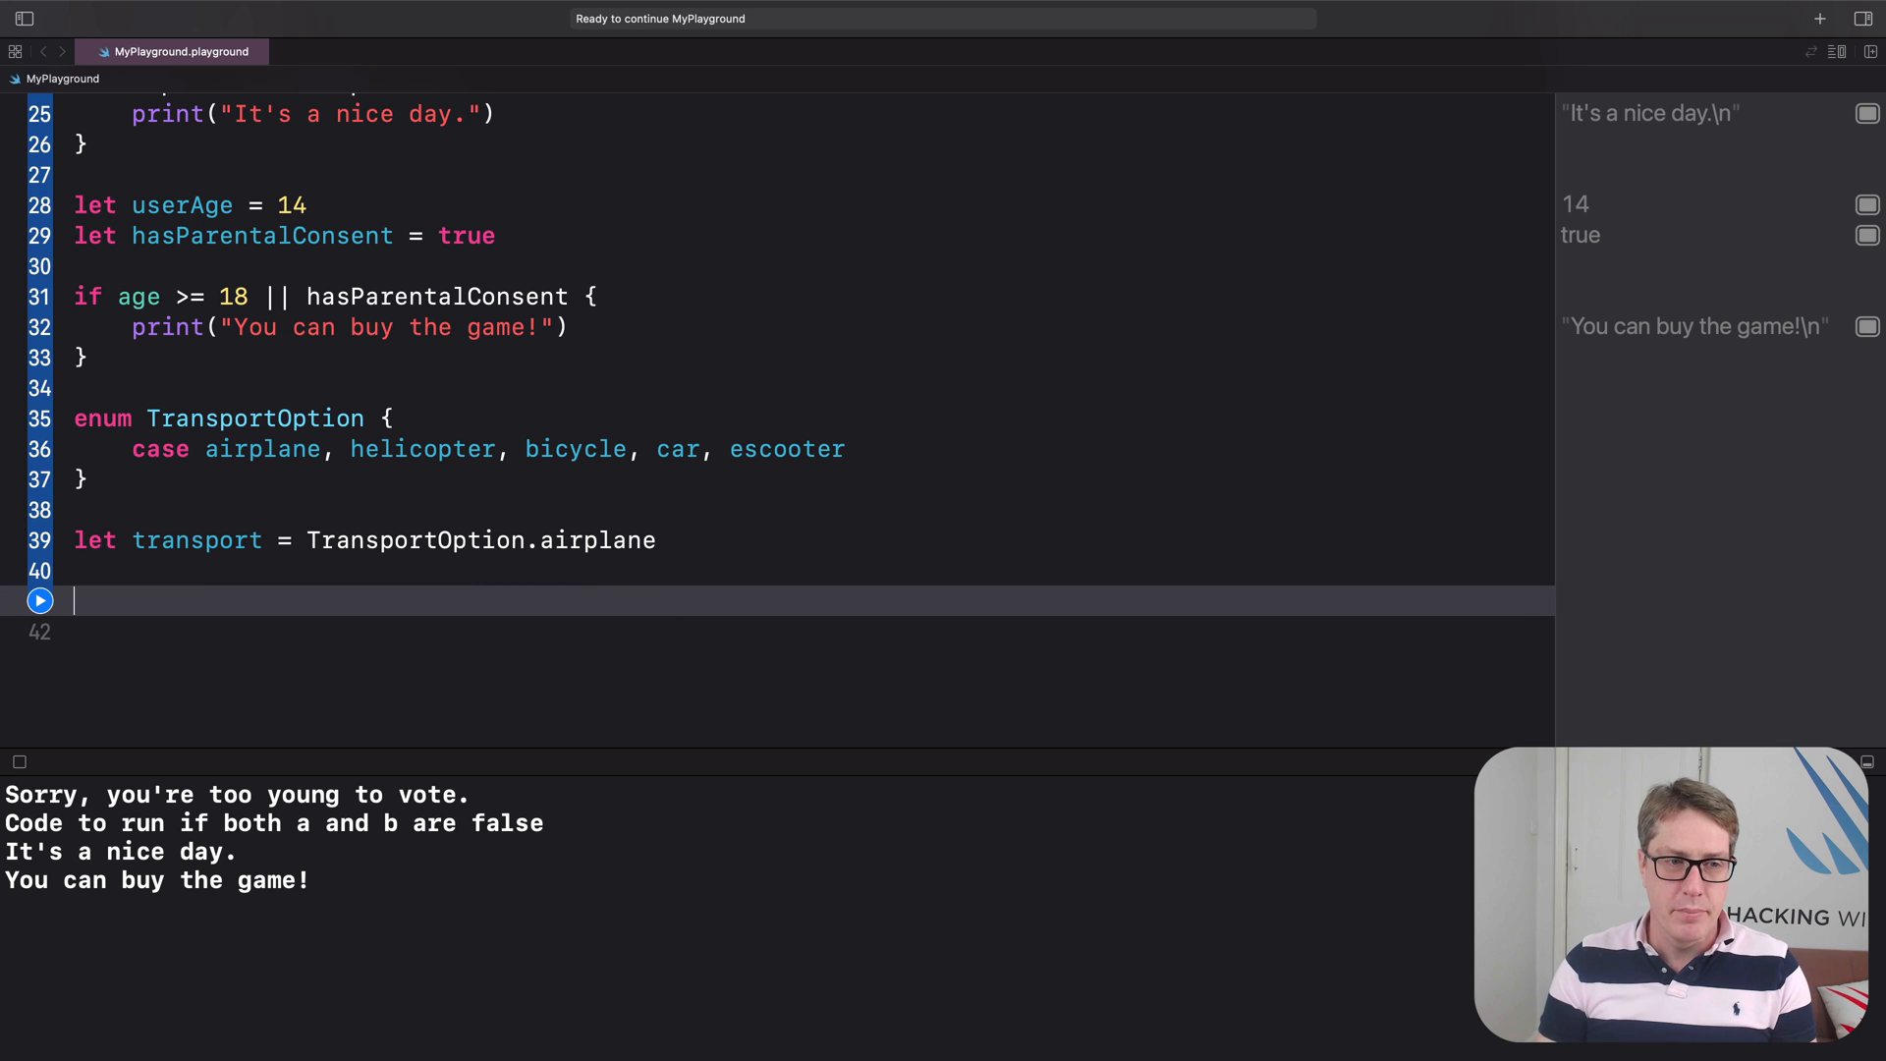
Write if transport == .airplane || transport == .helicopter, beginning a "Let's fly!" print.
{"action": "type", "text": "if tra"}
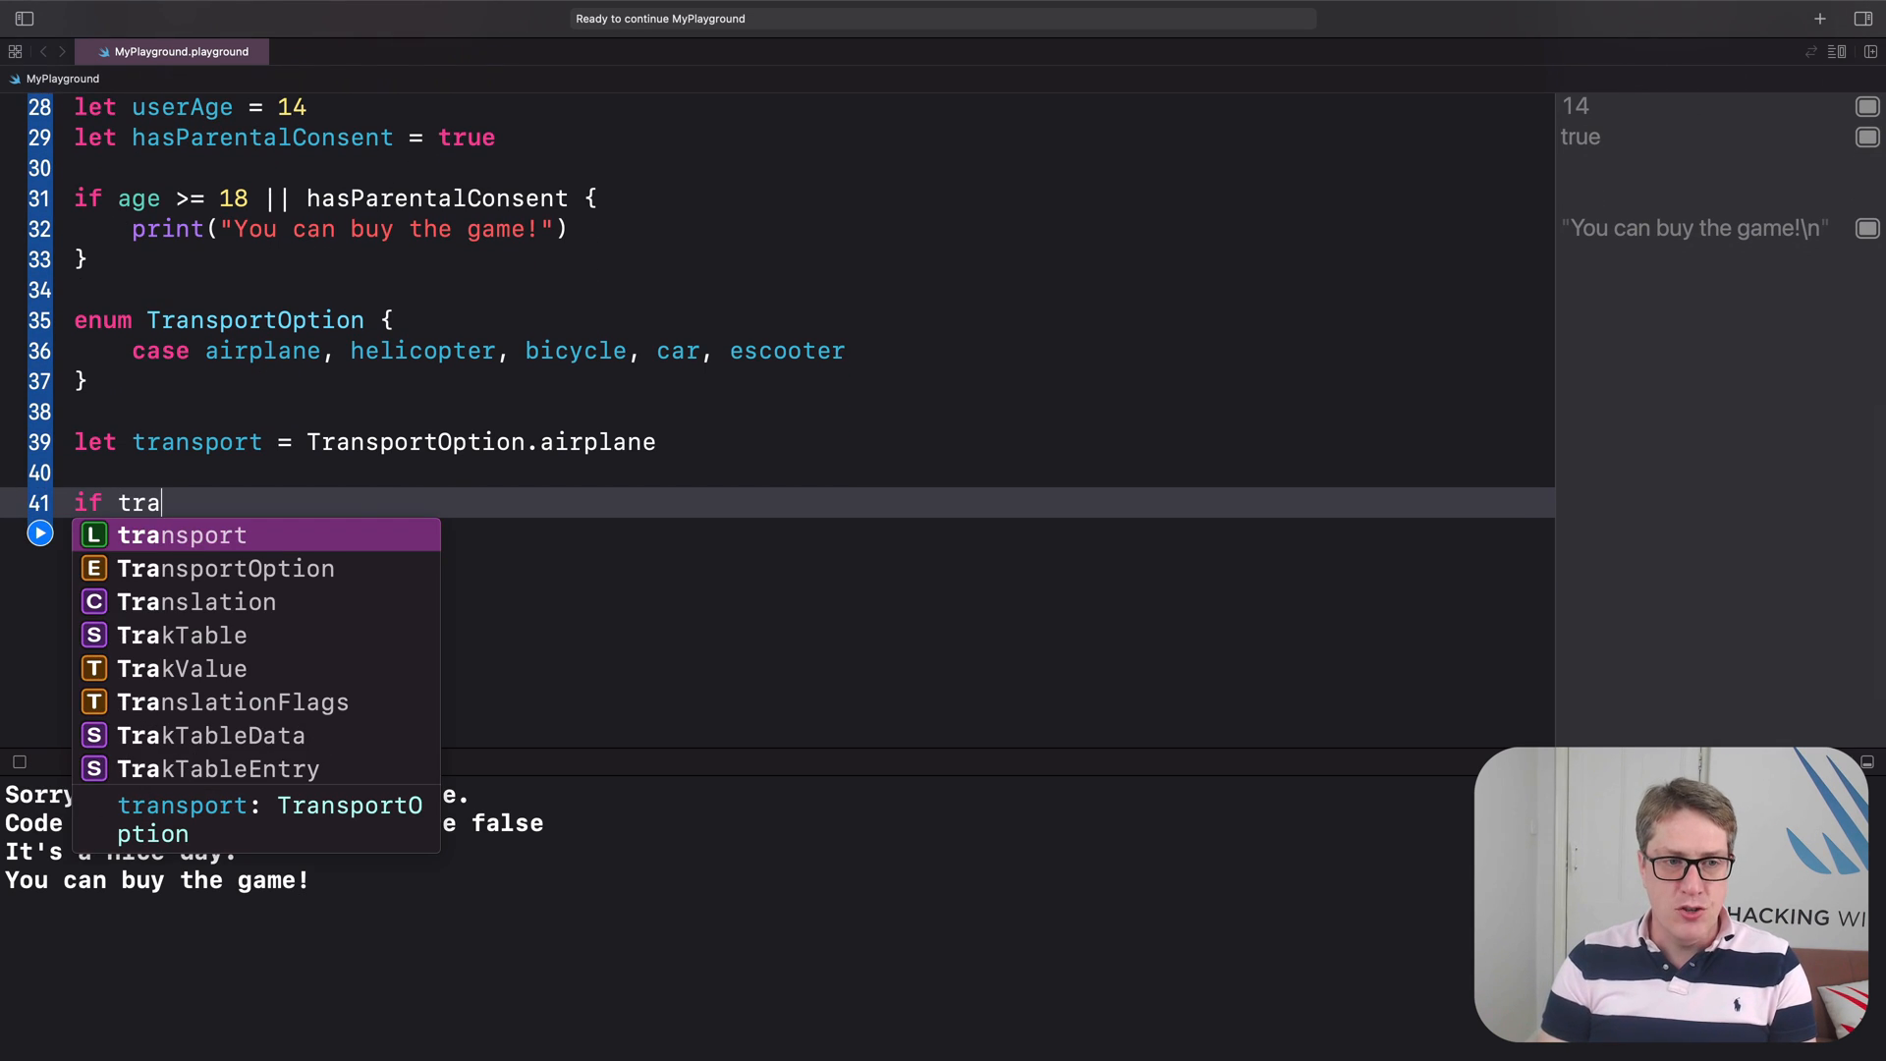
{"action": "key", "text": "Tab"}
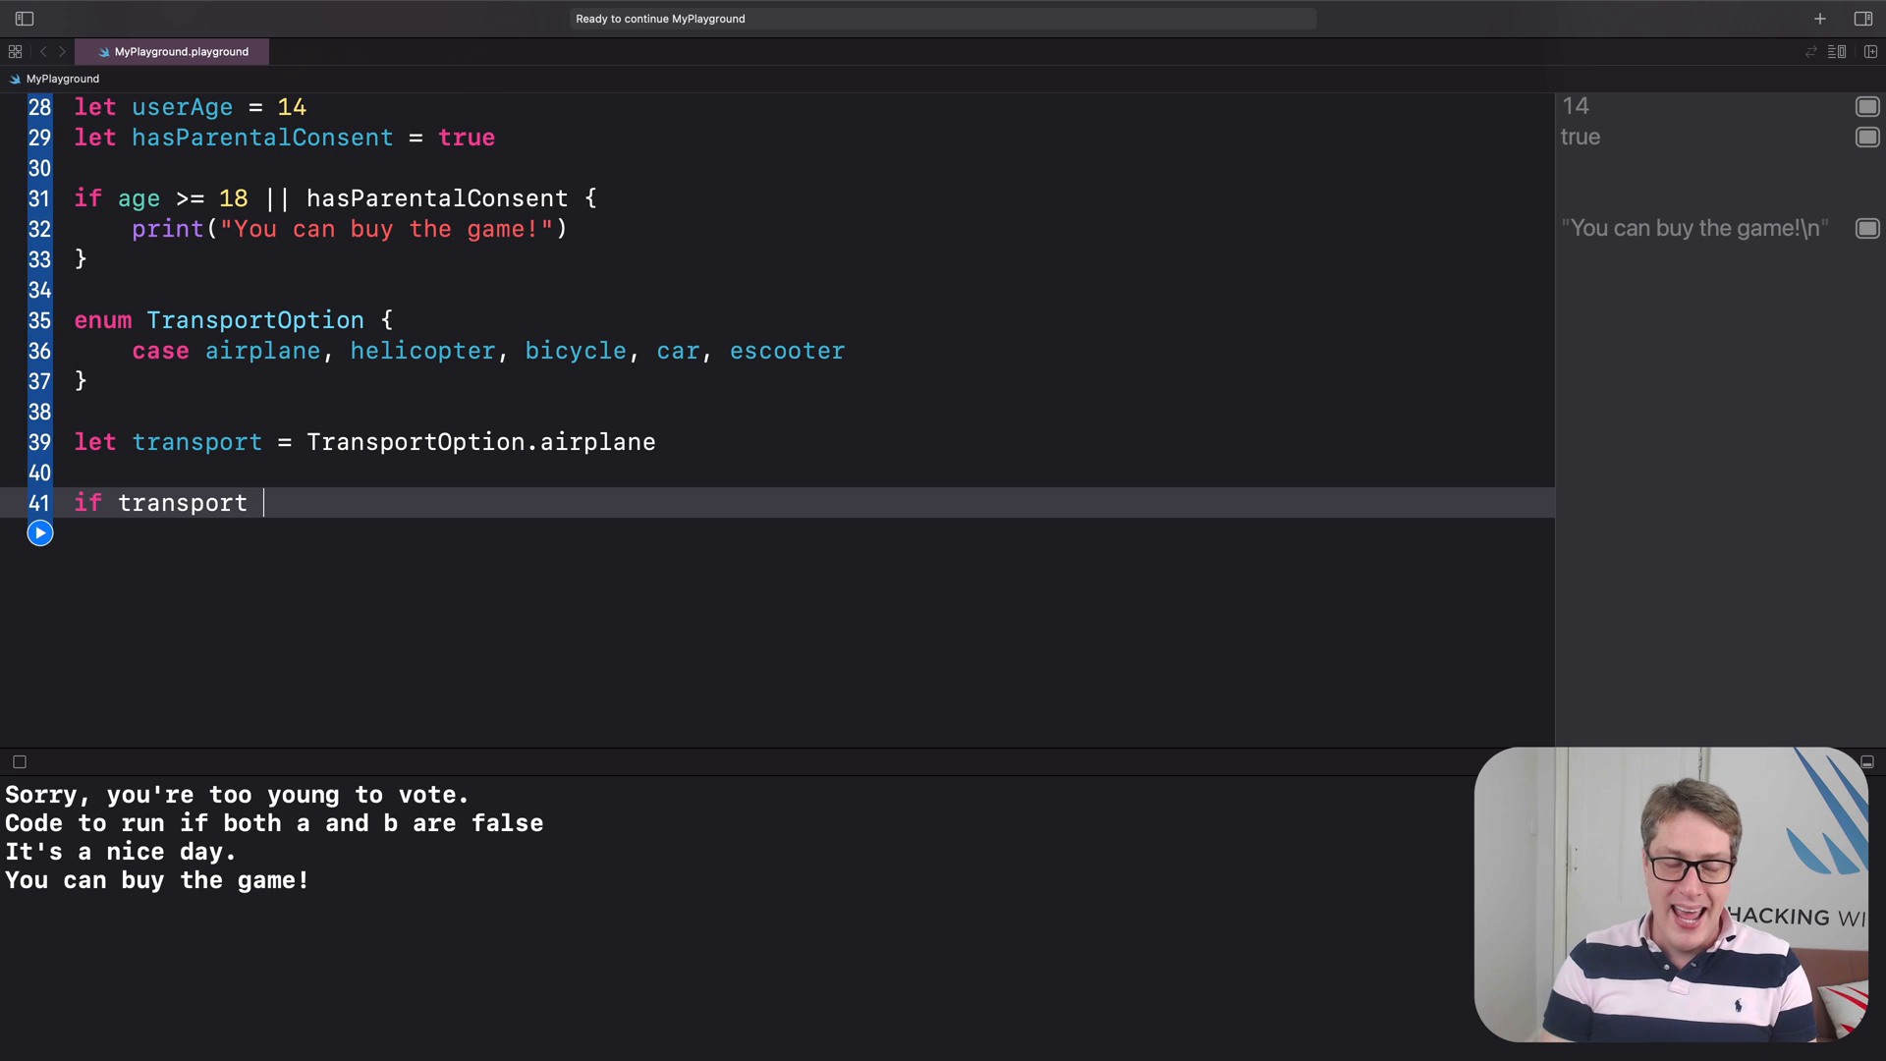
{"action": "type", "text": "== ."}
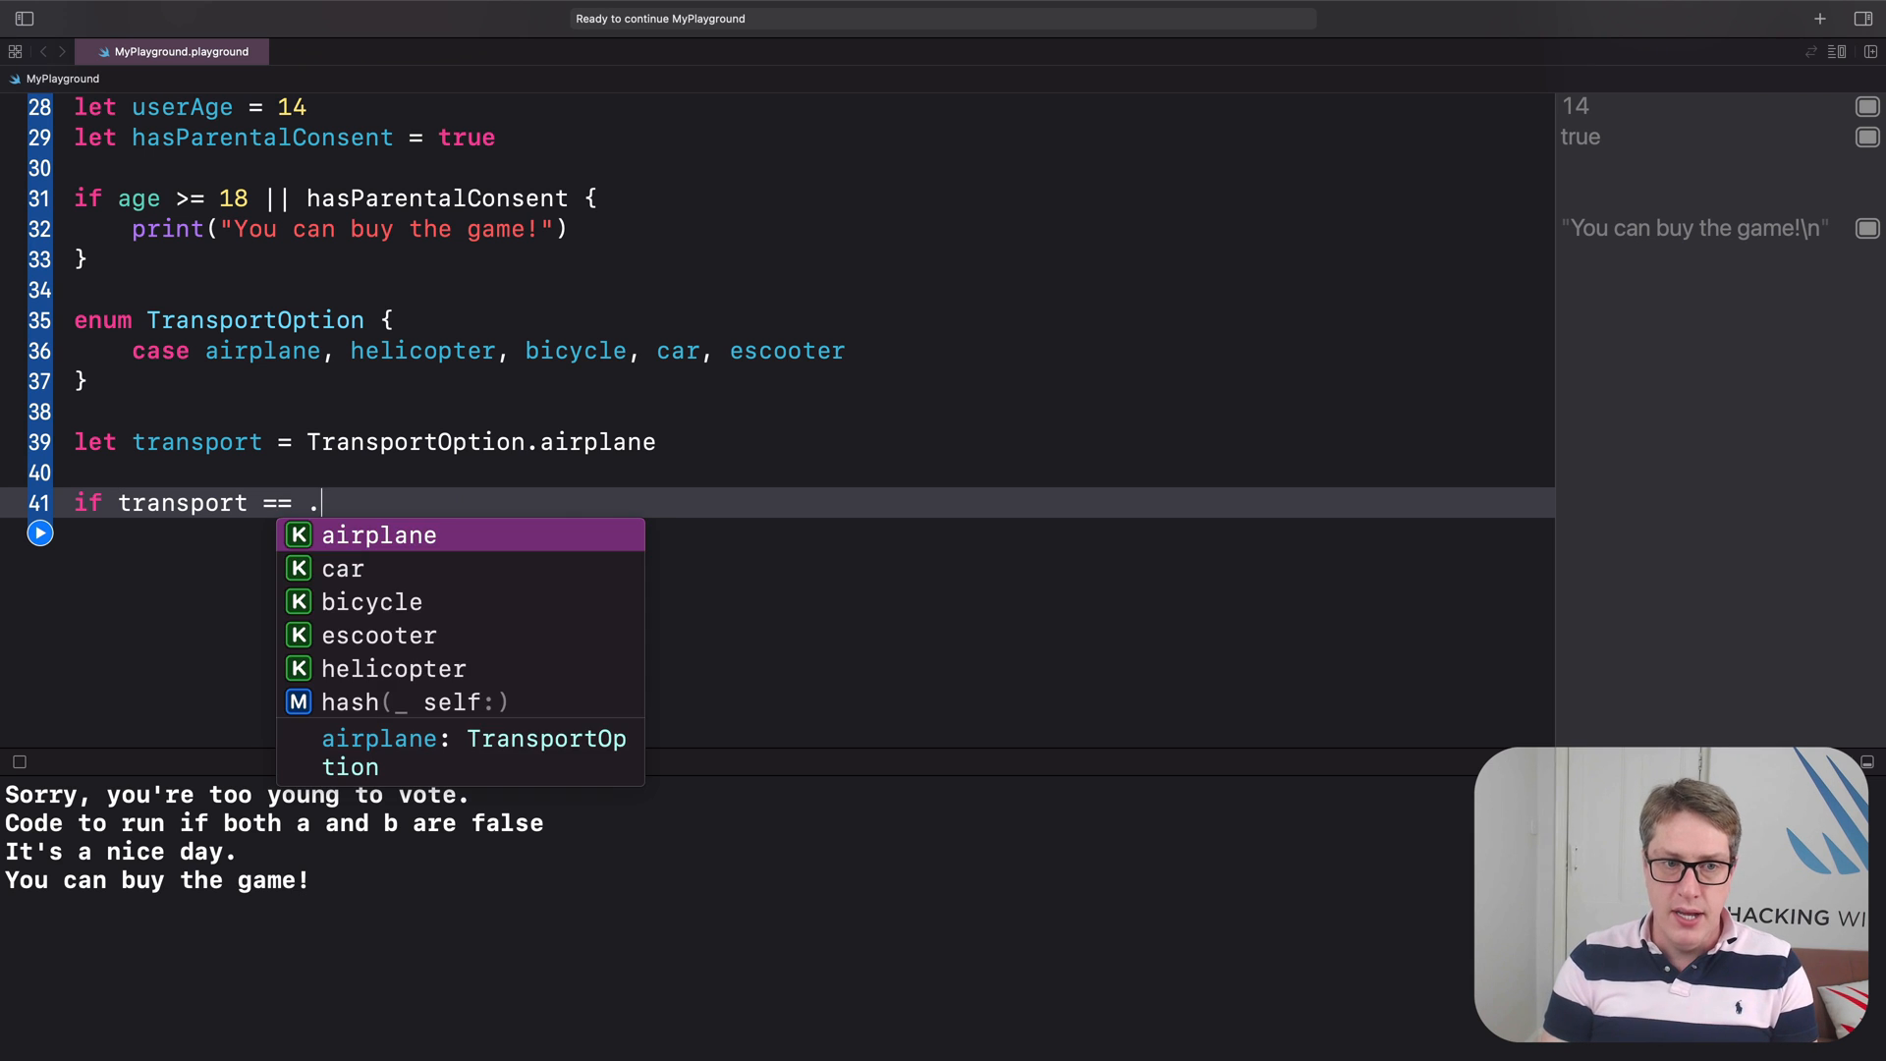
{"action": "type", "text": "airplane ||"}
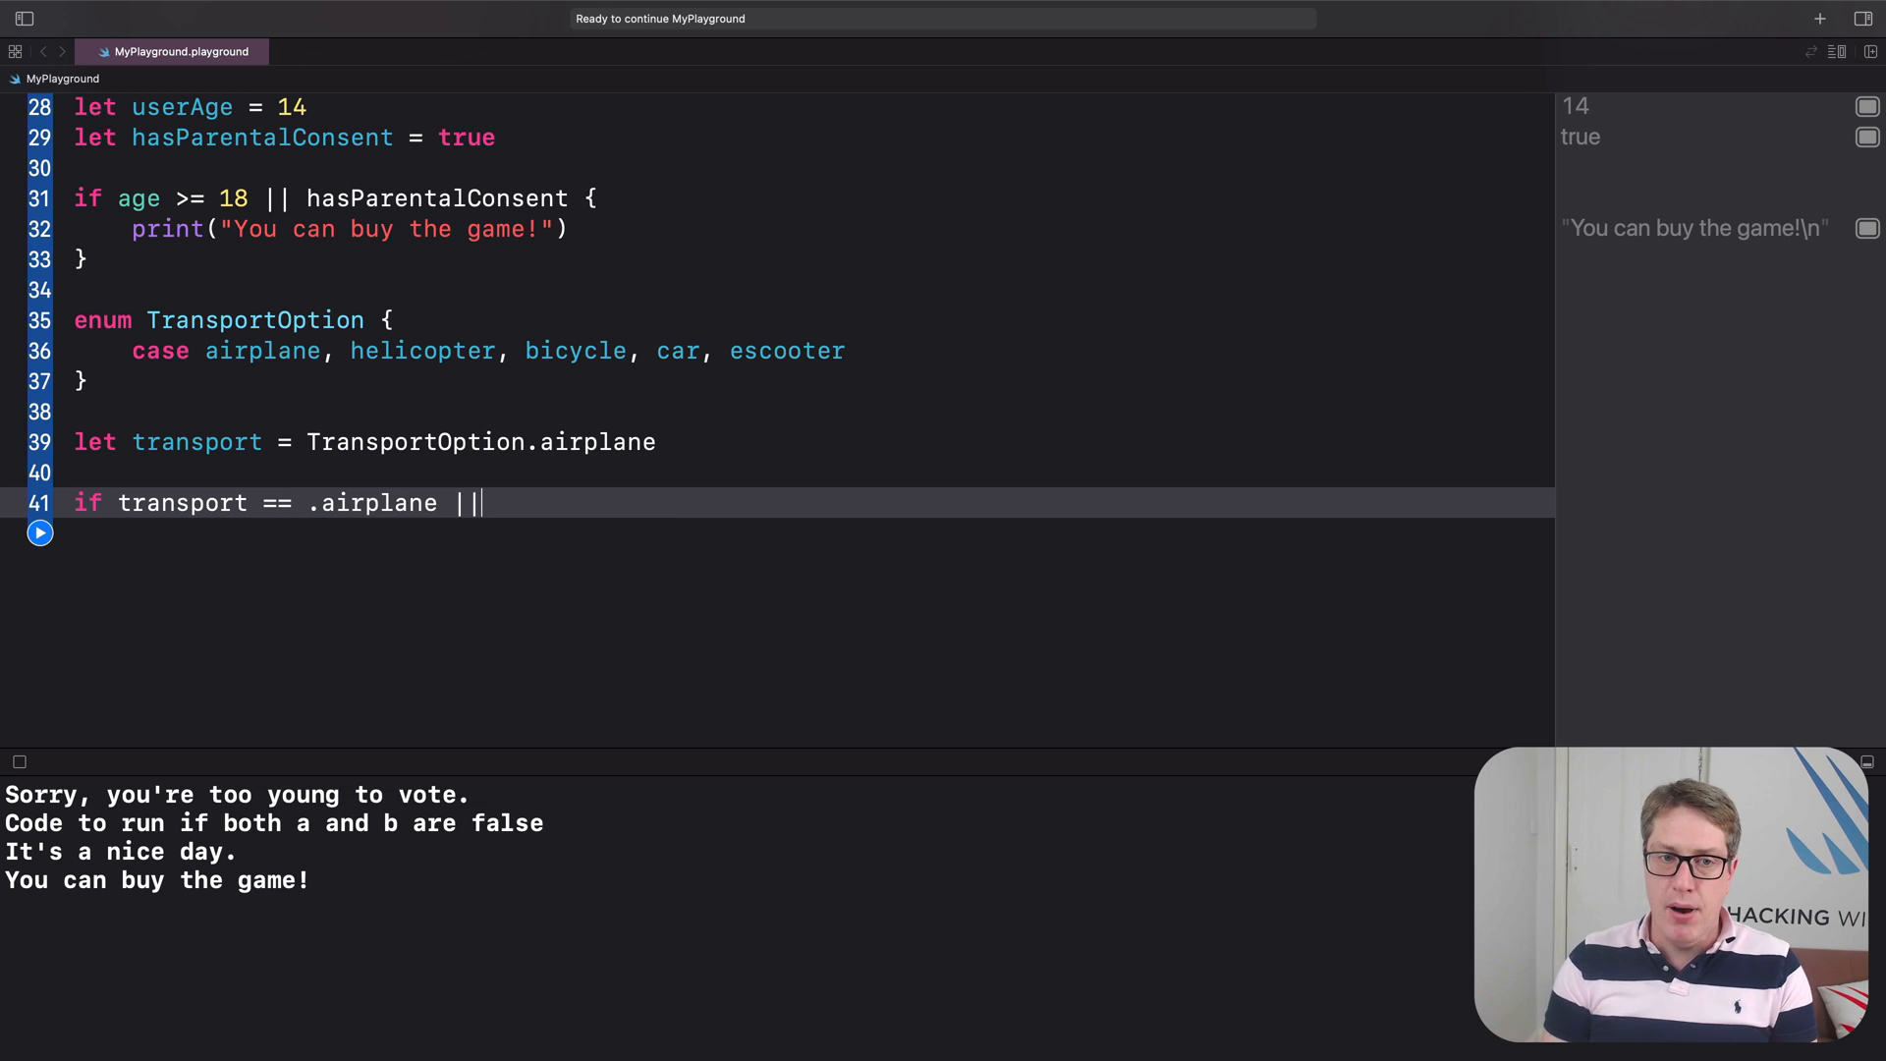
{"action": "type", "text": "transport"}
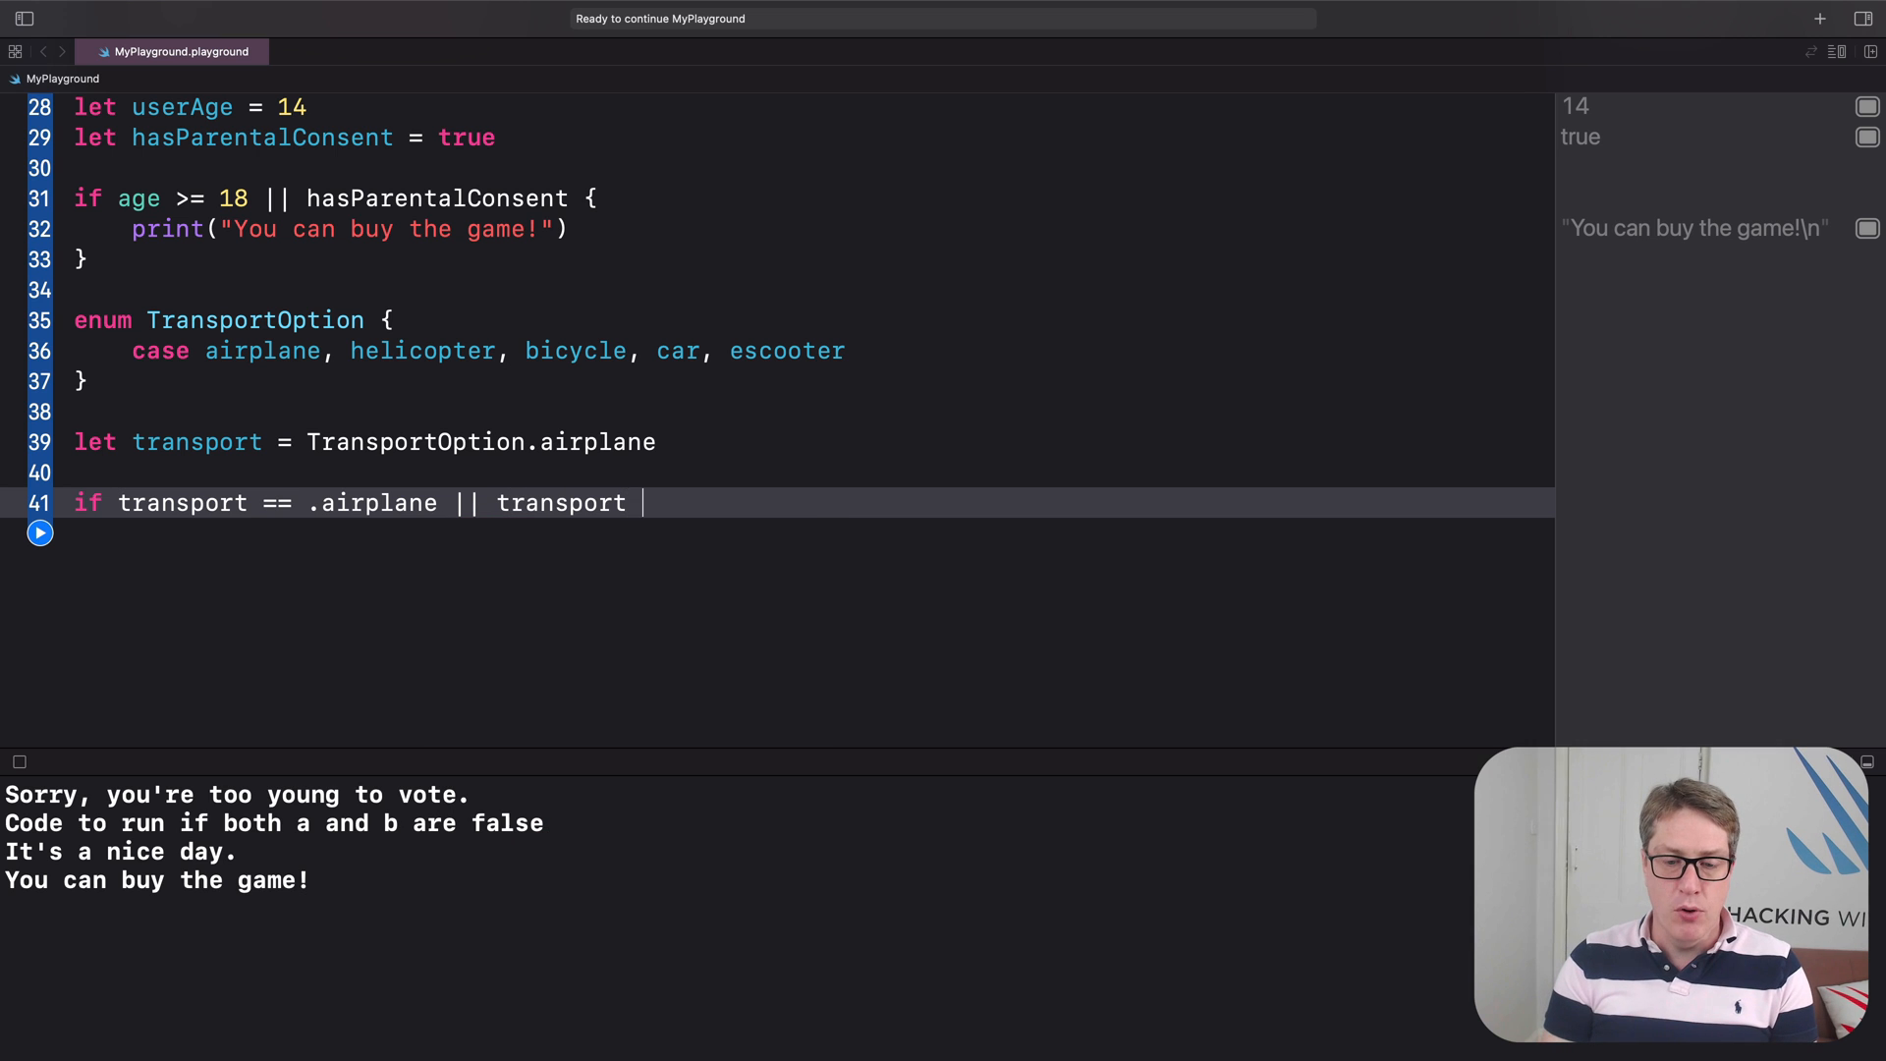
{"action": "type", "text": "== .helicopter {"}
{"action": "type", "text": "print("}
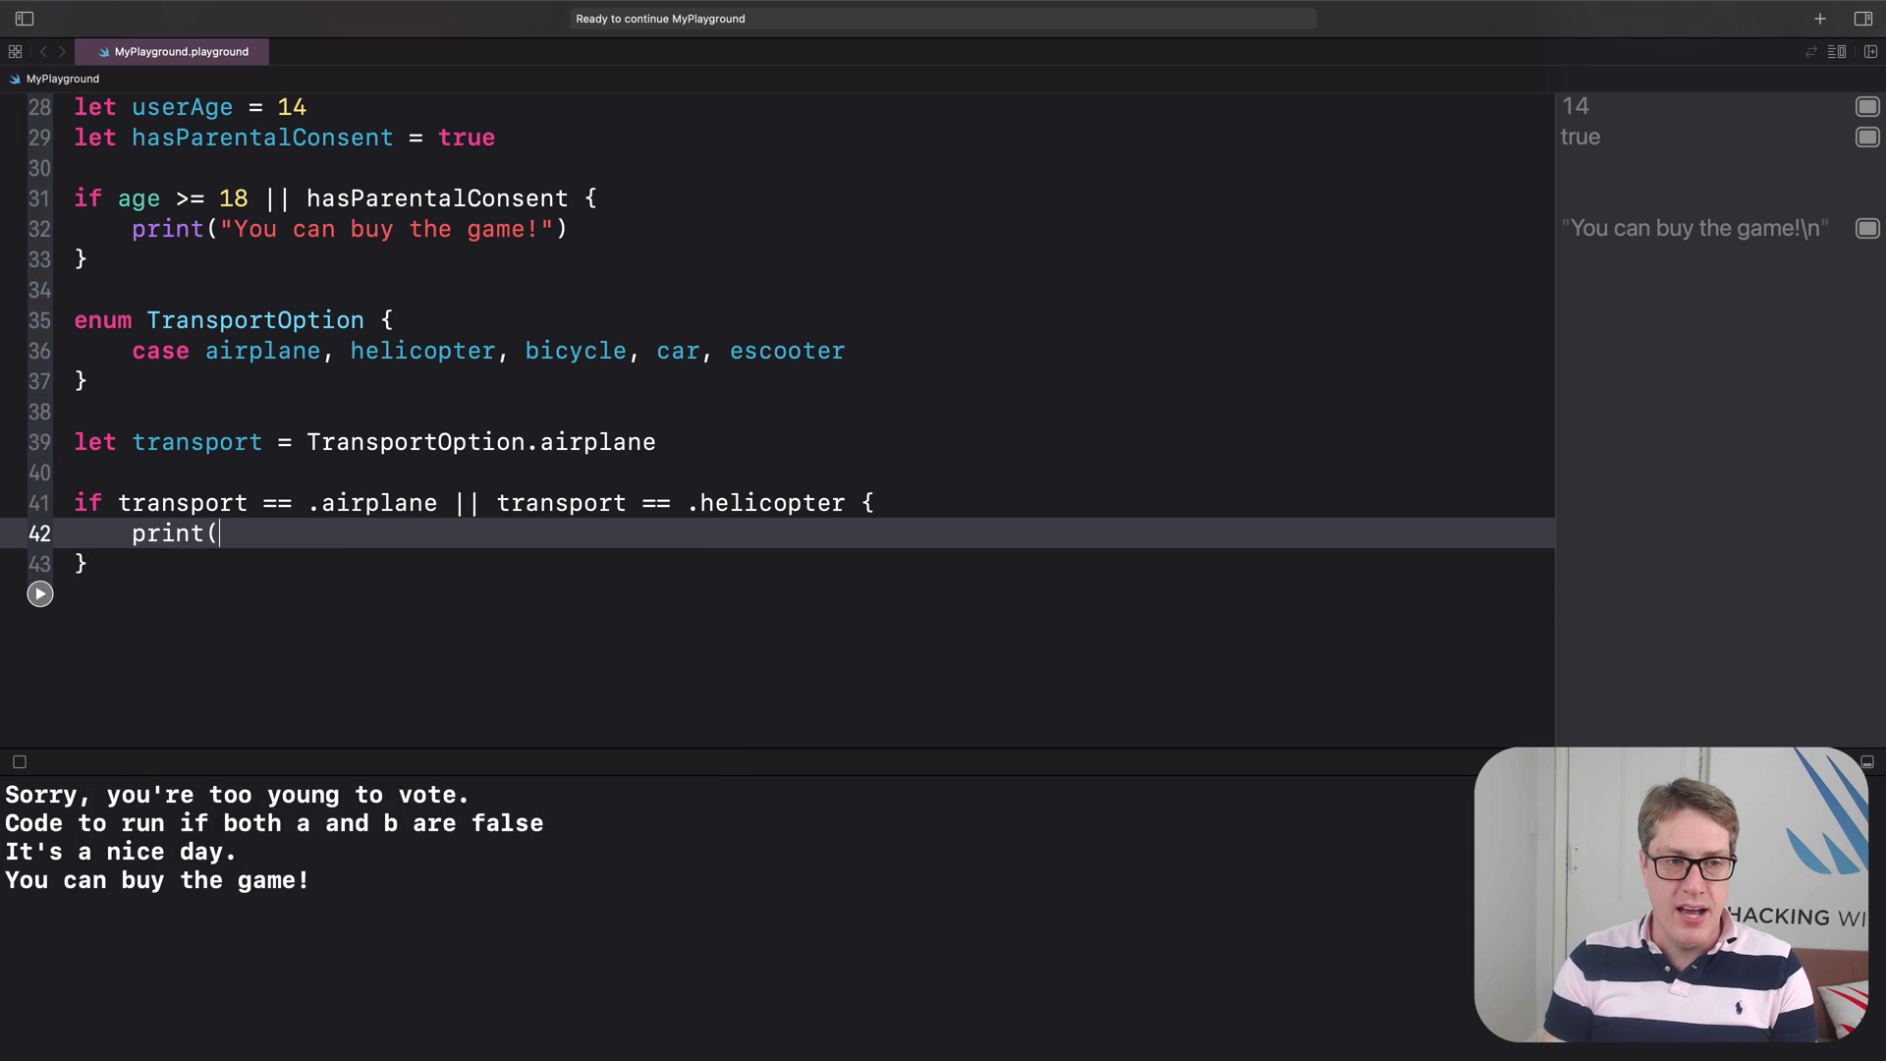
{"action": "type", "text": "\"Let's fl\""}
{"action": "left_click", "coordinate": [807, 563]}
{"action": "type", "text": " else i"}
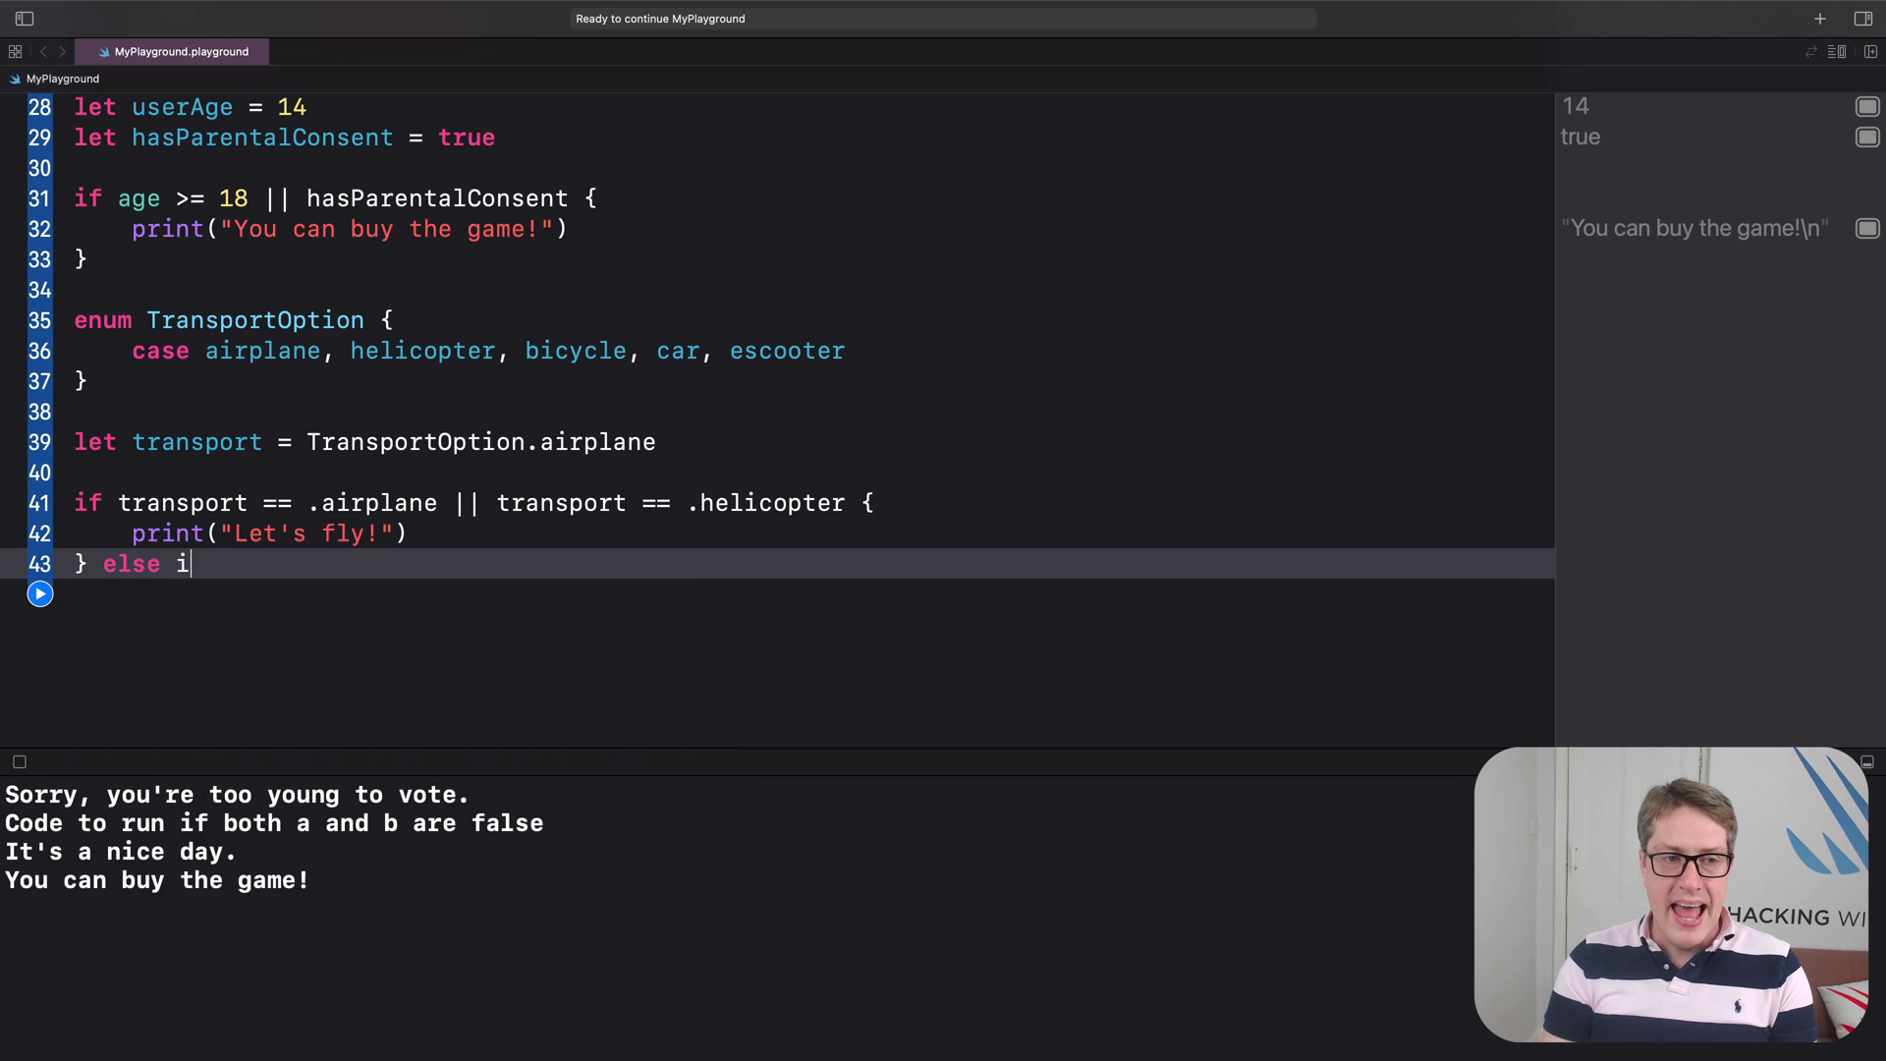
Add else-if branches for .bicycle (bike path message) and .car (stuck in traffic message).
{"action": "type", "text": "f transport =="}
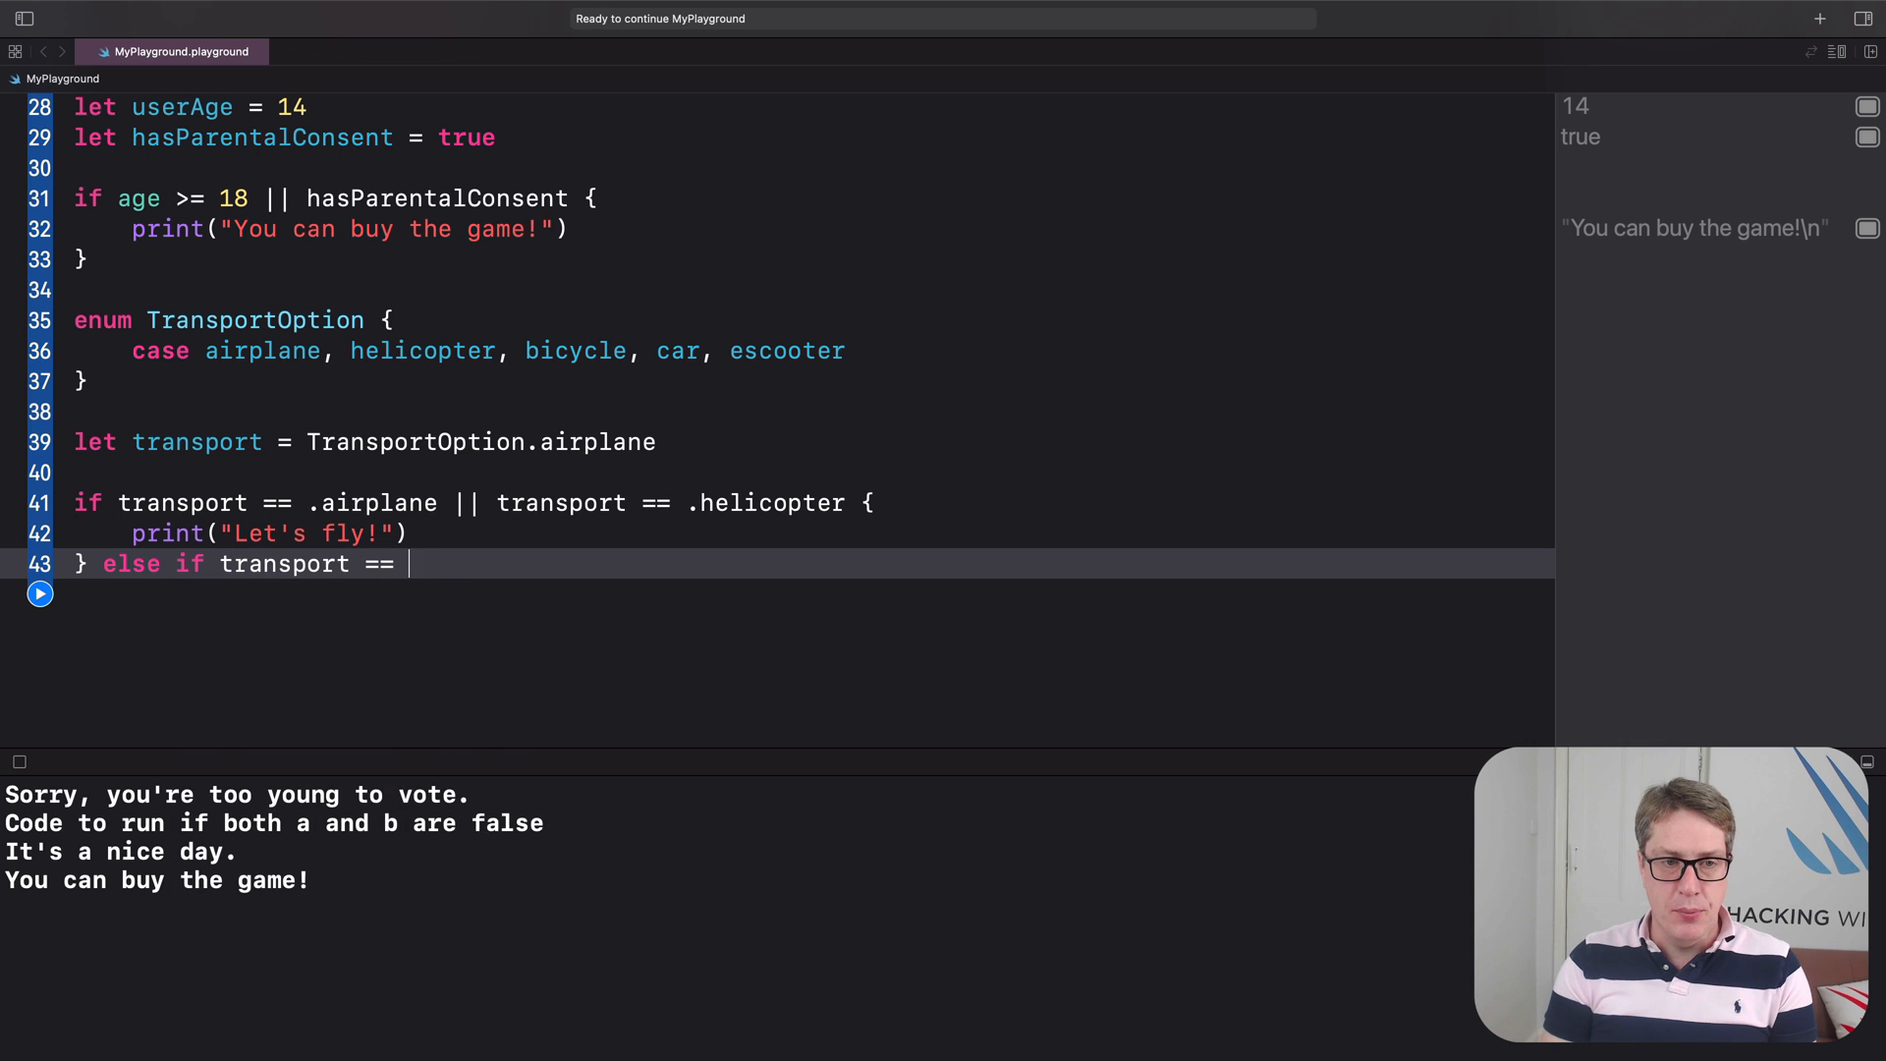
{"action": "type", "text": ".bicycle {"}
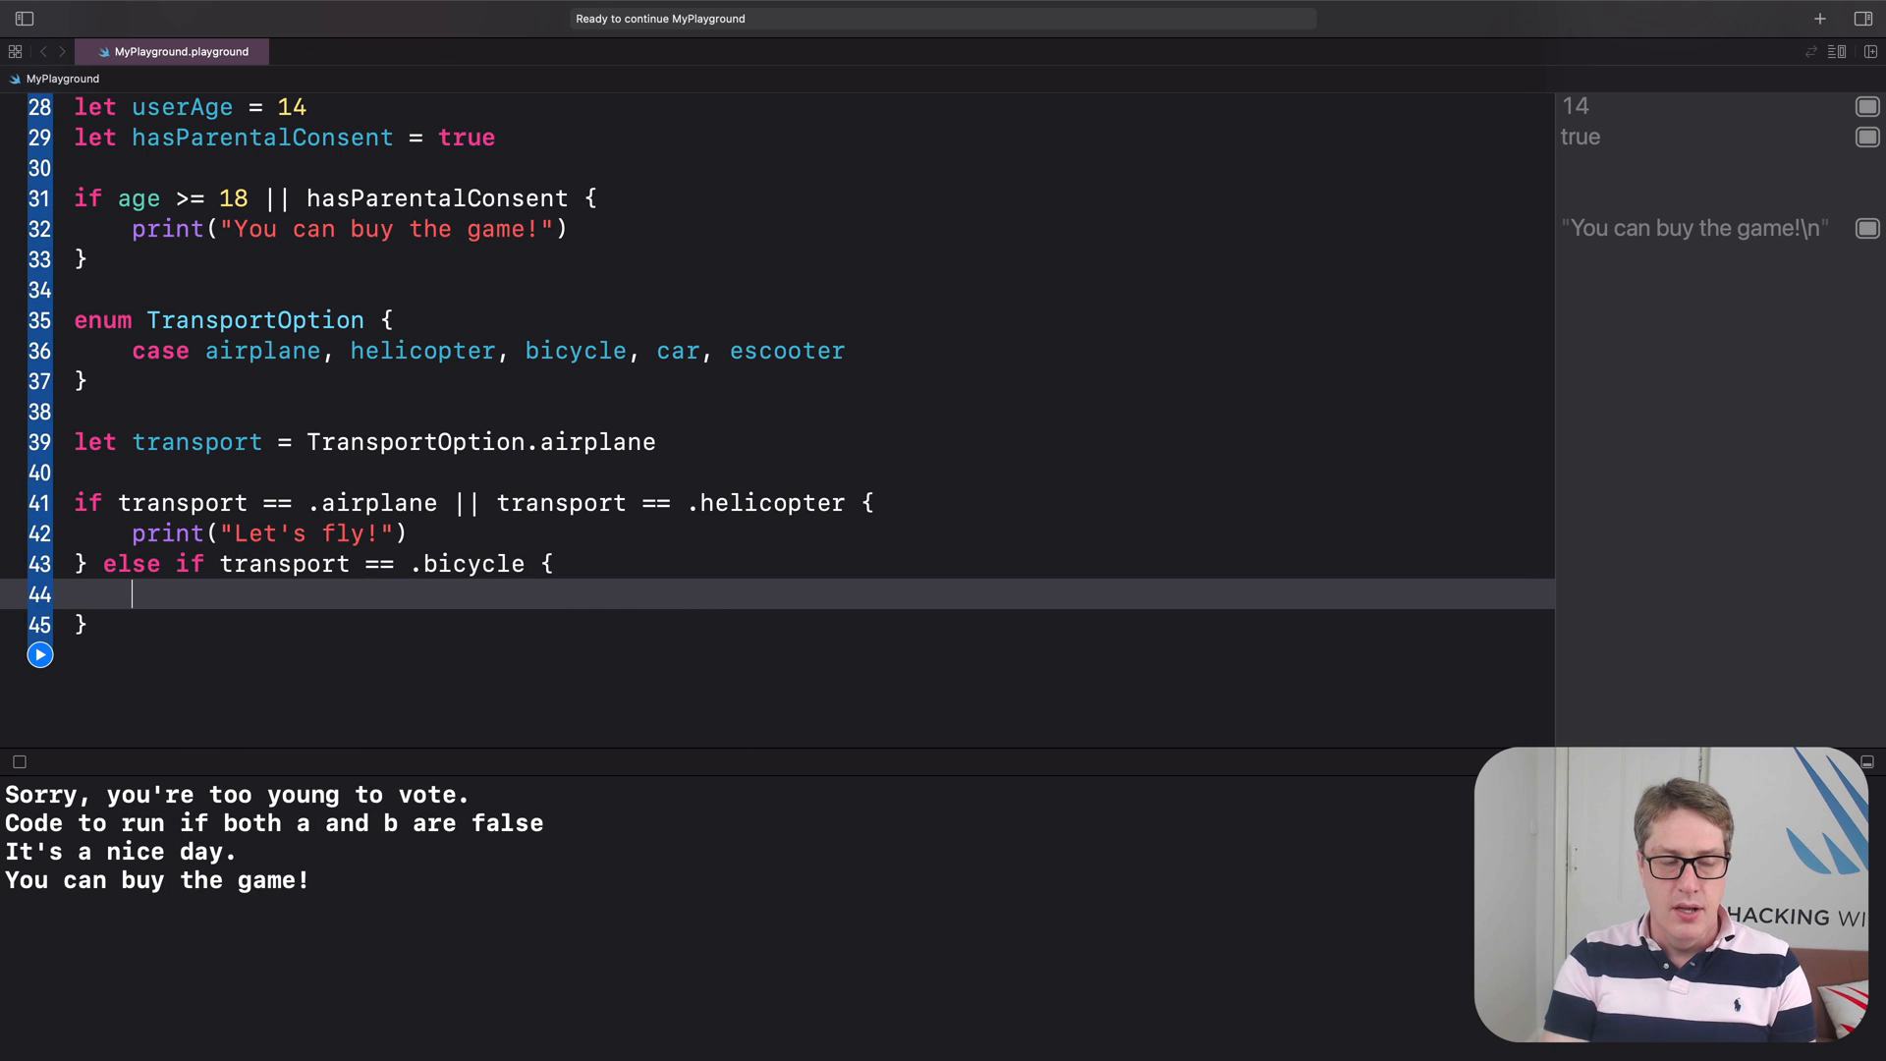
{"action": "type", "text": "print(\"I hope there"}
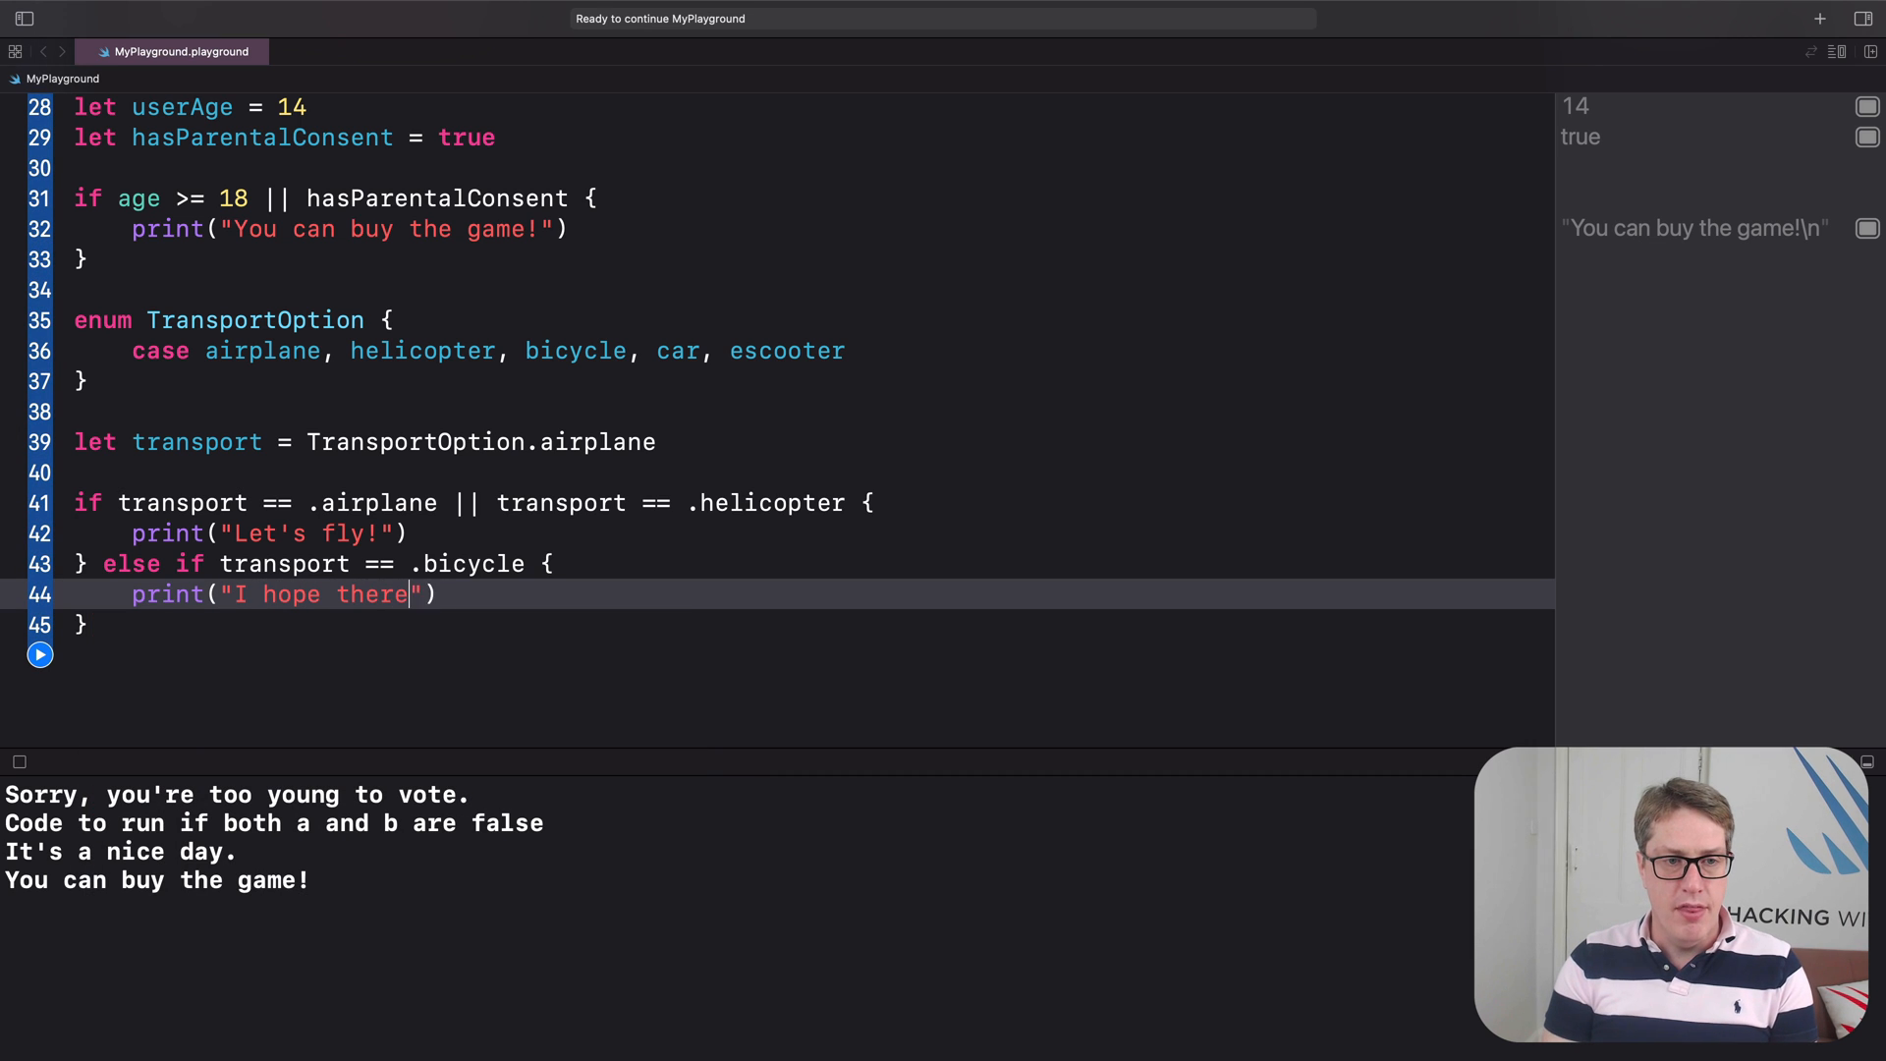
{"action": "type", "text": "'s a bike pat"}
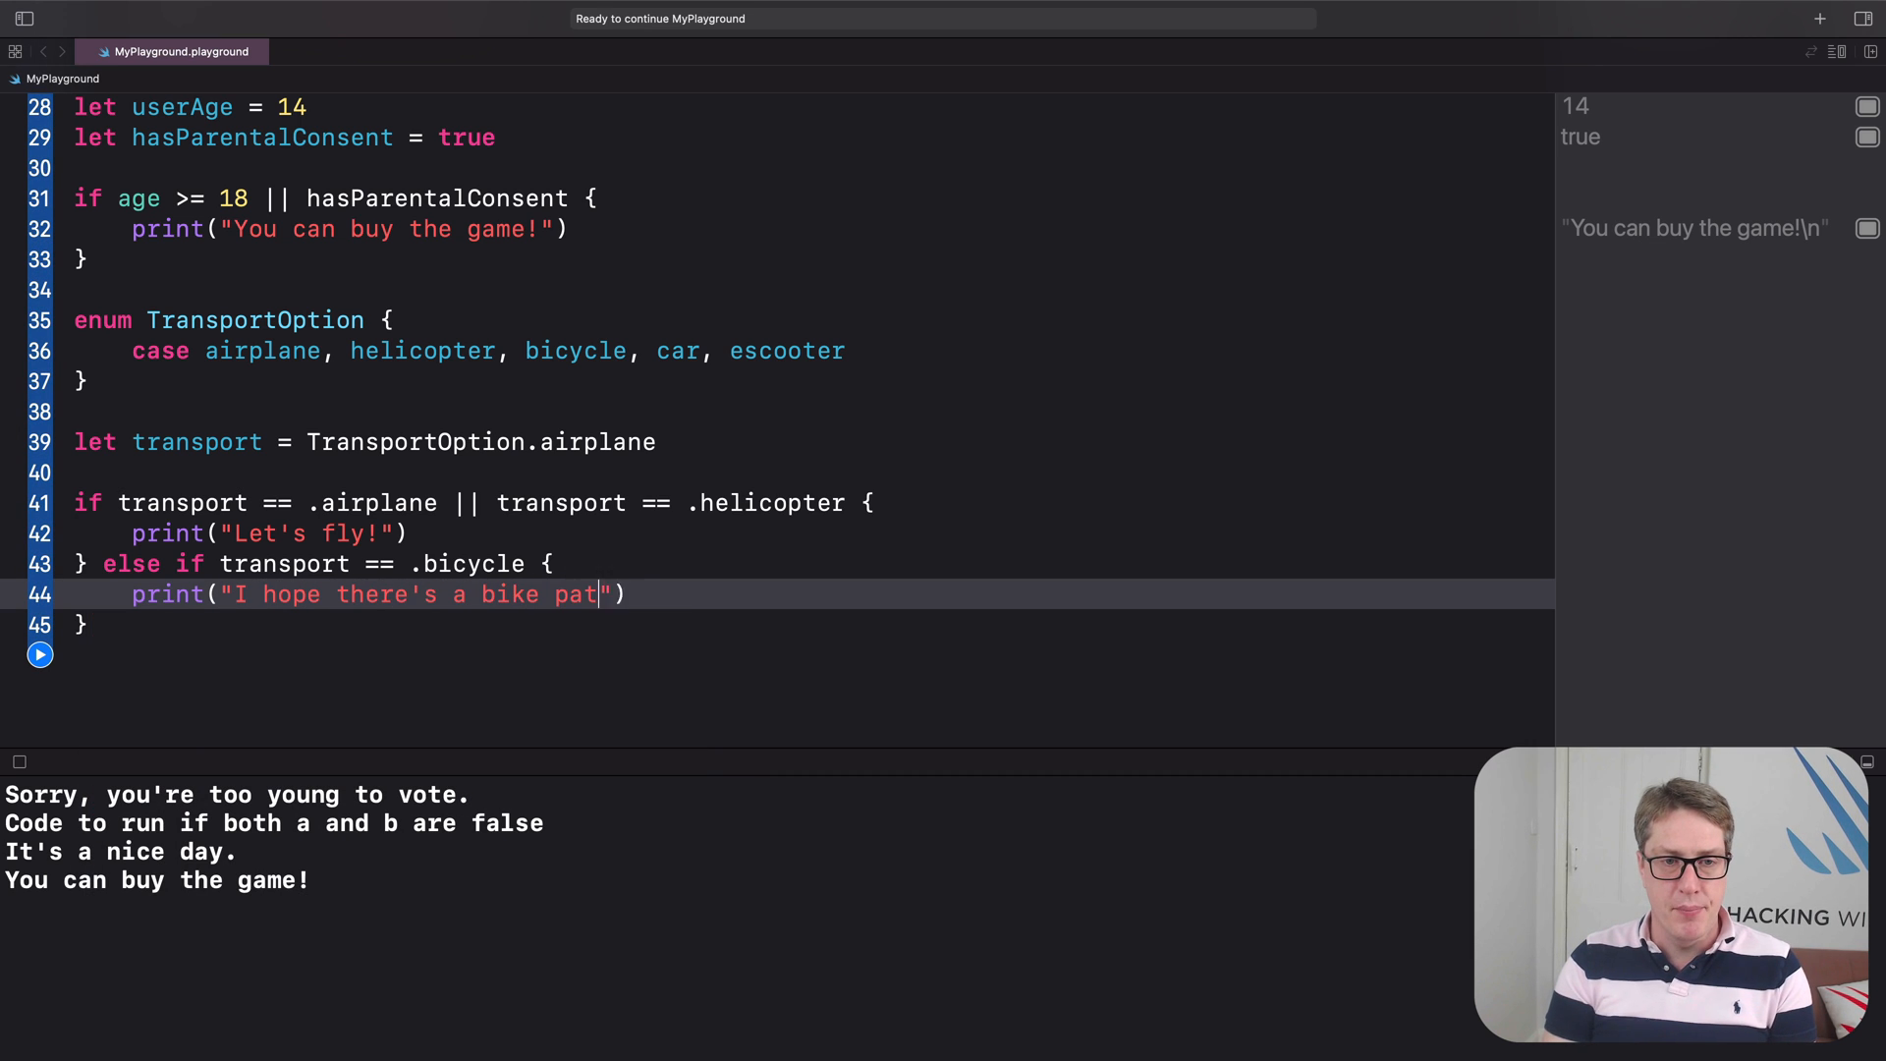
{"action": "type", "text": "h…\")"}
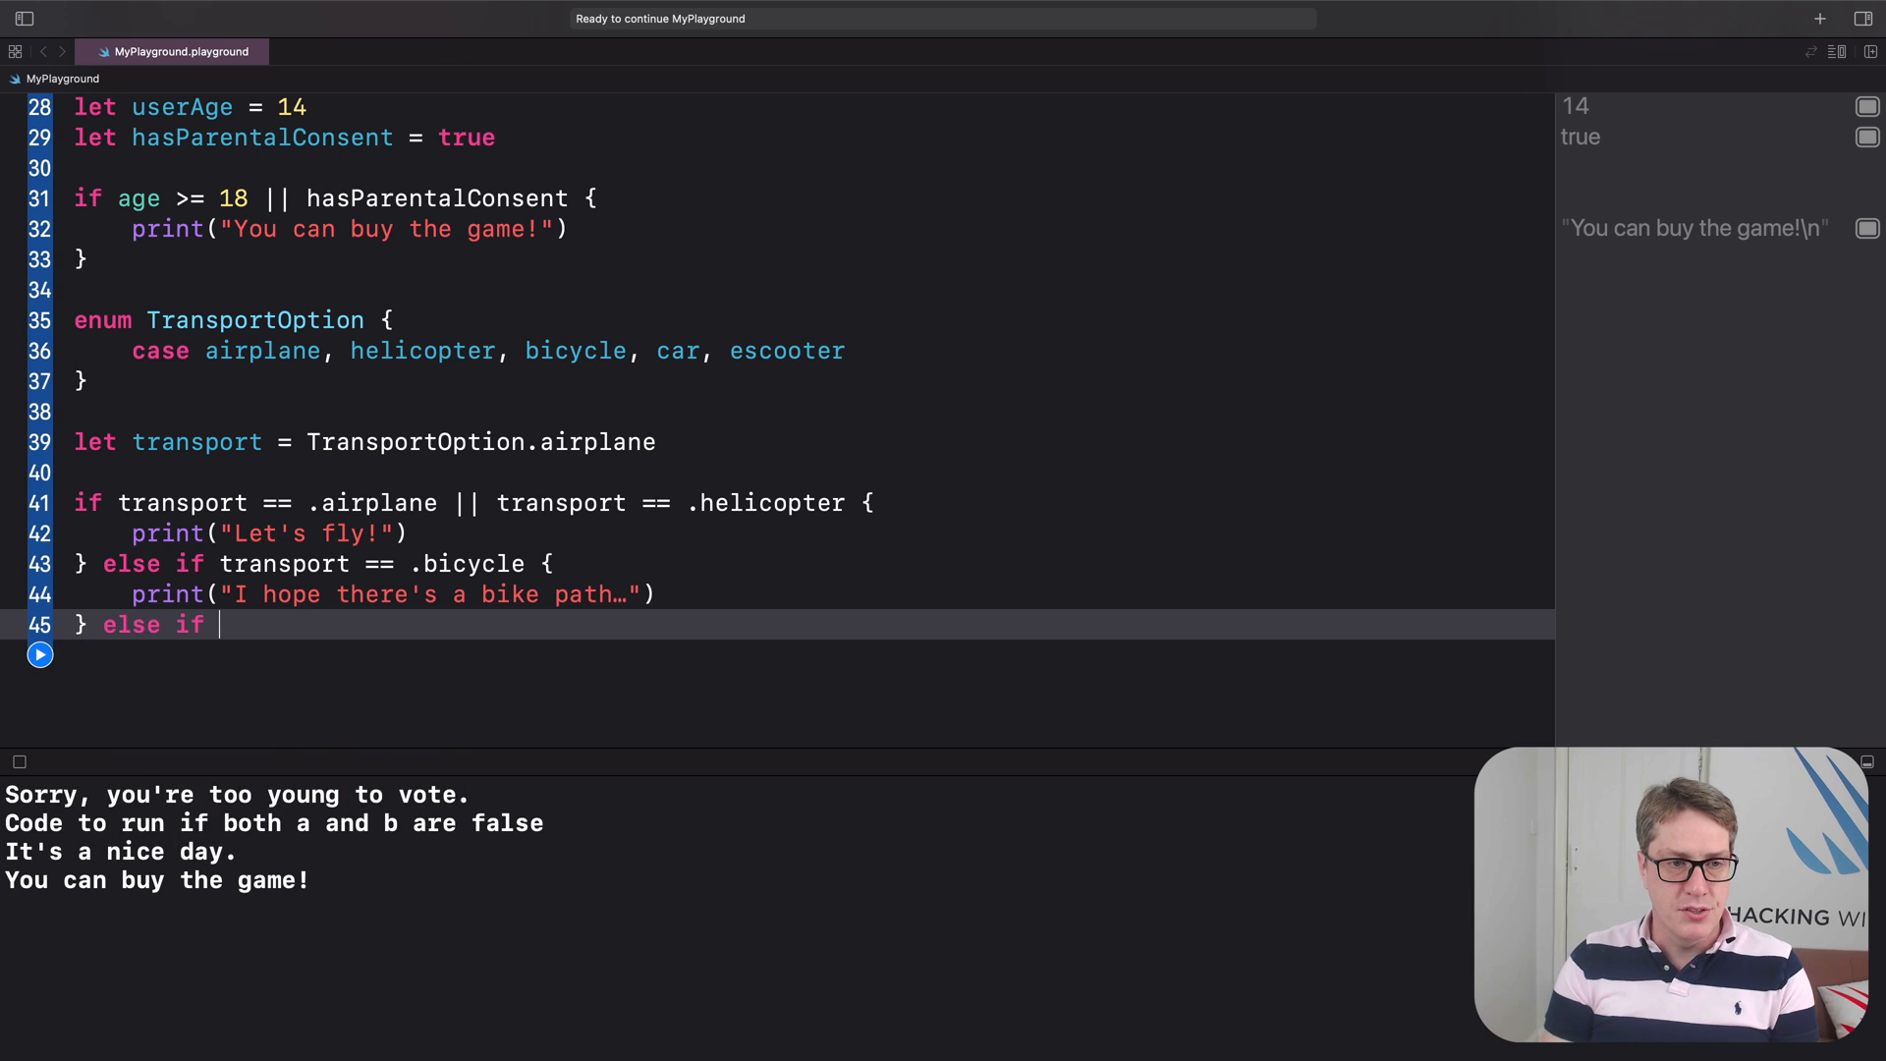
{"action": "type", "text": "transport == .car {"}
{"action": "type", "text": "print(\"Time to get"}
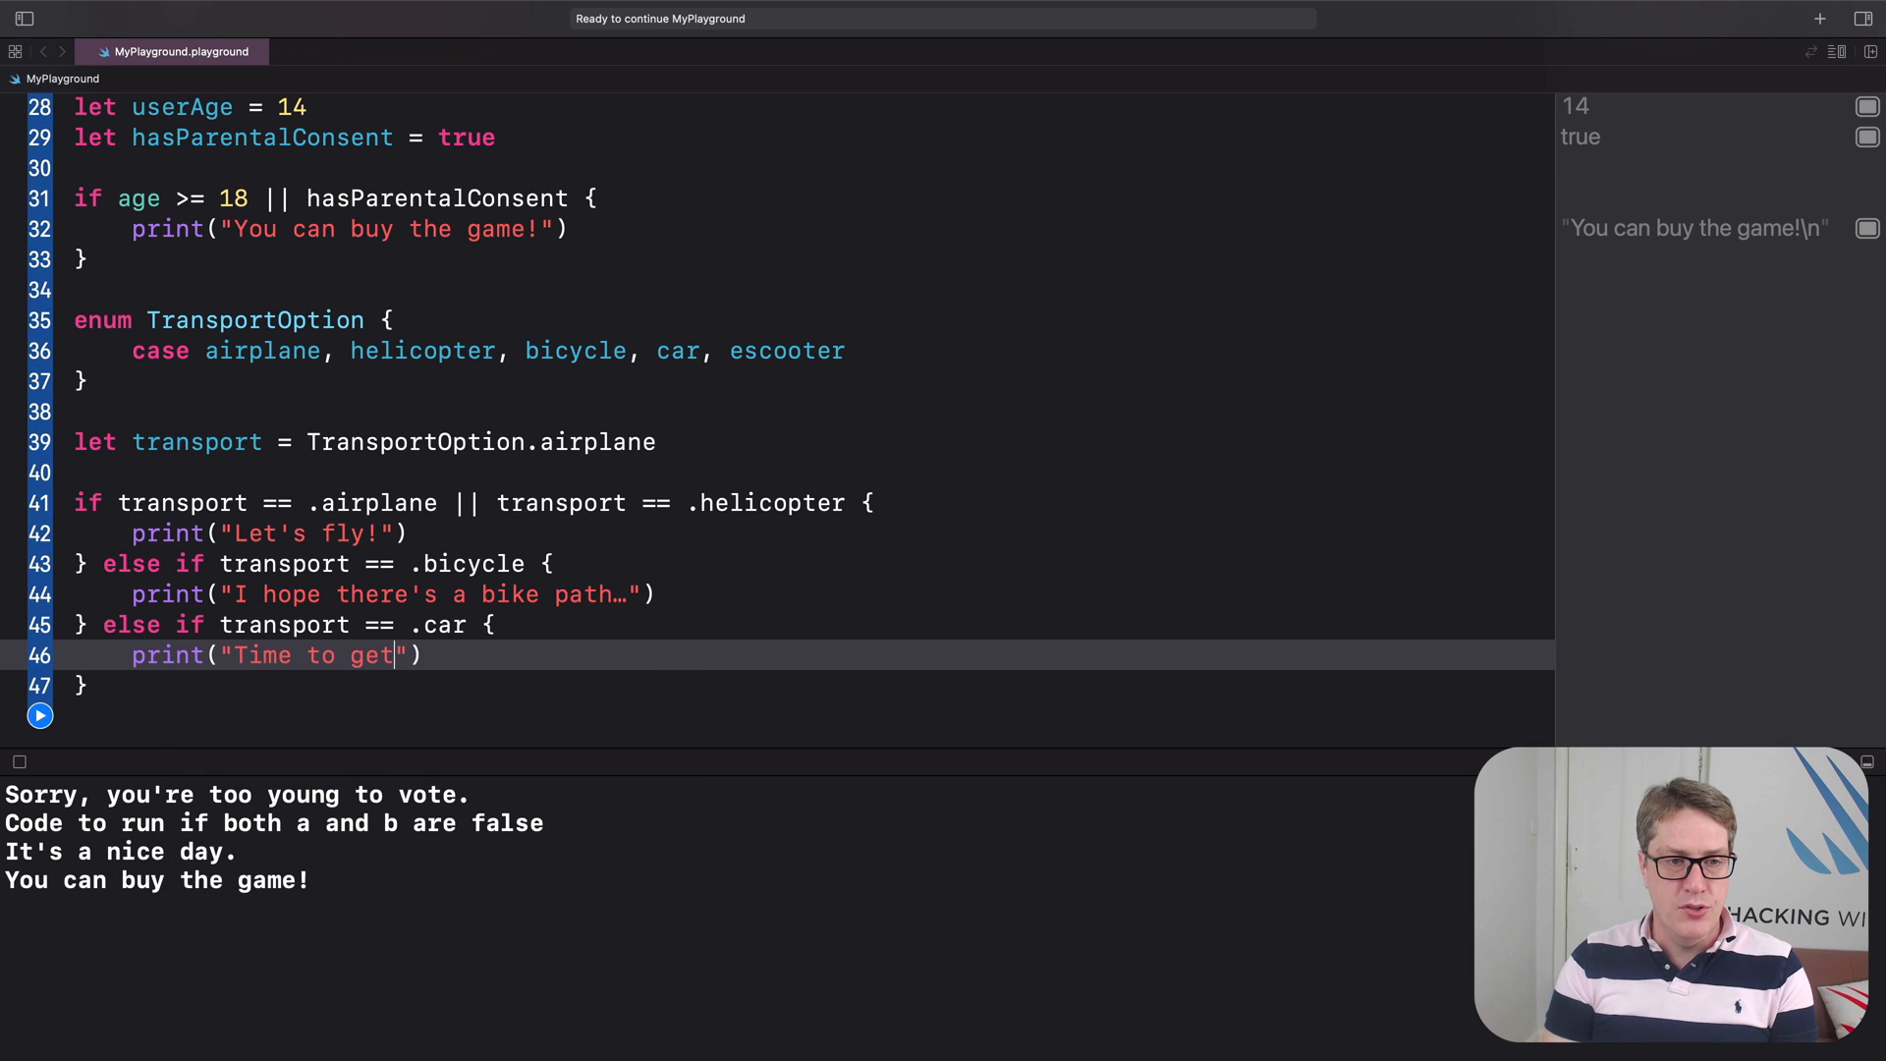
{"action": "type", "text": "stuck in traffic."}
{"action": "left_click", "coordinate": [777, 685]}
{"action": "type", "text": " else {"}
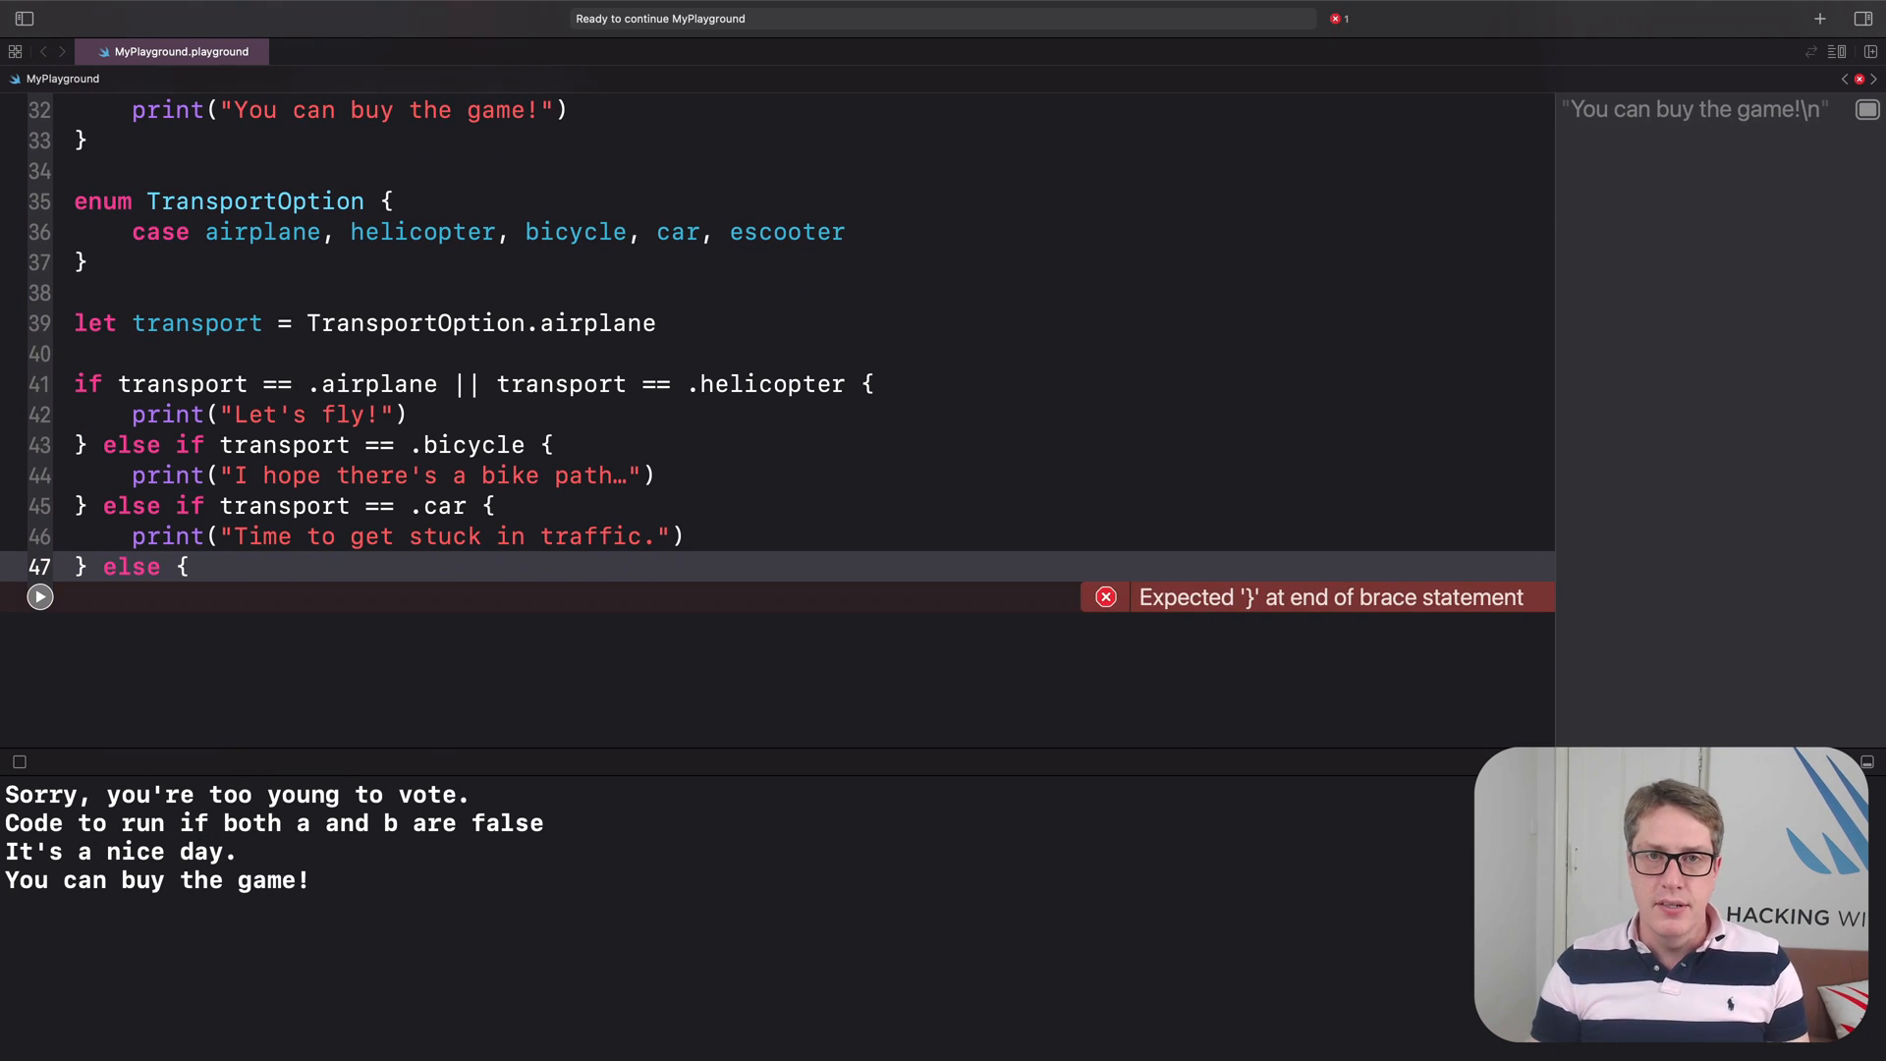
Add an else branch printing "I'm going to hire a scooter now!".
{"action": "key", "text": "Enter"}
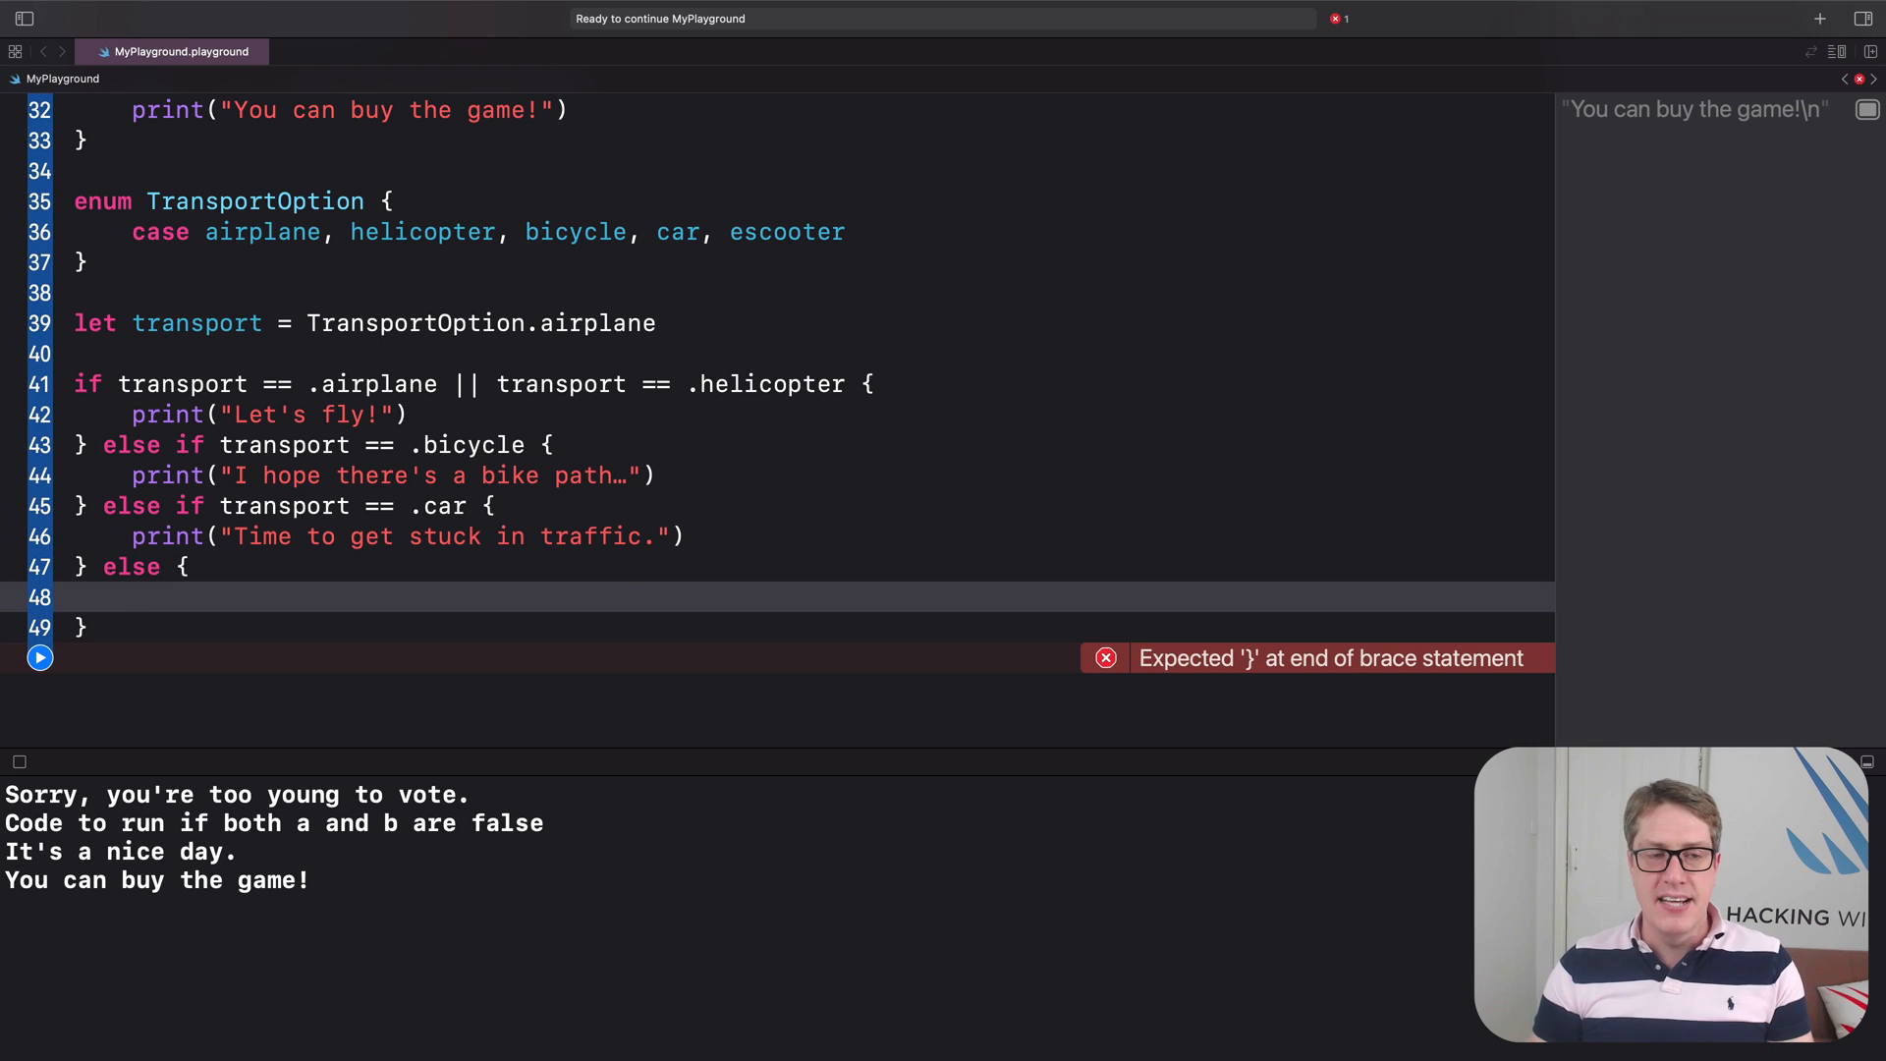
{"action": "left_click", "coordinate": [121, 384]}
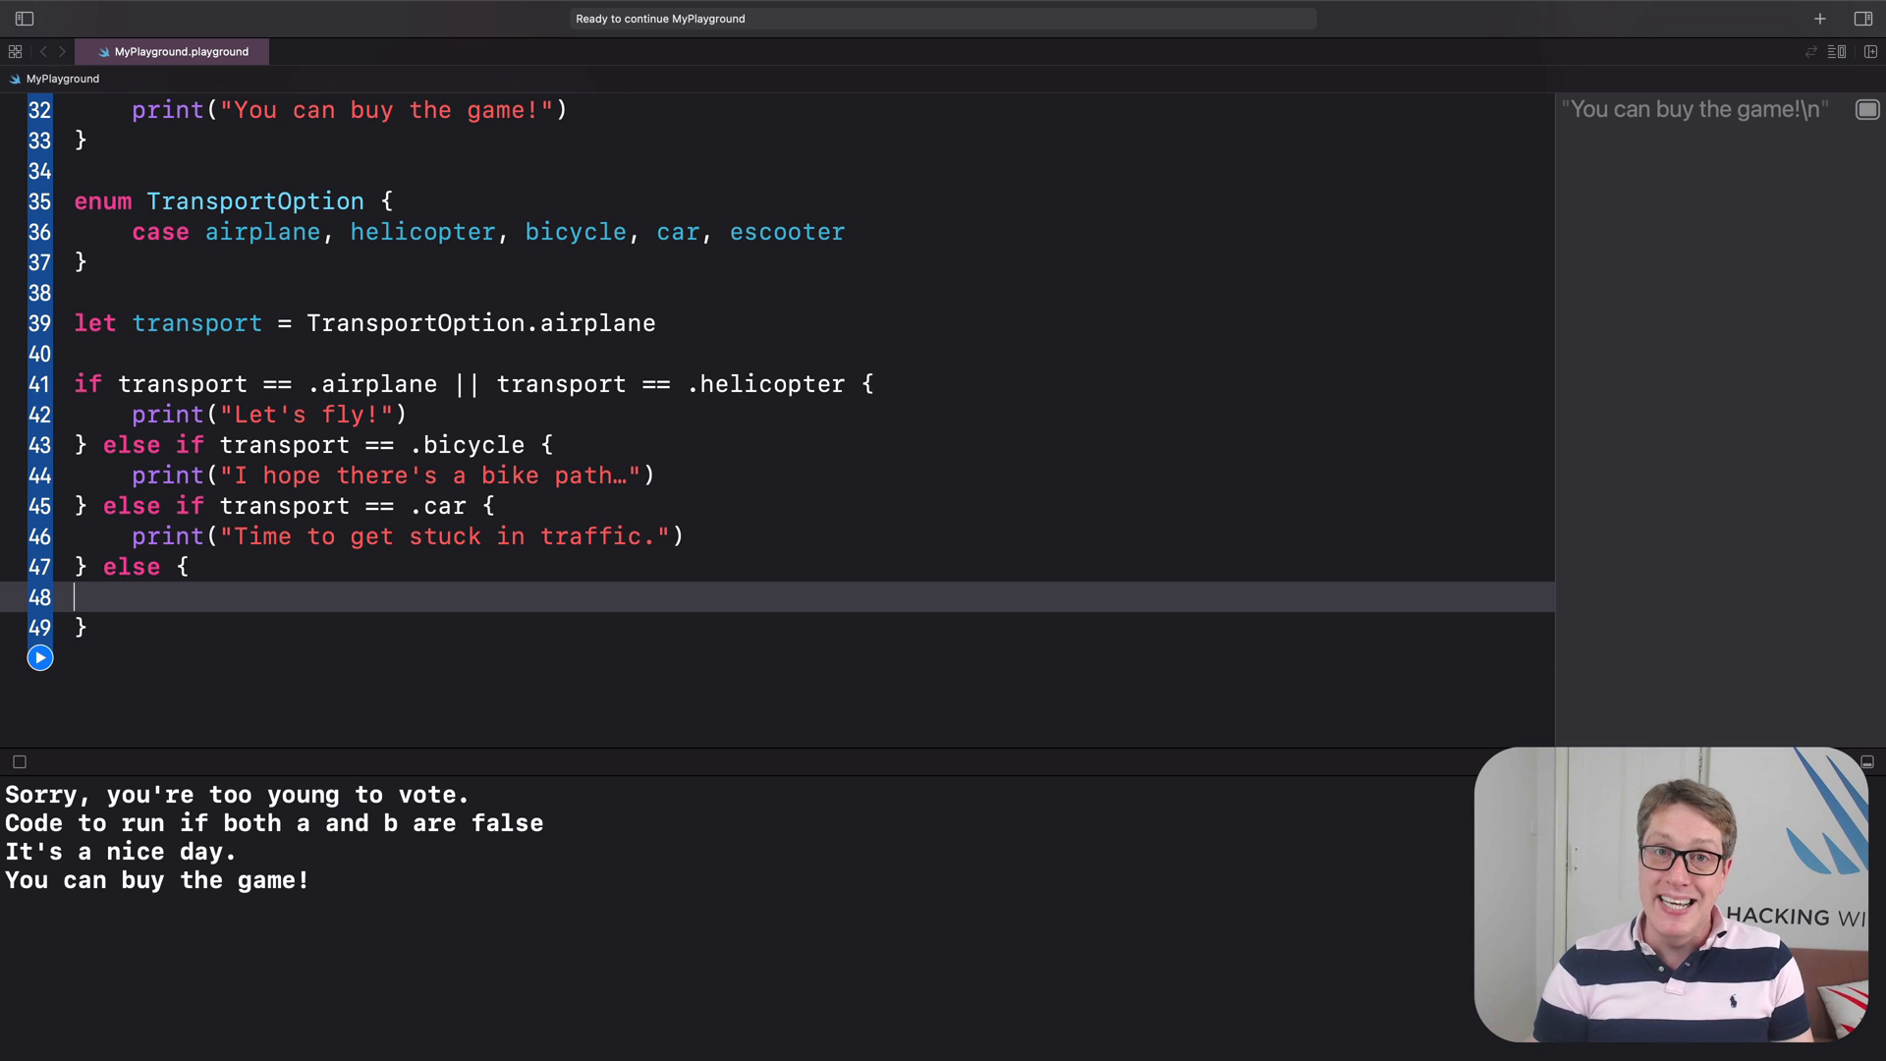
{"action": "type", "text": "print(\"I'm"}
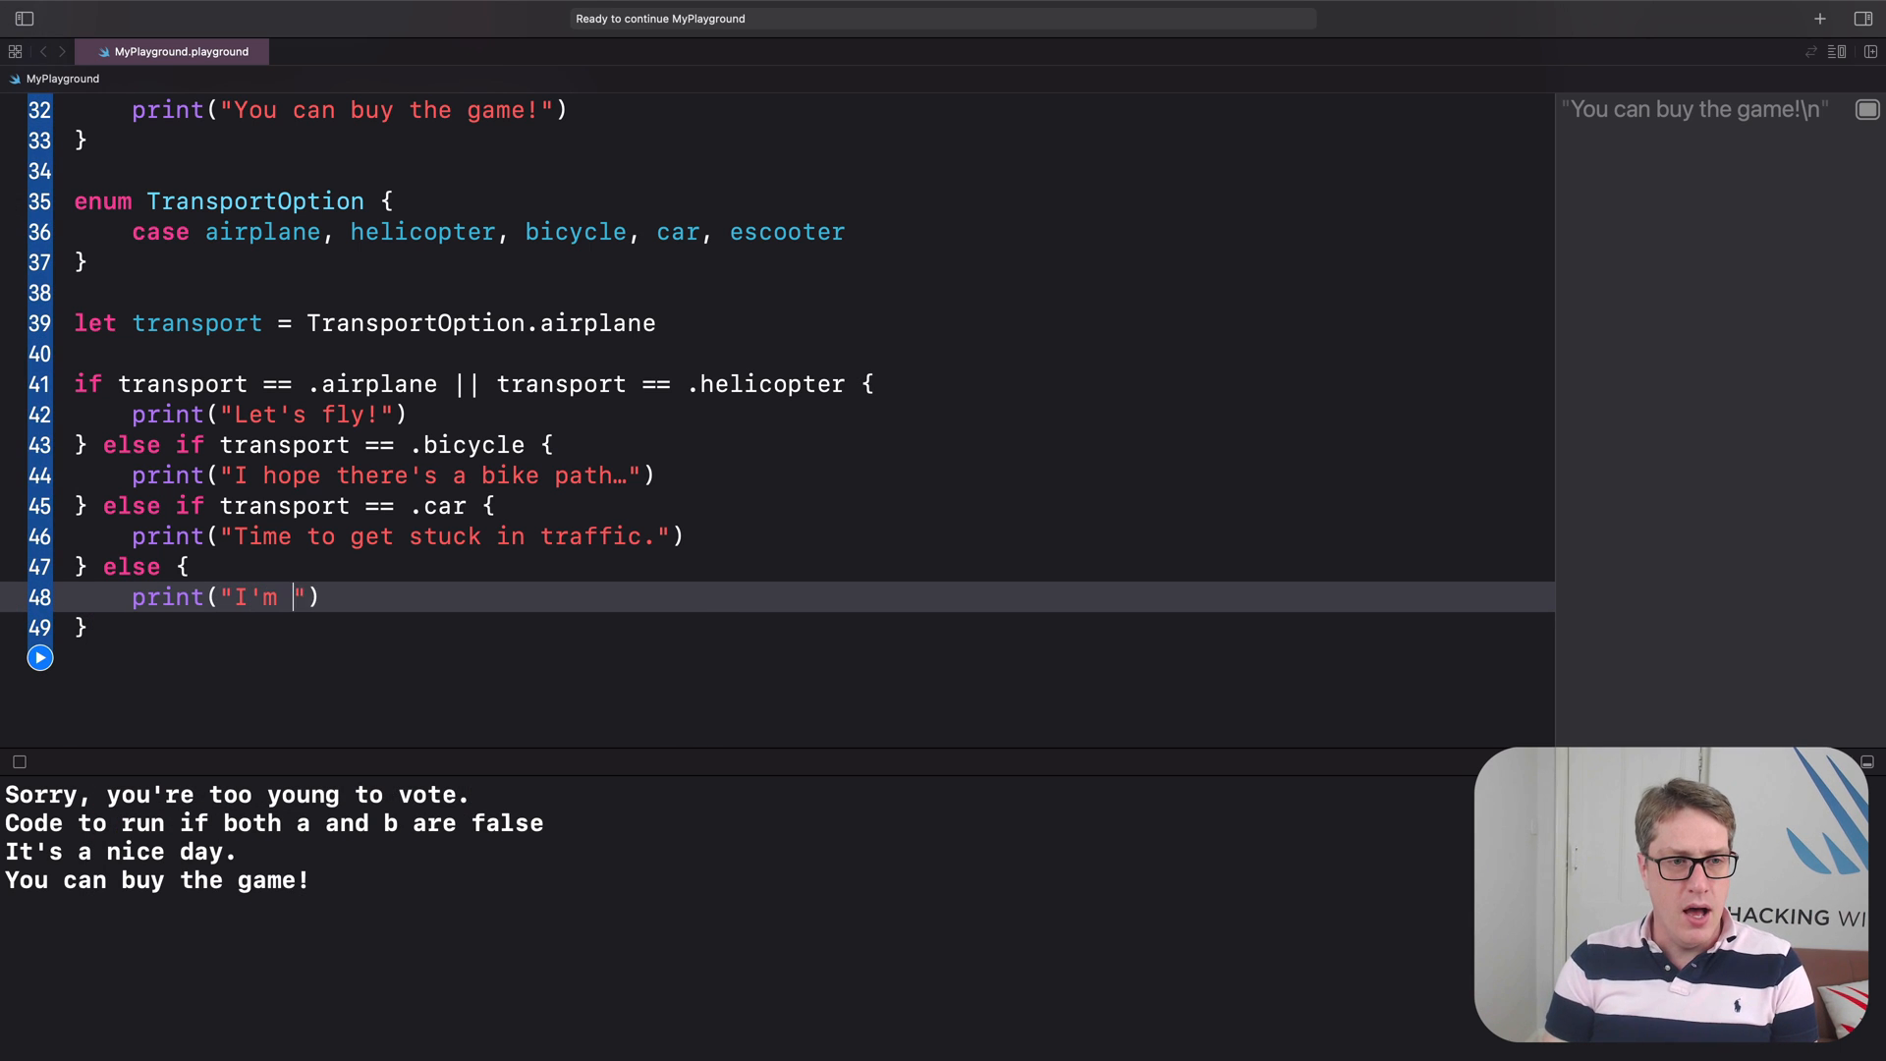
{"action": "type", "text": "going to hire a scoot"}
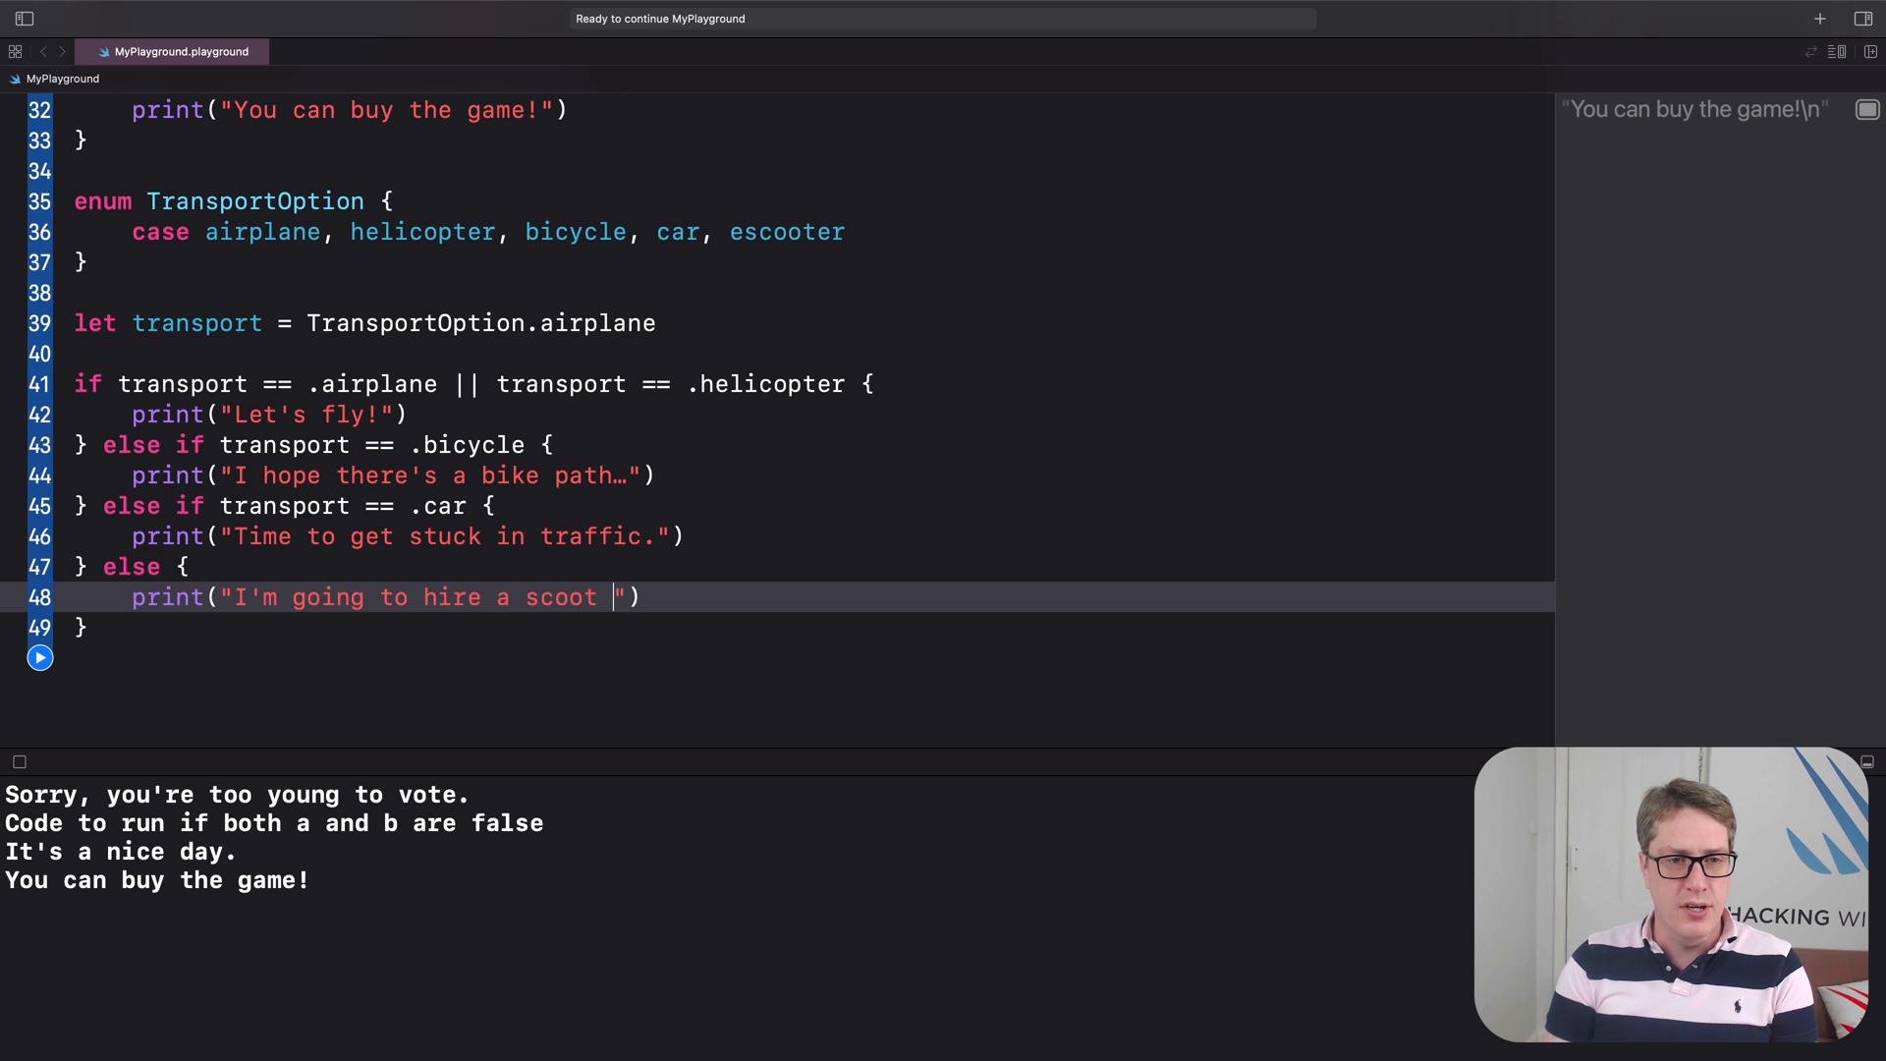
{"action": "type", "text": "er now!"}
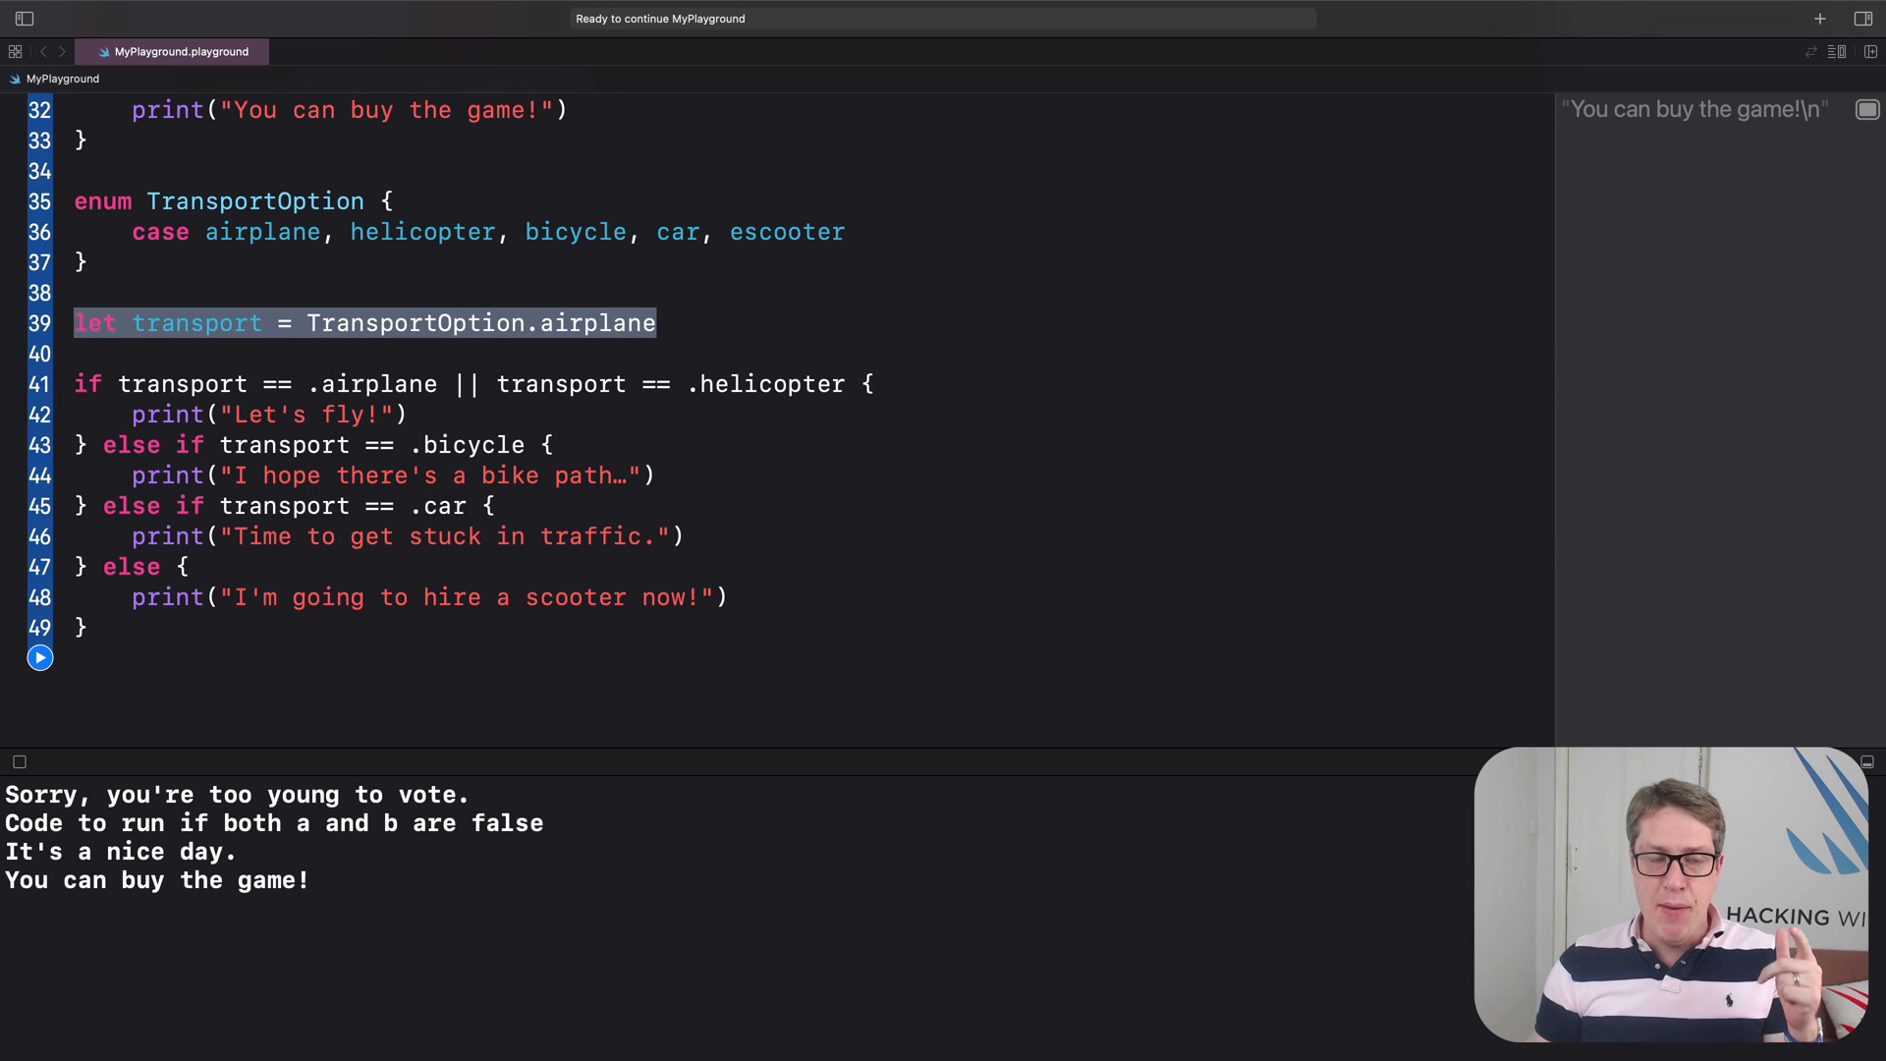
{"action": "left_click", "coordinate": [263, 323]}
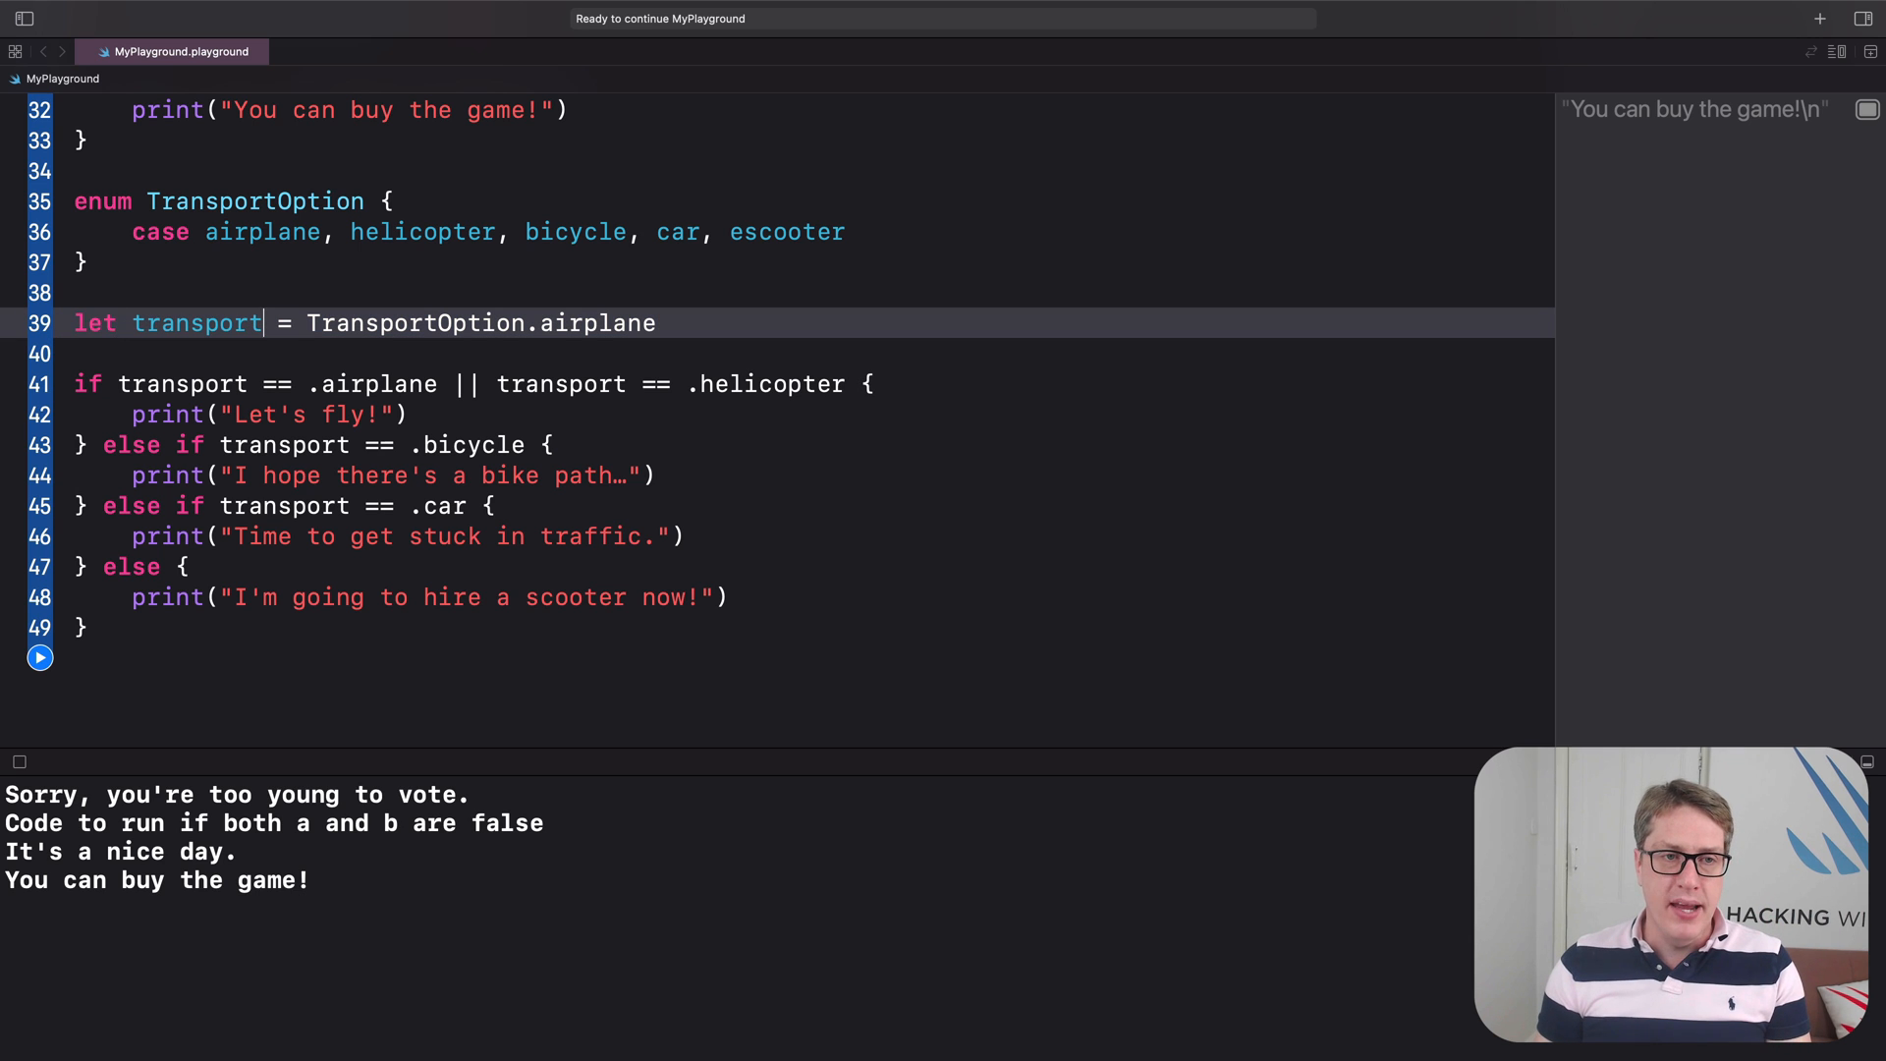
{"action": "double_click", "coordinate": [416, 323]}
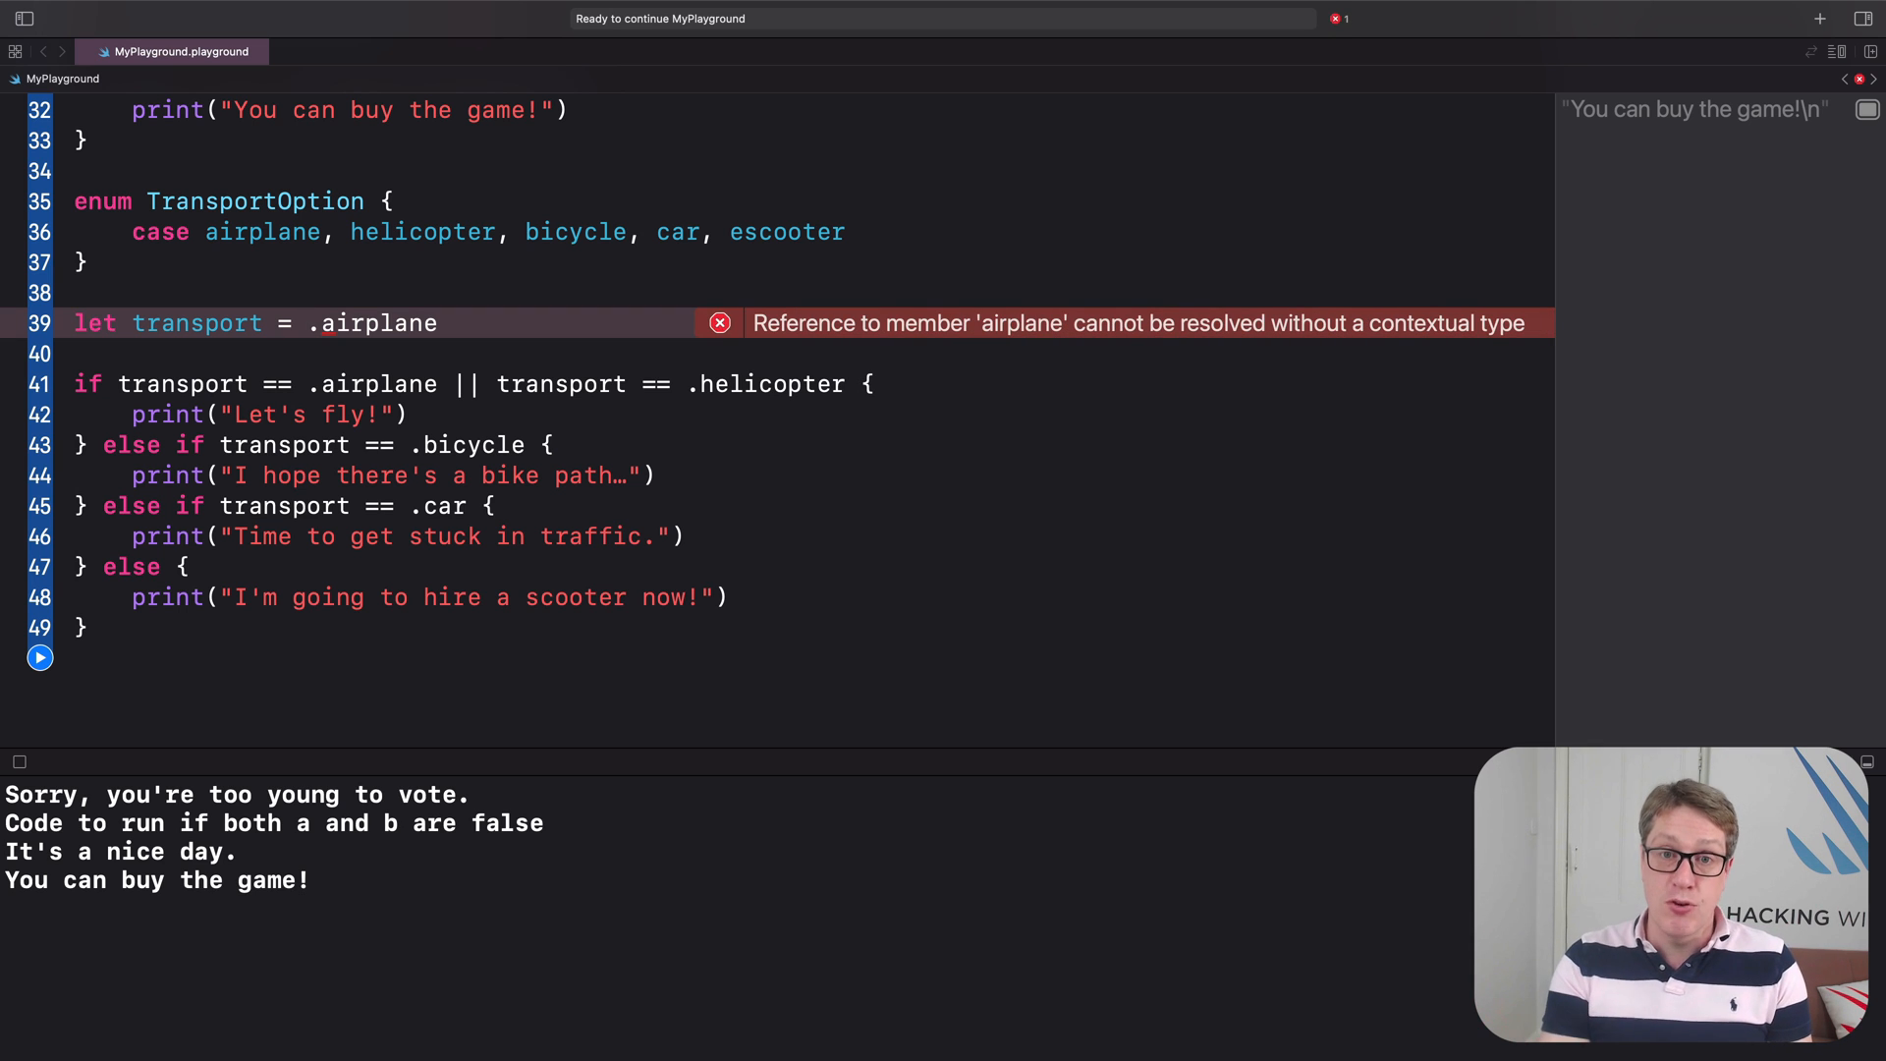
{"action": "type", "text": "TransportOption"}
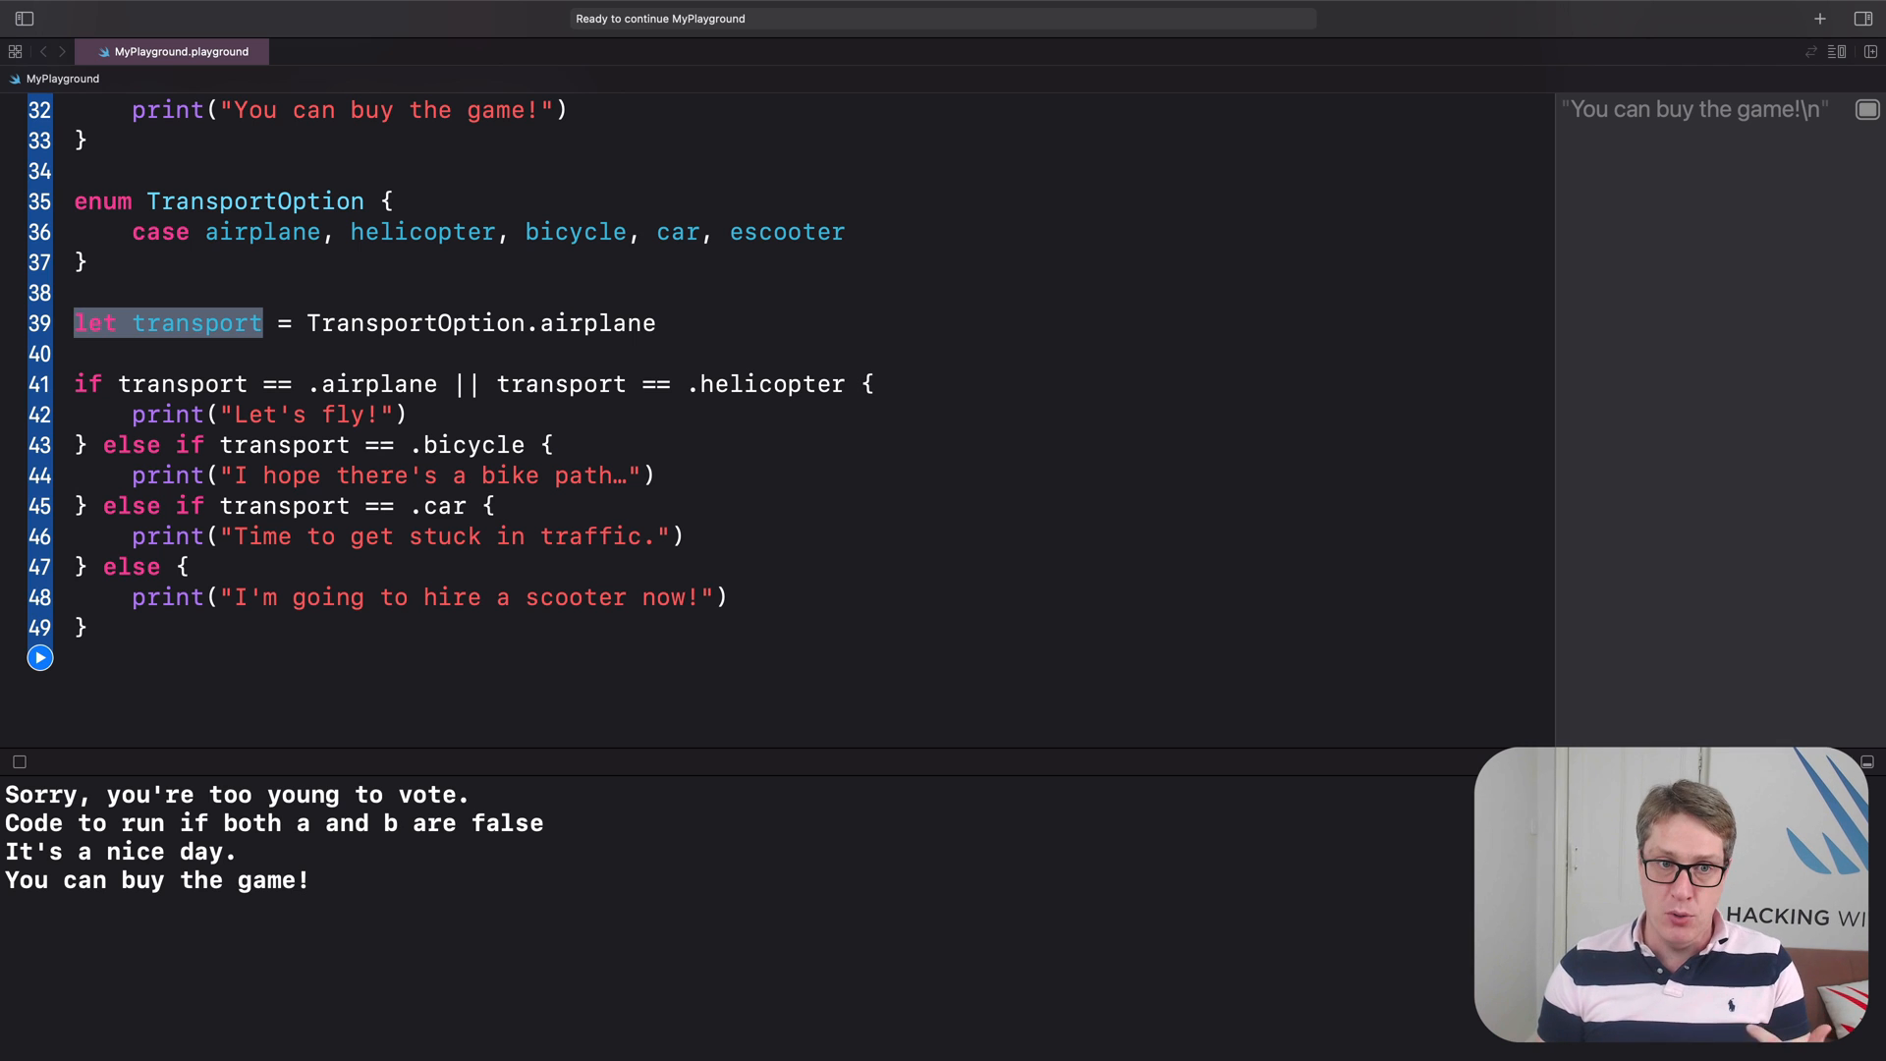
Replace airplane with he on line 39 to pick the helicopter case.
{"action": "double_click", "coordinate": [415, 324]}
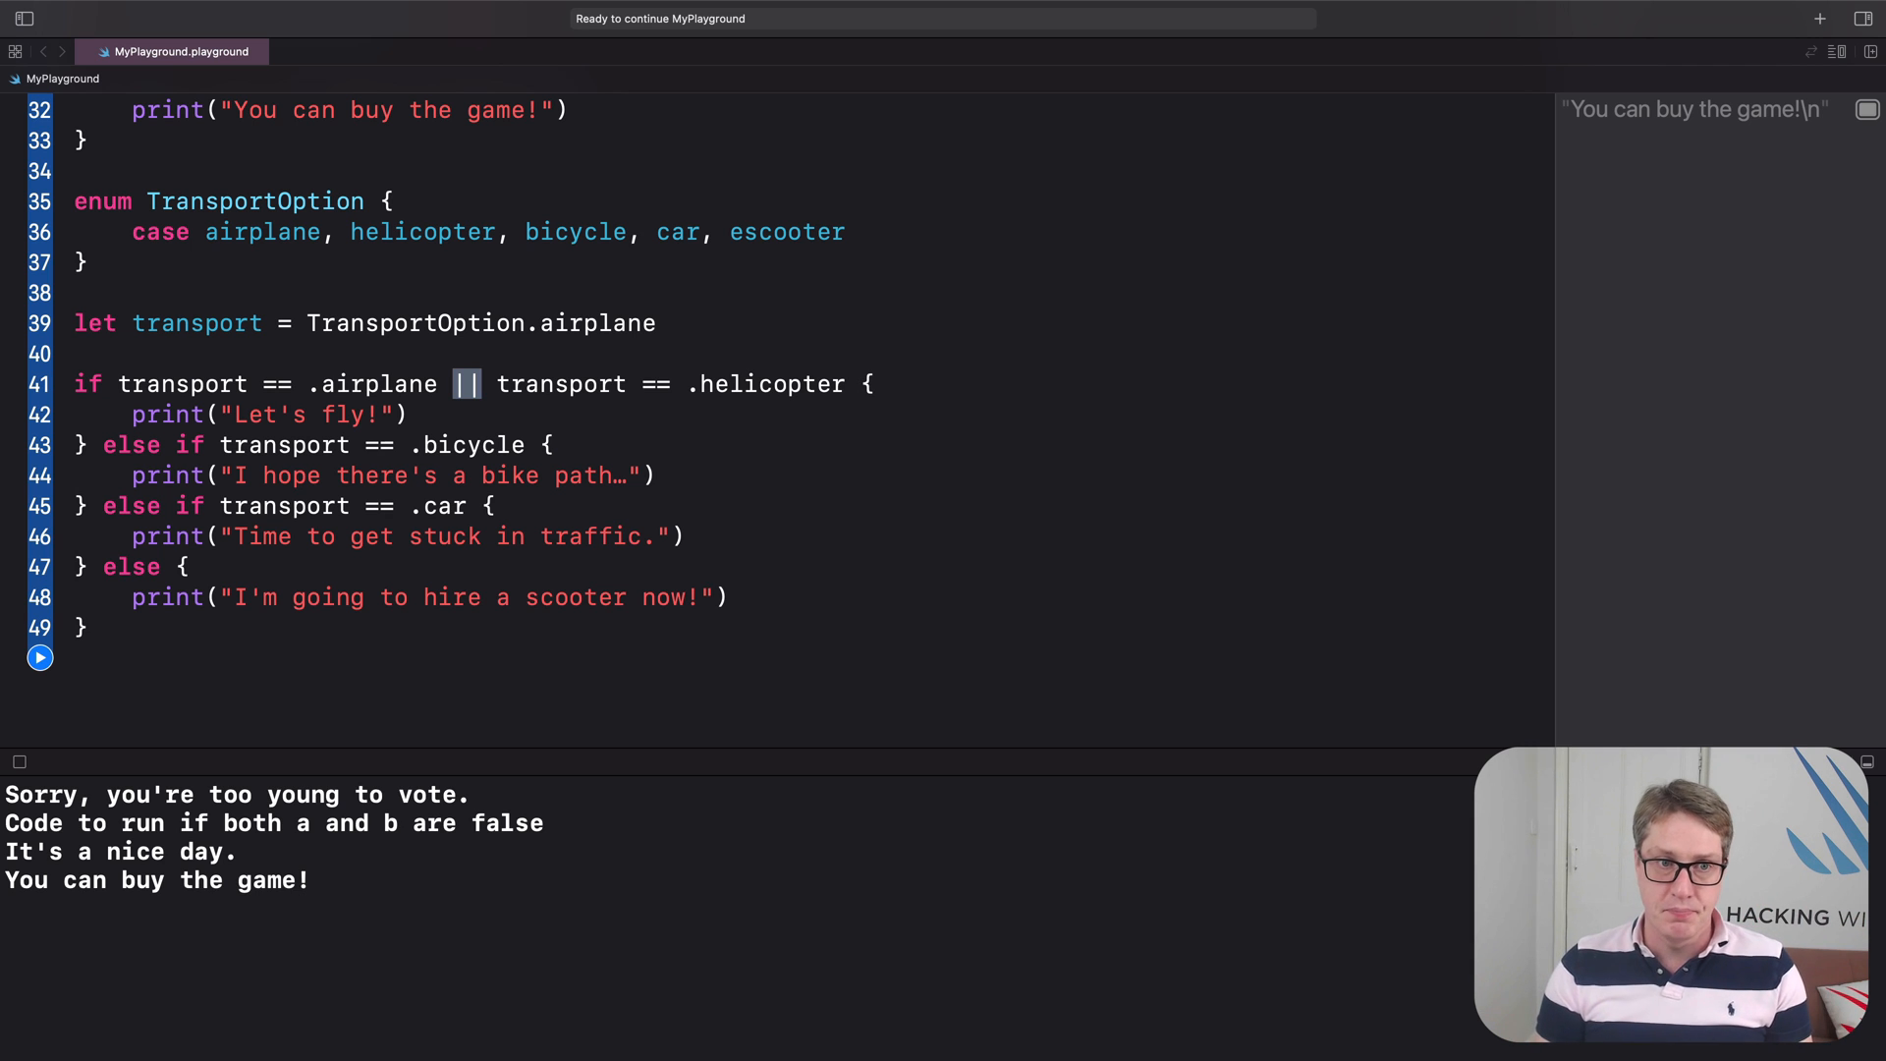
{"action": "type", "text": "he"}
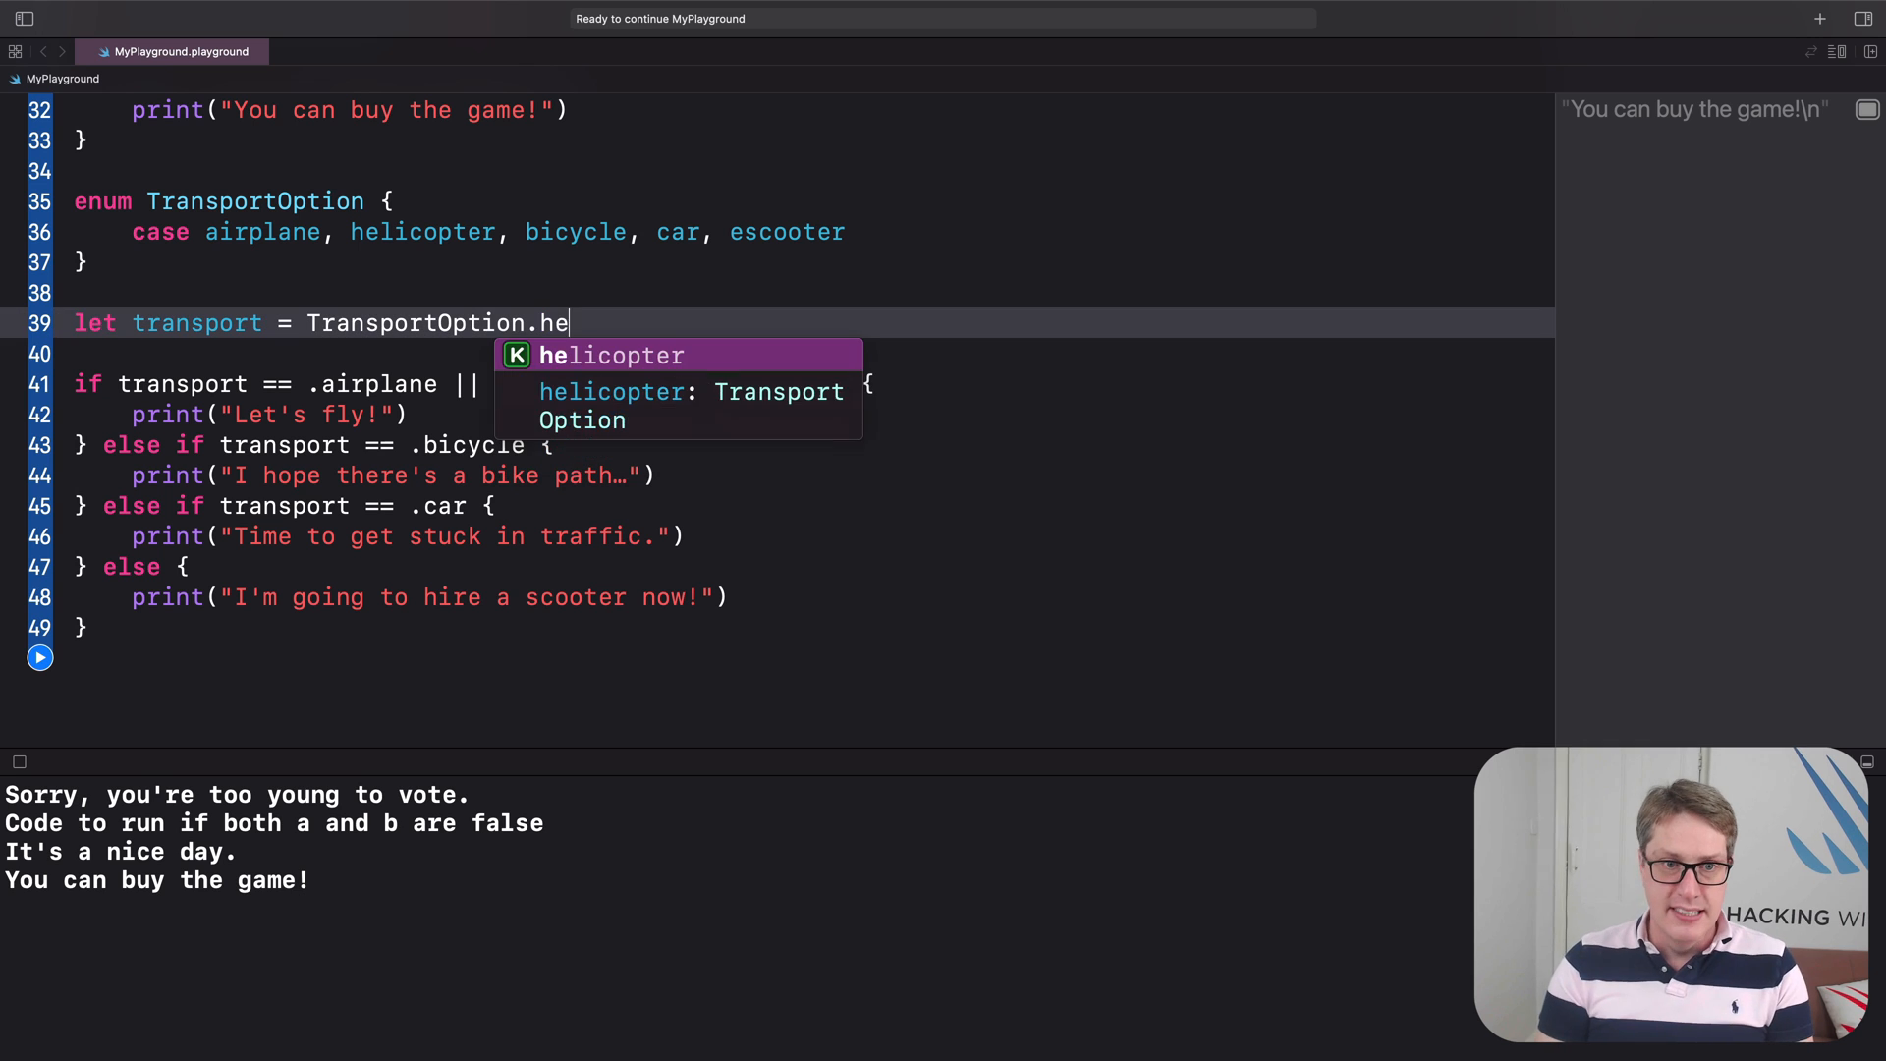